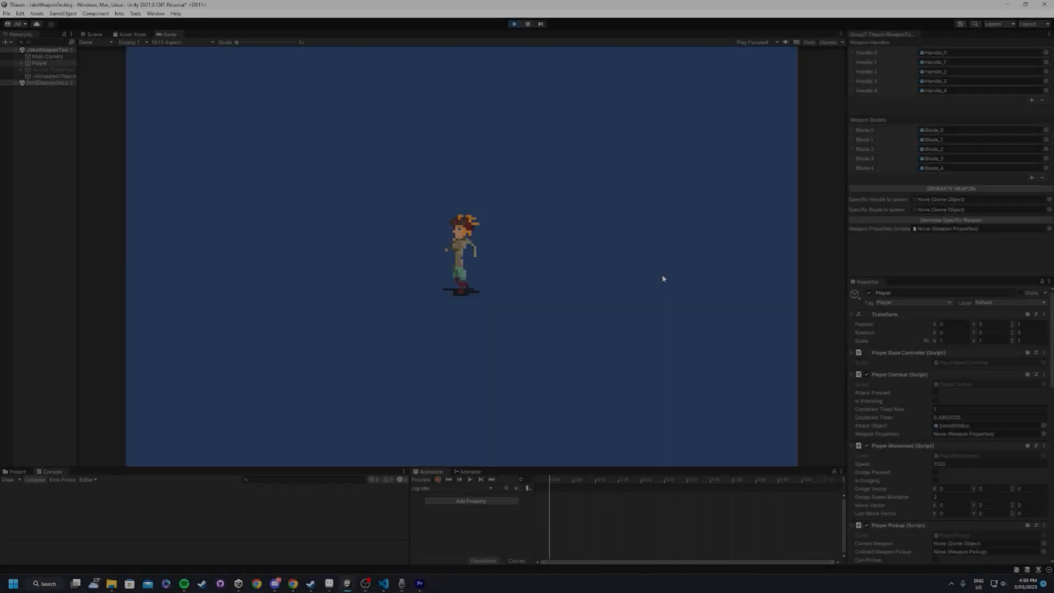
# Generate a few random weapons in the scene with the Generate Weapon button
pyautogui.click(950, 189)
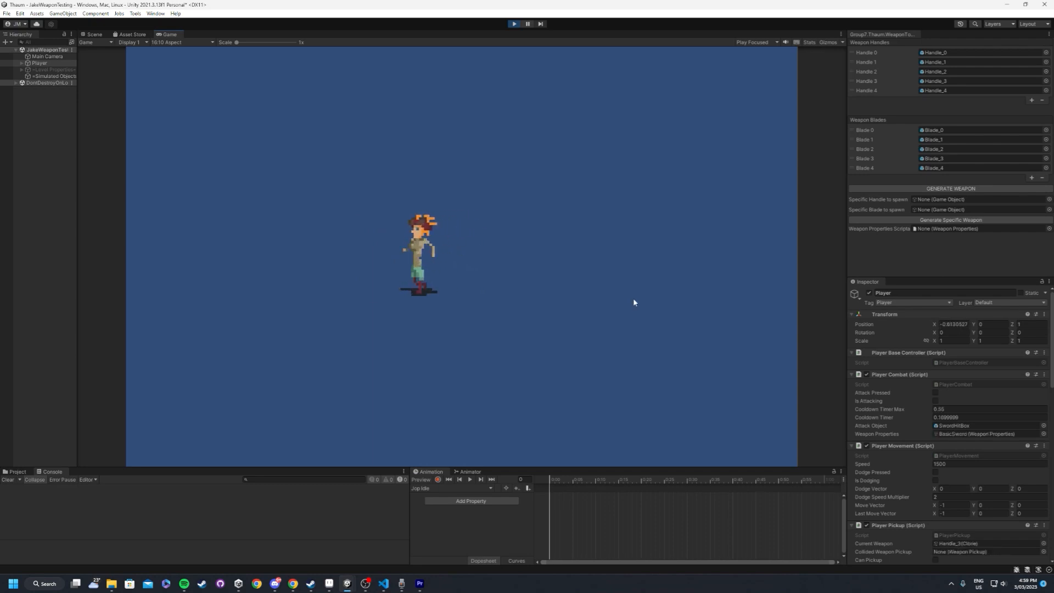
pyautogui.click(950, 189)
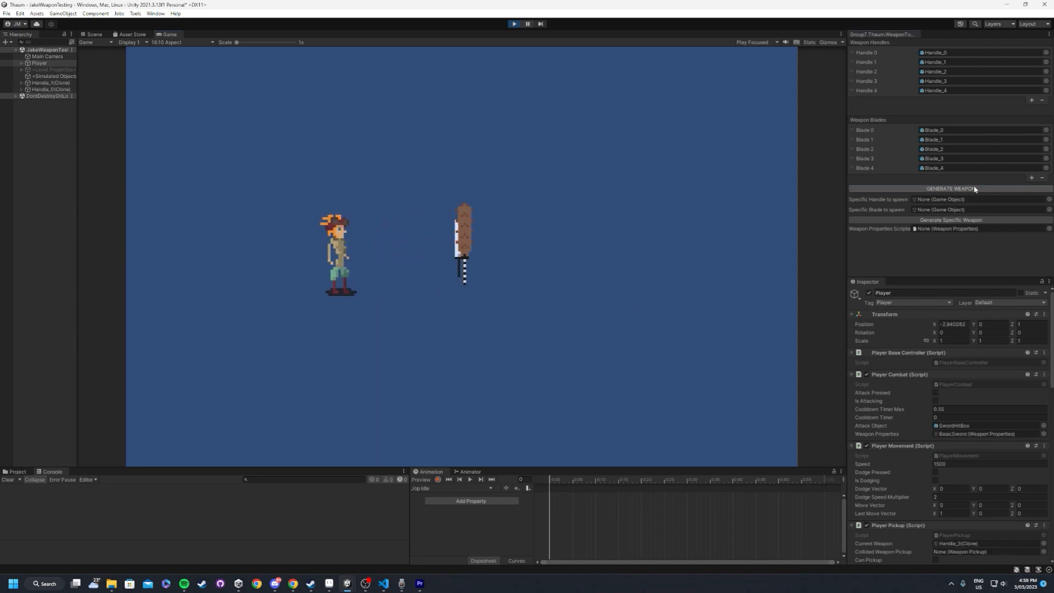
pyautogui.click(951, 189)
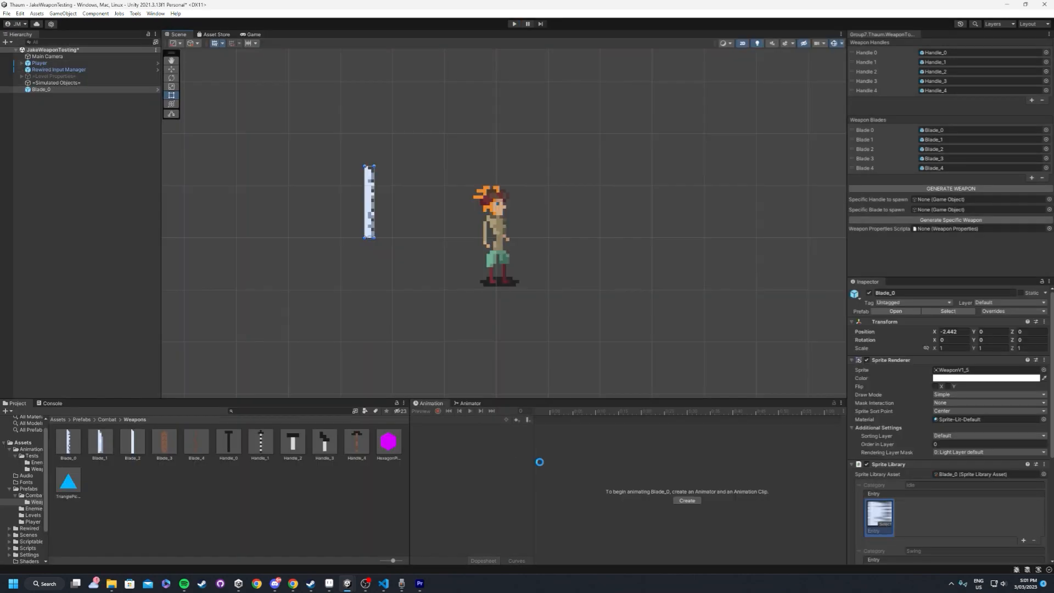
# Create and save a new swing animation clip for Blade_0
pyautogui.click(685, 501)
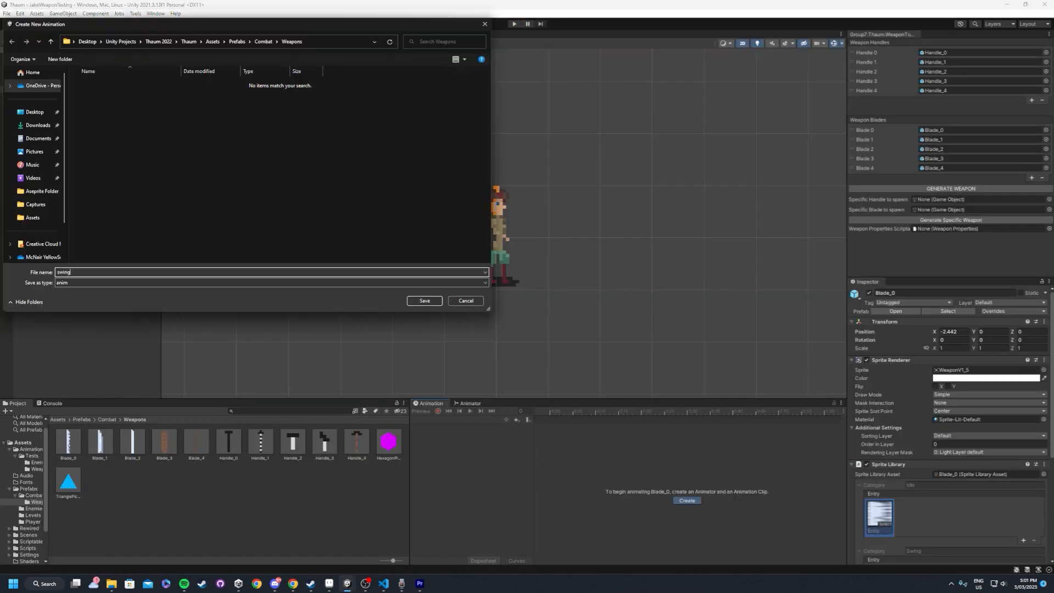
pyautogui.click(424, 301)
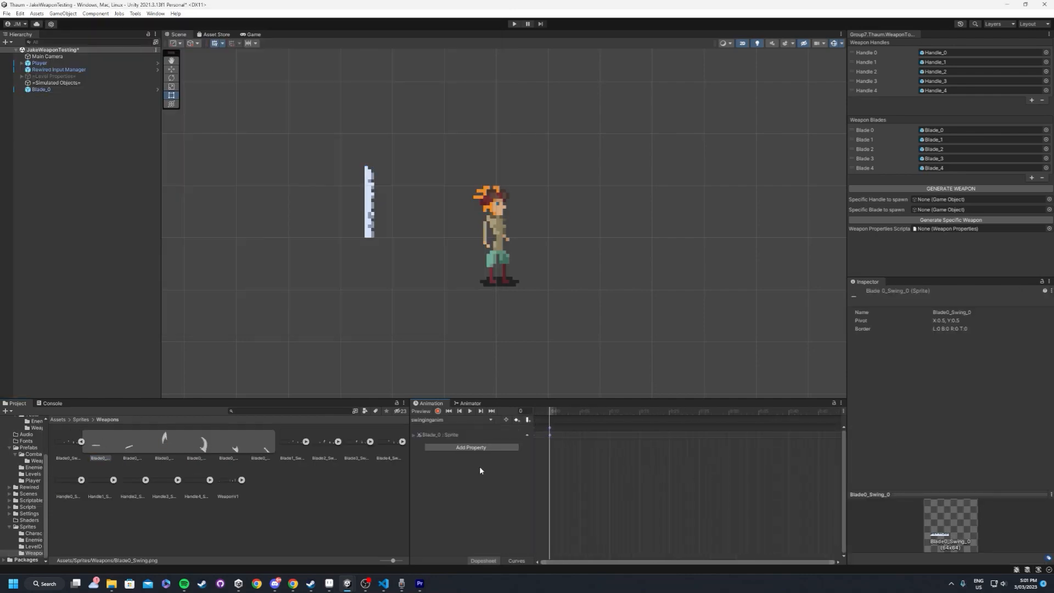
pyautogui.click(469, 411)
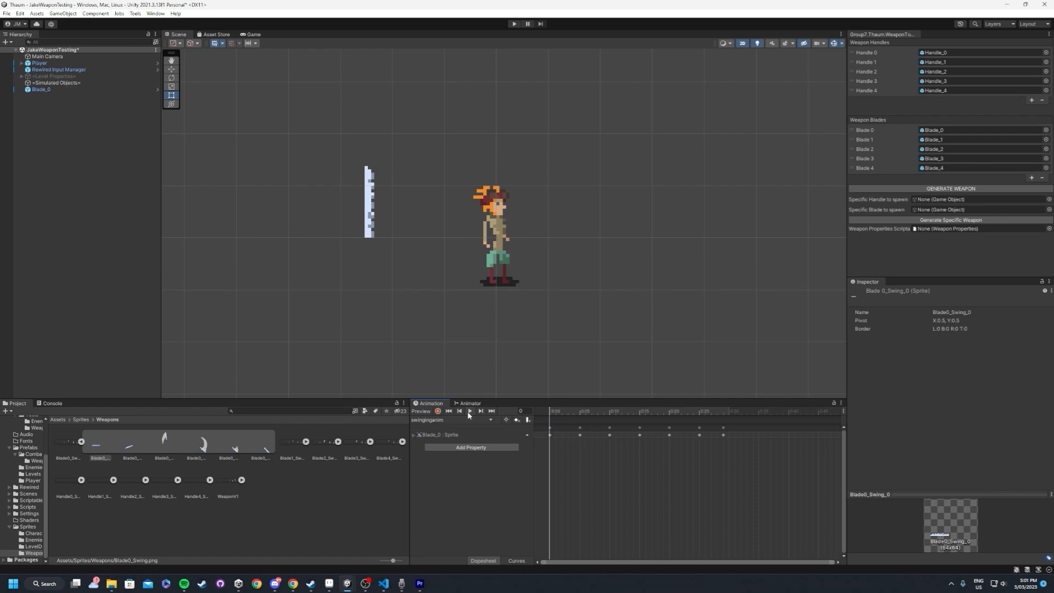
pyautogui.click(469, 411)
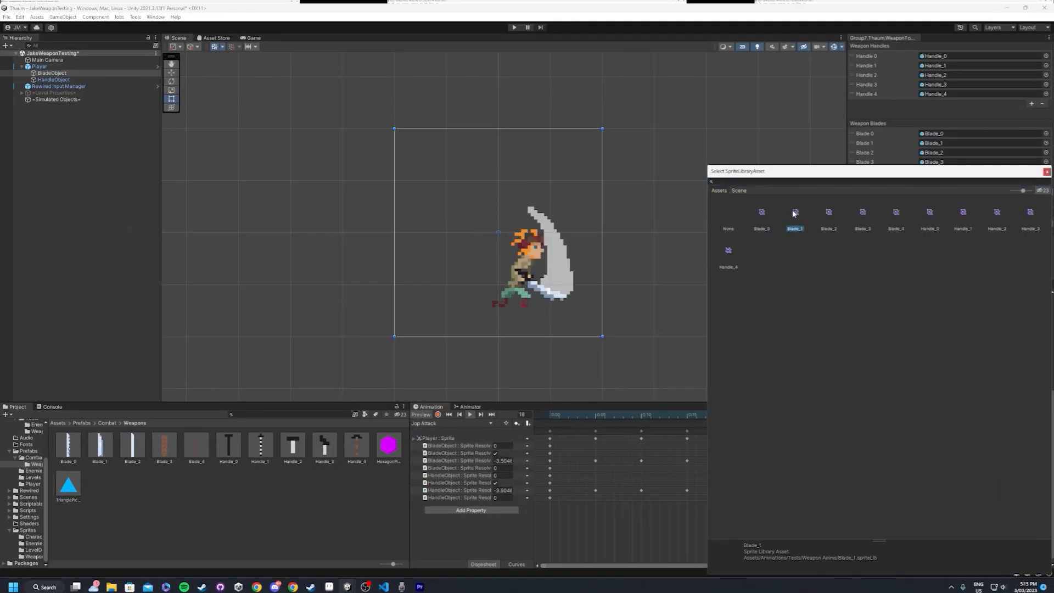
# Swap the blade's sprite library to Blade_1 and then Blade_2
pyautogui.click(828, 214)
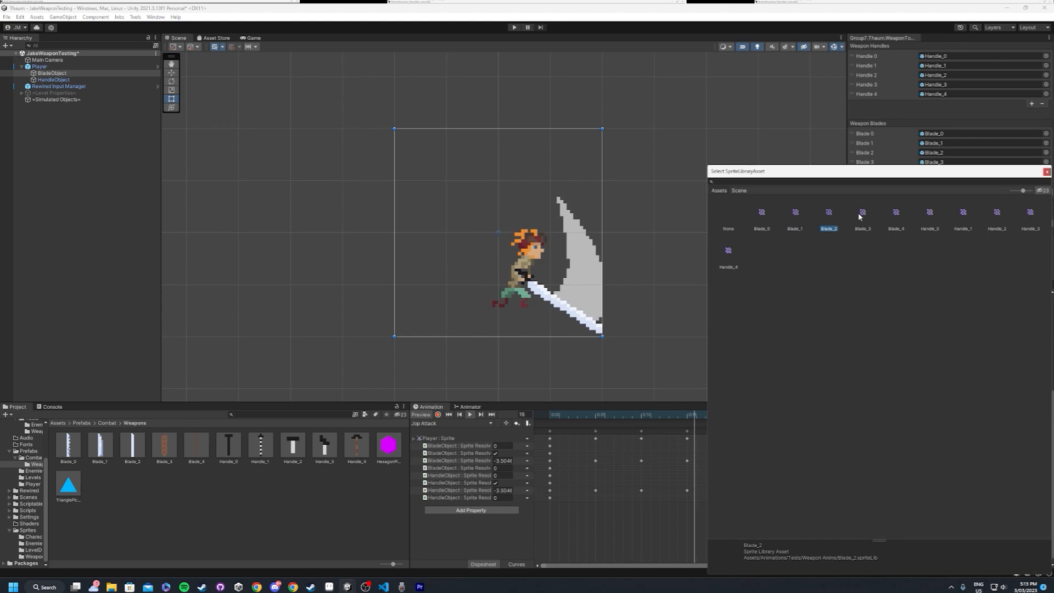
pyautogui.click(896, 213)
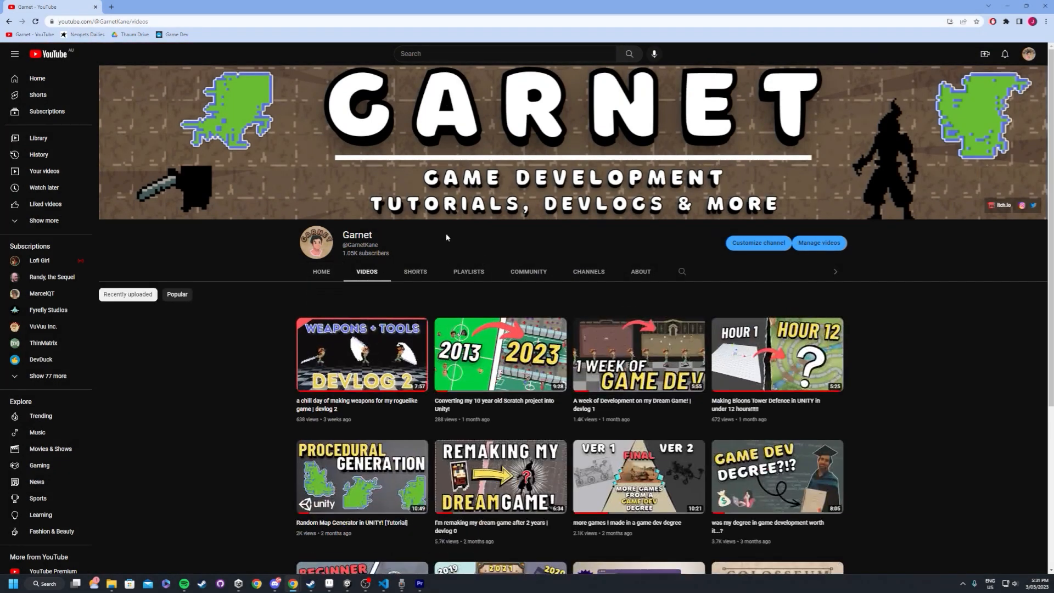
# Show the Videos page of the game development tutorials YouTube channel
pyautogui.click(468, 271)
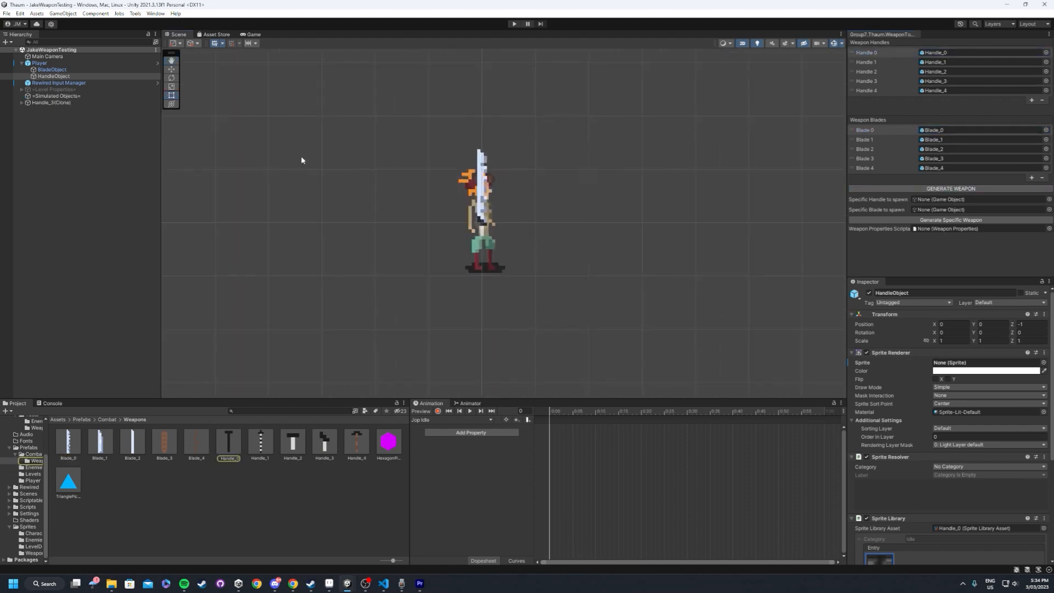
# Generate several swords, enter Play mode and preview the player's attack swing
pyautogui.click(40, 62)
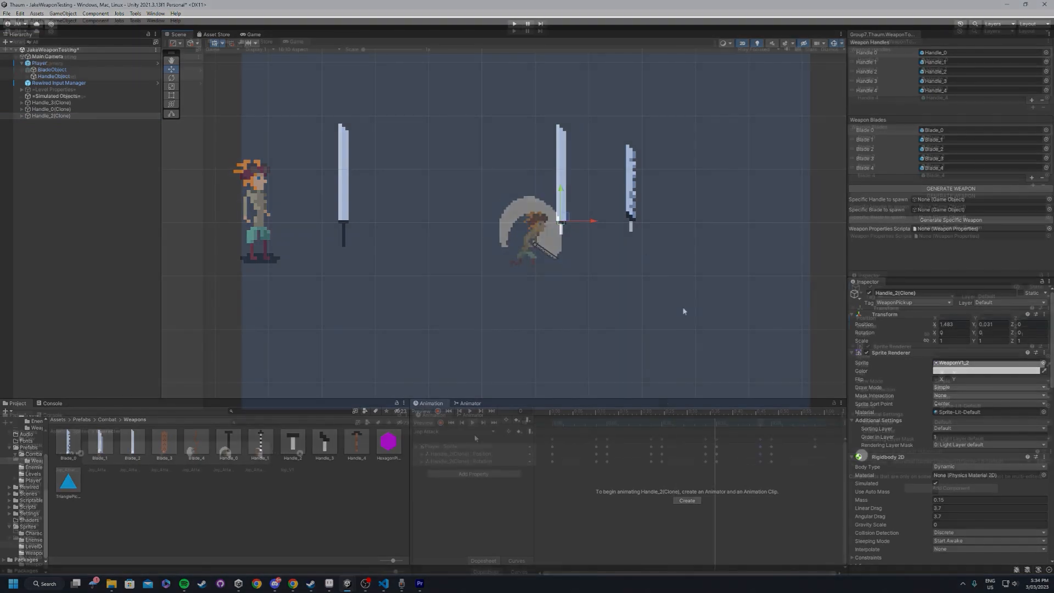
pyautogui.click(513, 31)
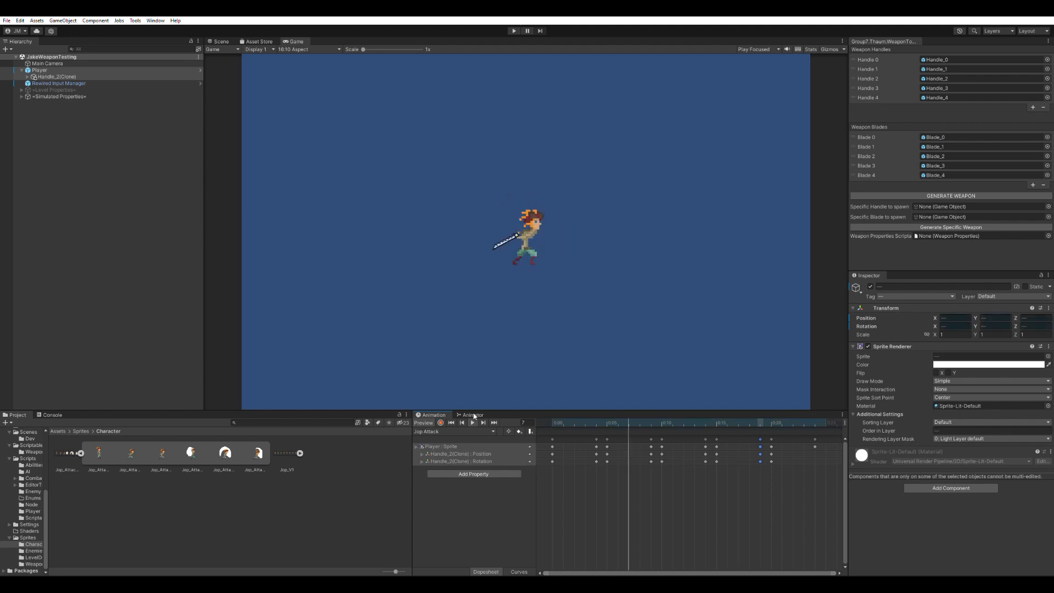
pyautogui.click(472, 422)
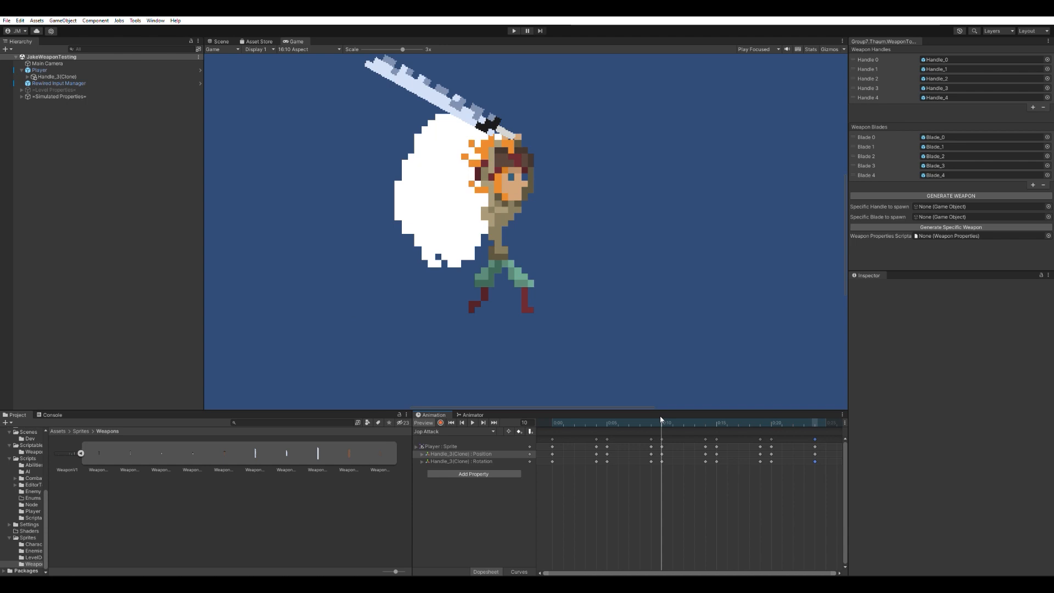
pyautogui.click(706, 421)
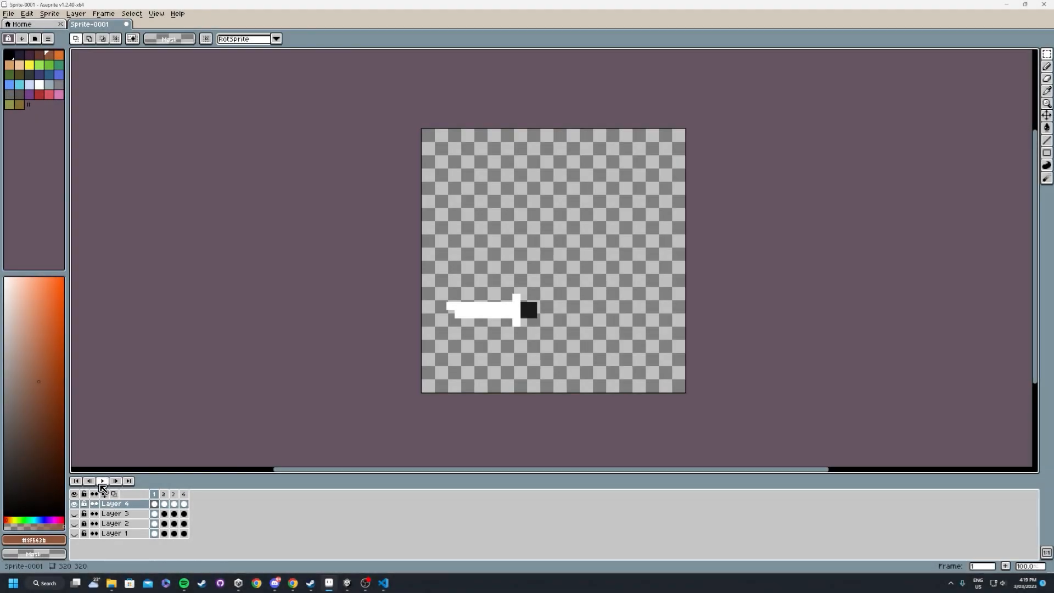
pyautogui.moveTo(102, 481)
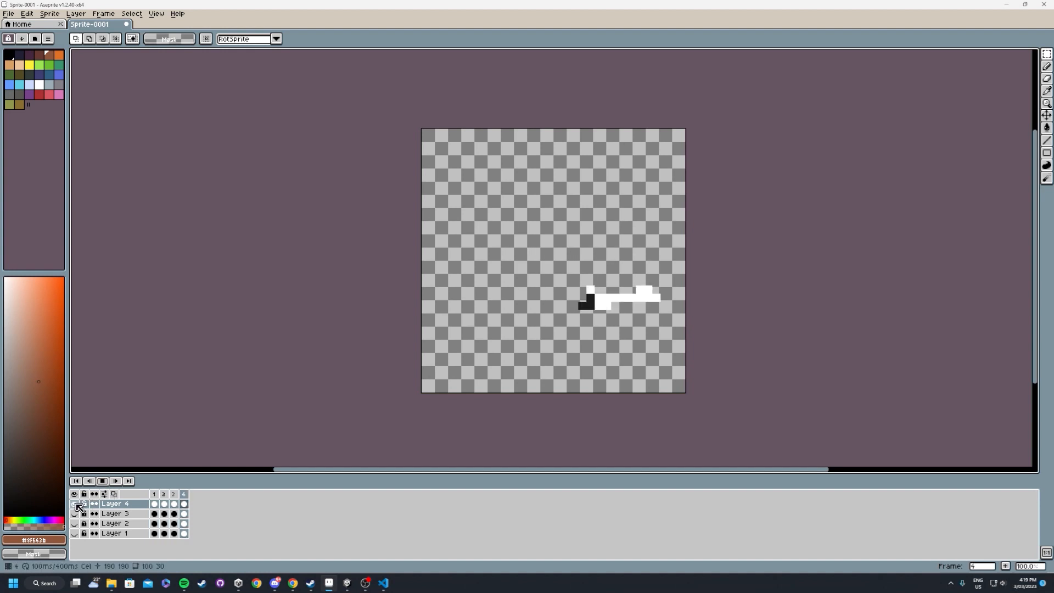
# Step through the sword swing frames and hide Layers 4 down to 1
pyautogui.click(73, 505)
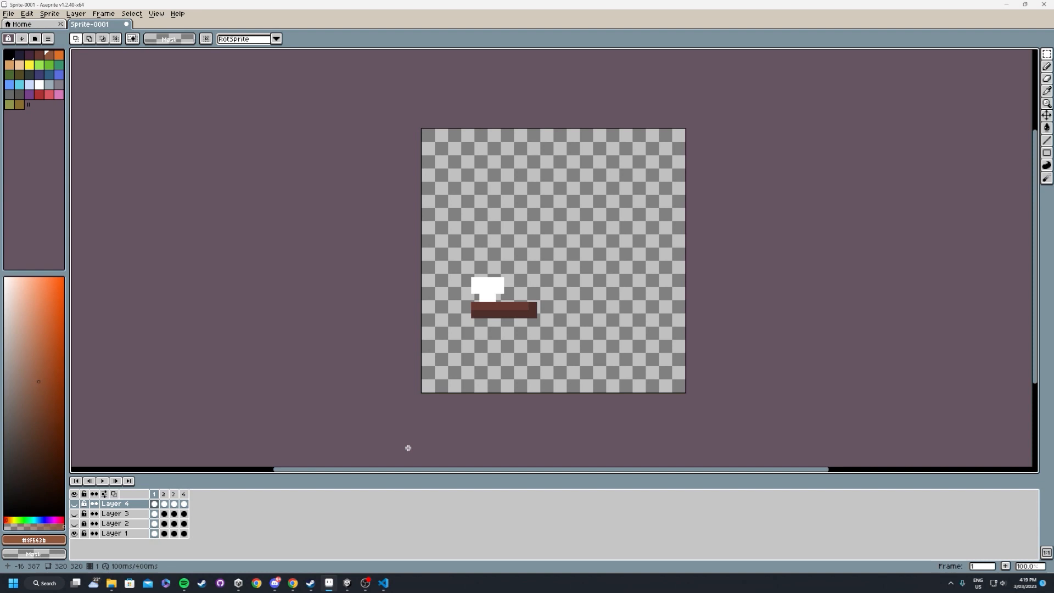
pyautogui.click(172, 523)
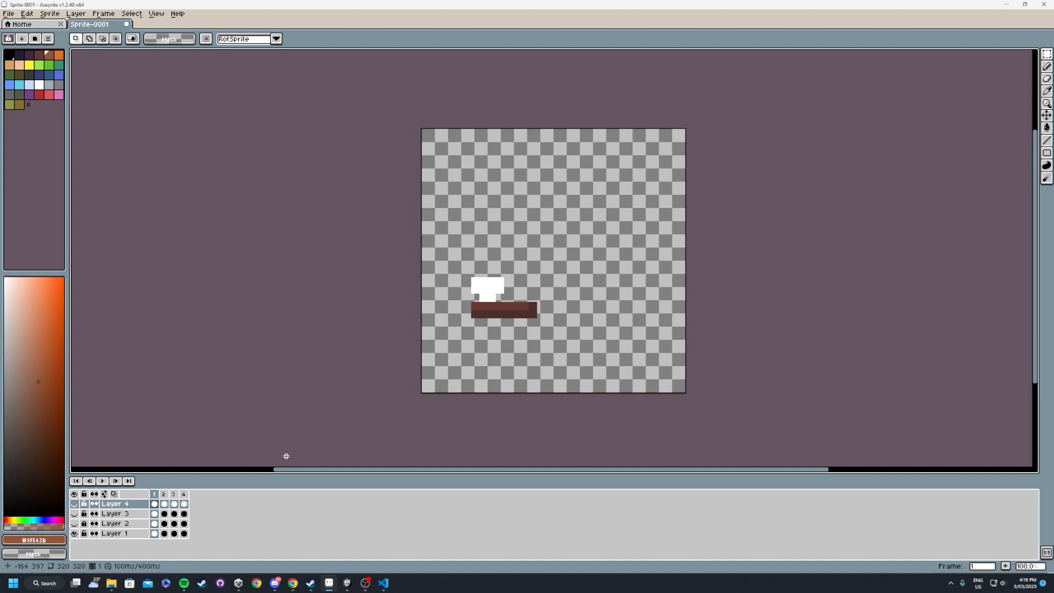
pyautogui.click(164, 504)
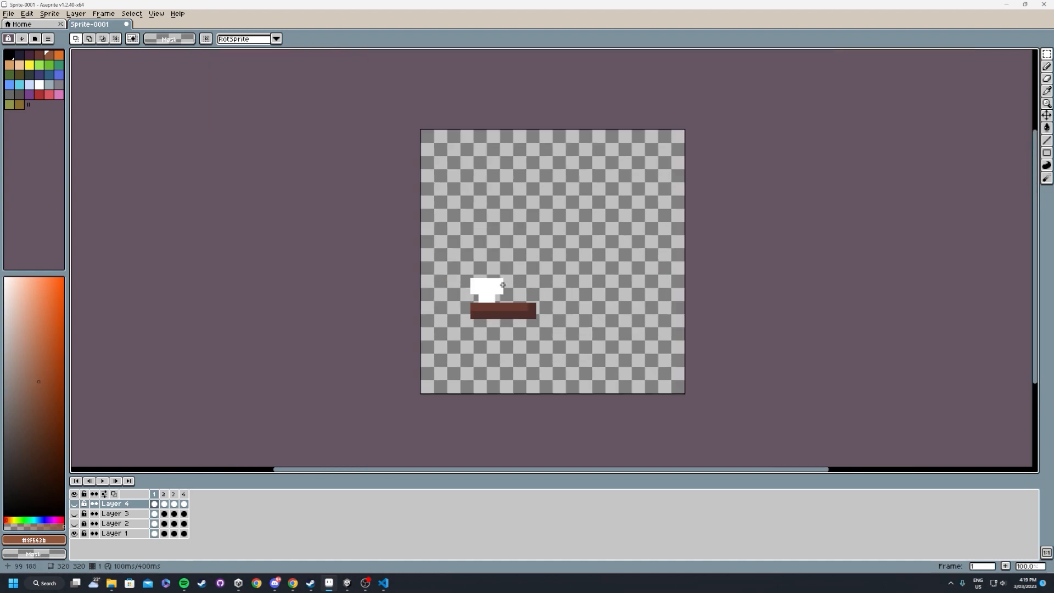
pyautogui.click(163, 494)
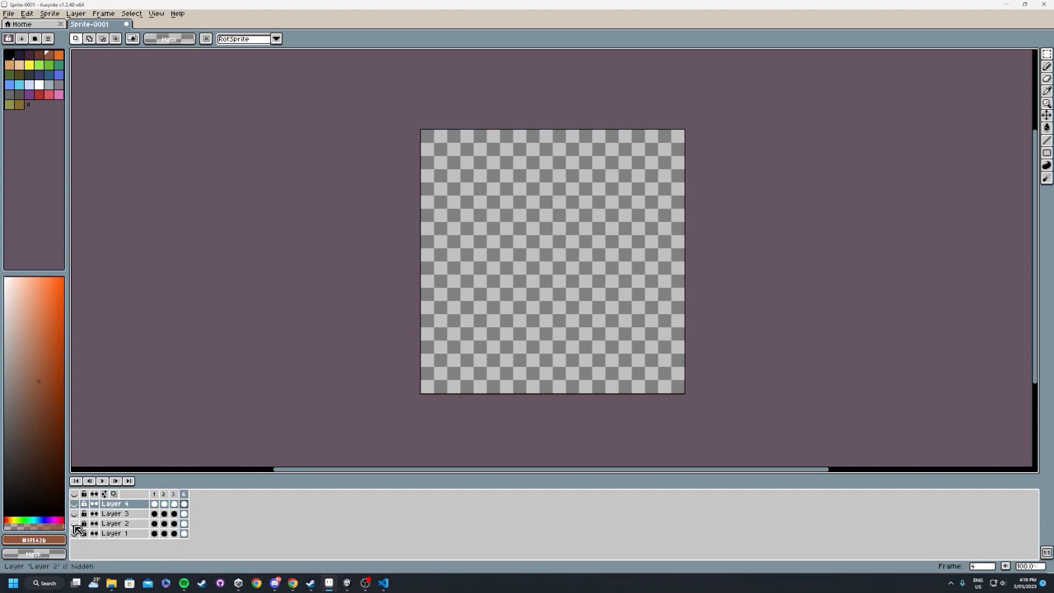
pyautogui.click(73, 522)
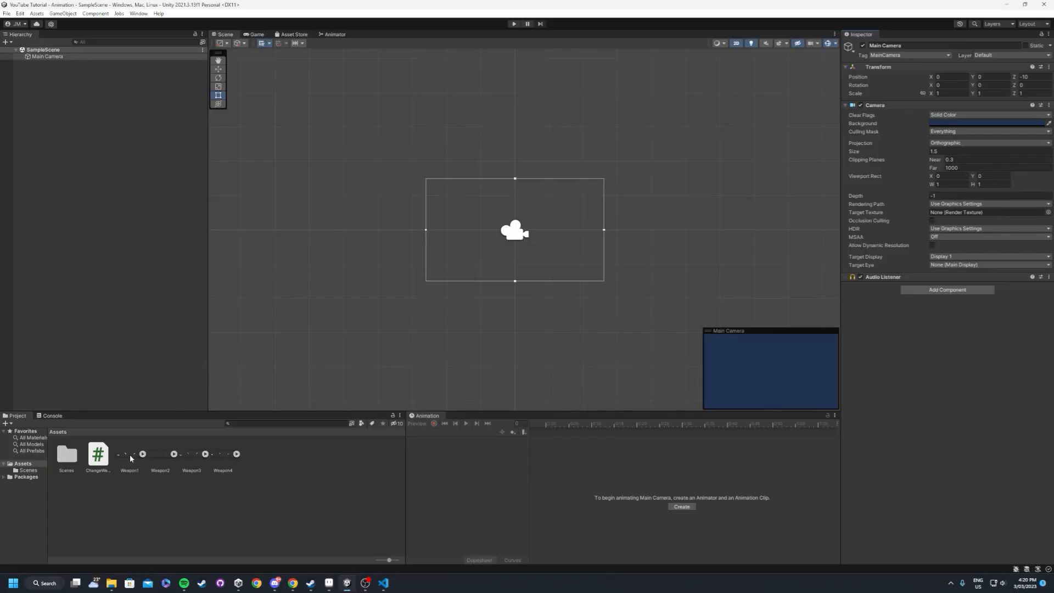
# Select the Weapon1 sprite sheet and start a new animation clip for it
pyautogui.click(129, 453)
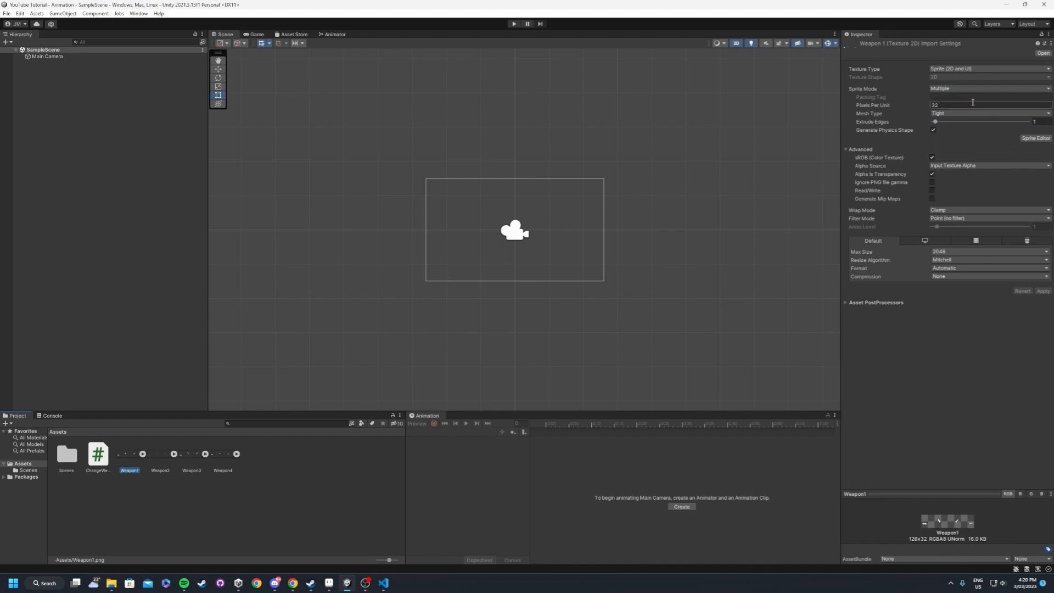
pyautogui.moveTo(1019, 157)
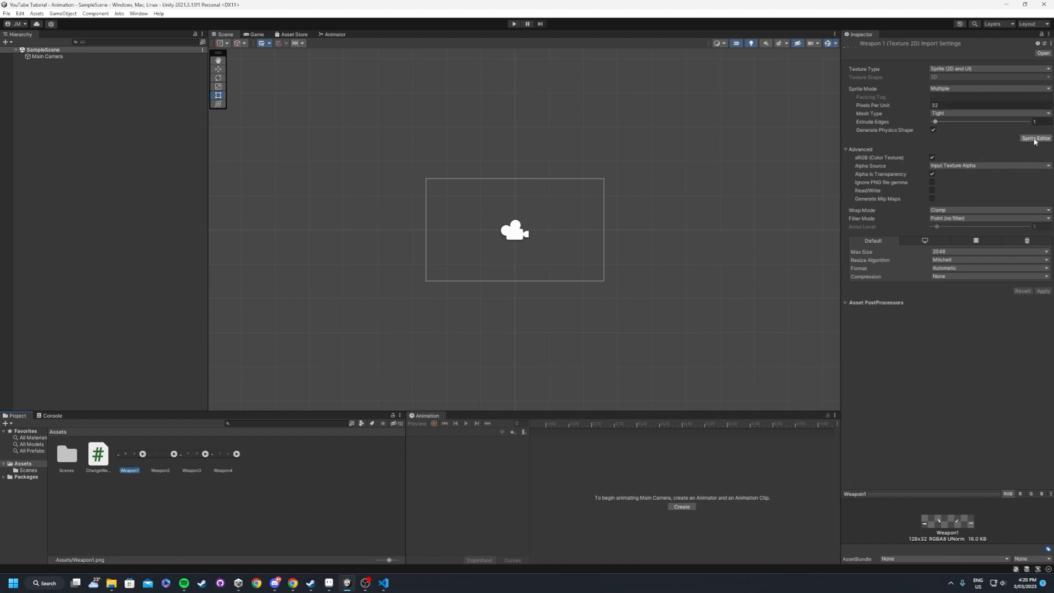
pyautogui.click(1033, 139)
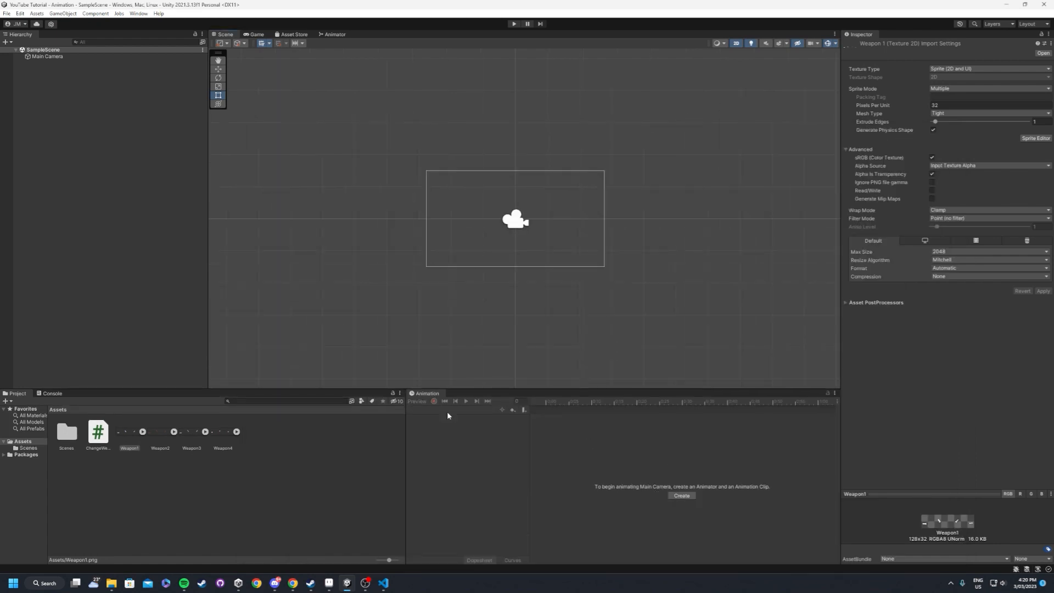
pyautogui.click(681, 496)
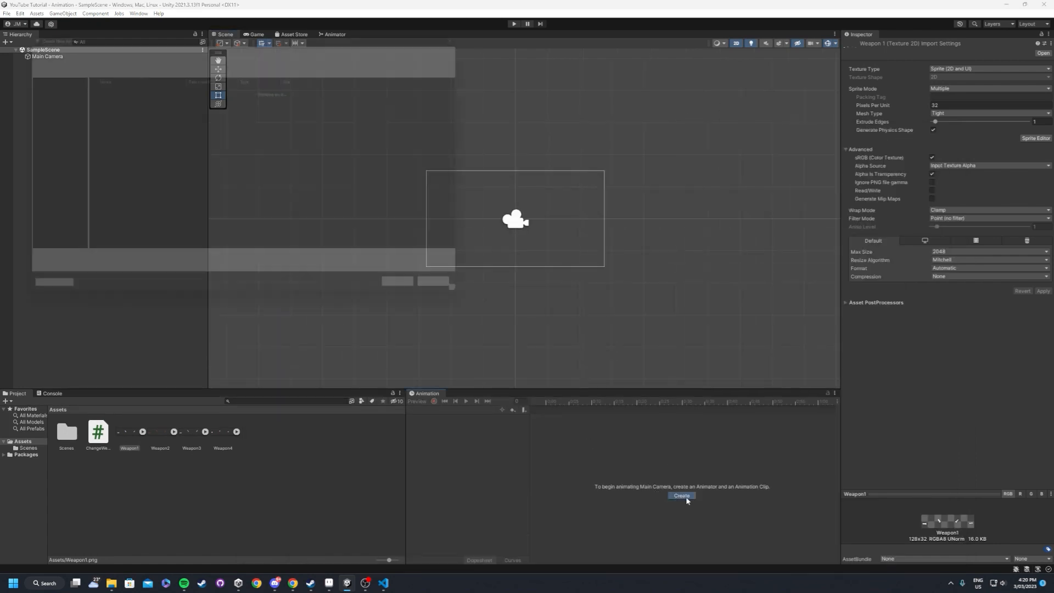
pyautogui.click(681, 498)
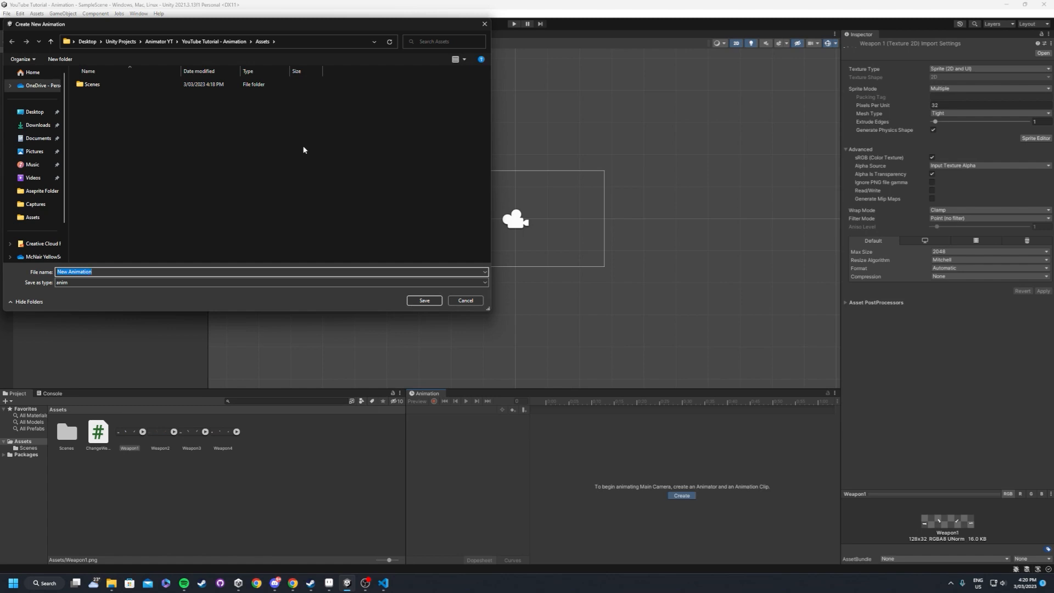
pyautogui.click(424, 301)
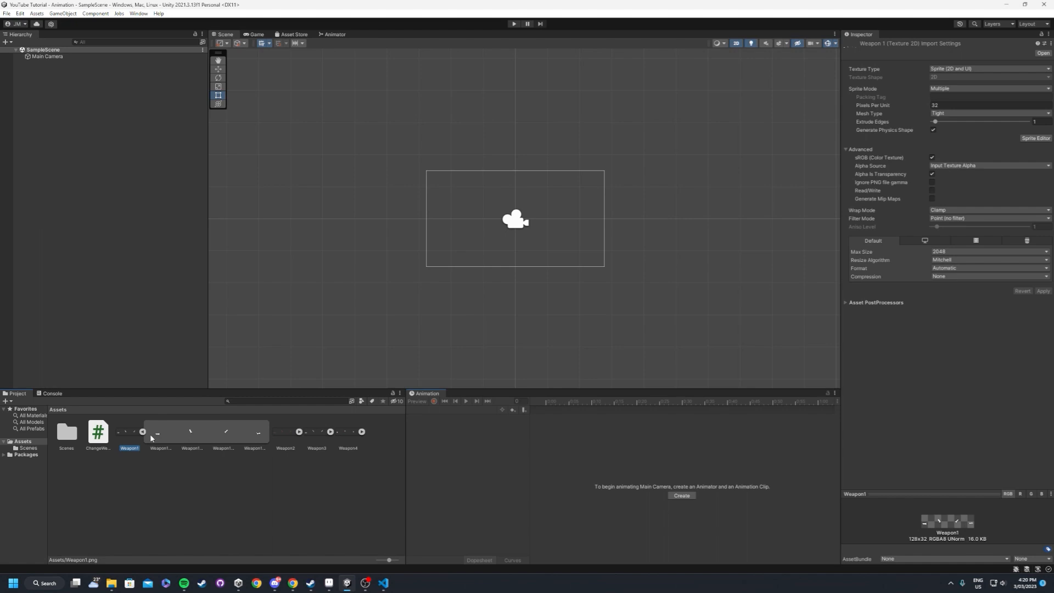
# Inspect Weapon1's sliced sprite frame Weapon1_0, then collapse the frames
pyautogui.click(161, 437)
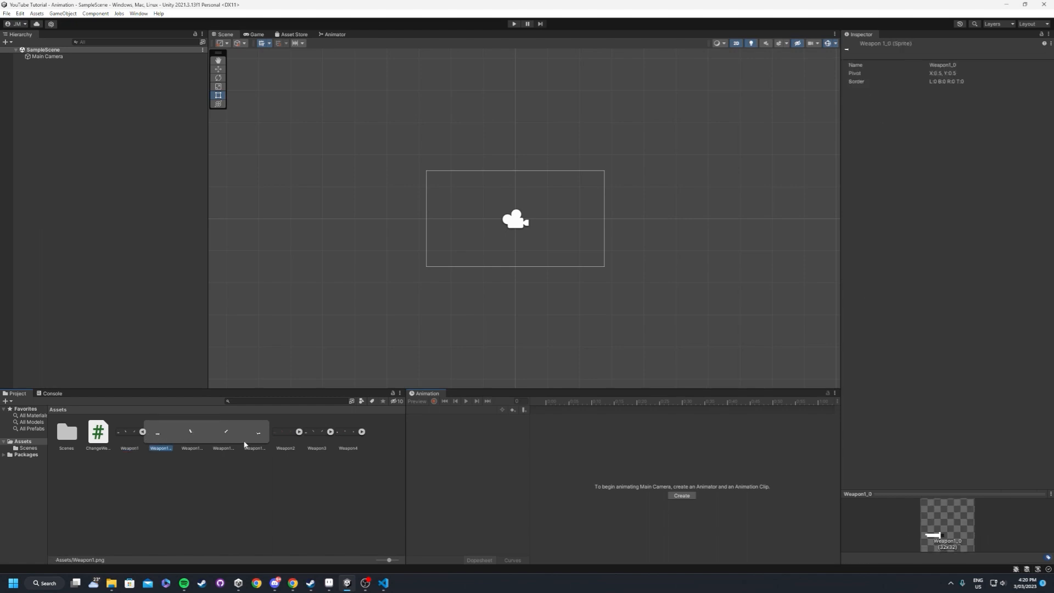
pyautogui.click(253, 448)
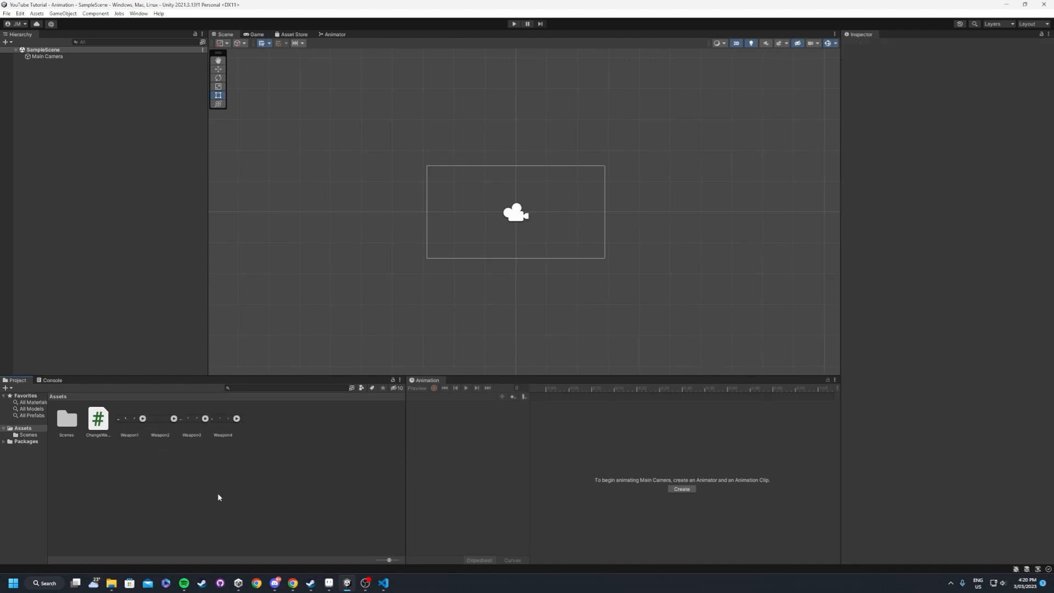
pyautogui.moveTo(197, 447)
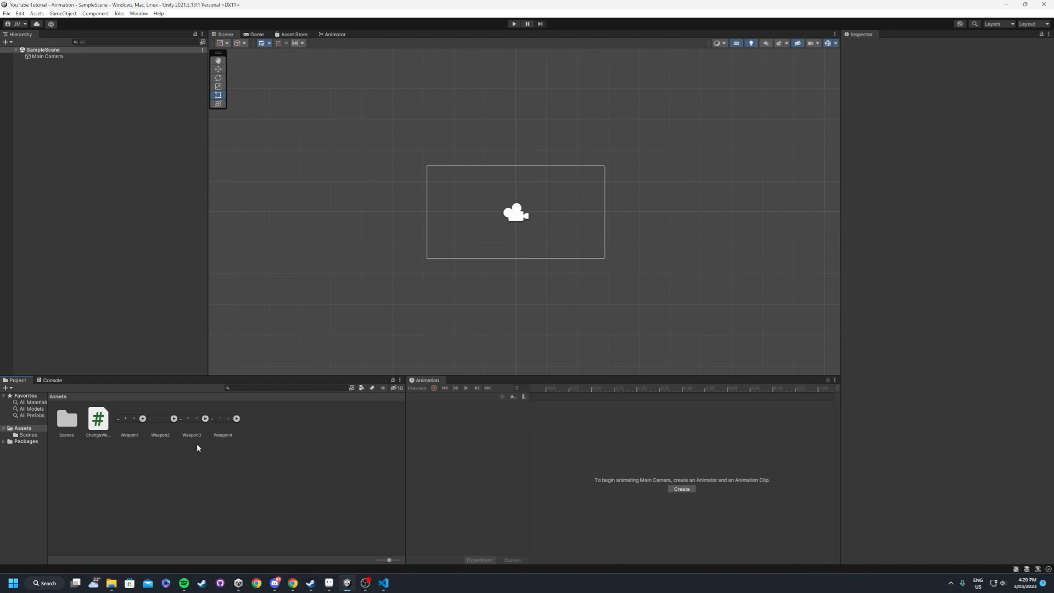
pyautogui.moveTo(149, 448)
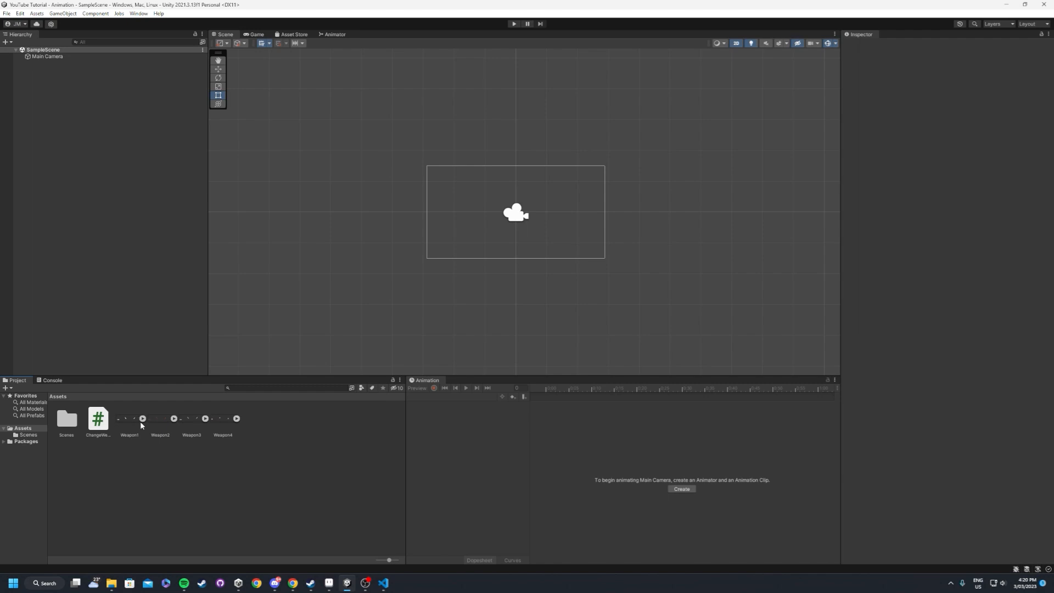
pyautogui.moveTo(287, 426)
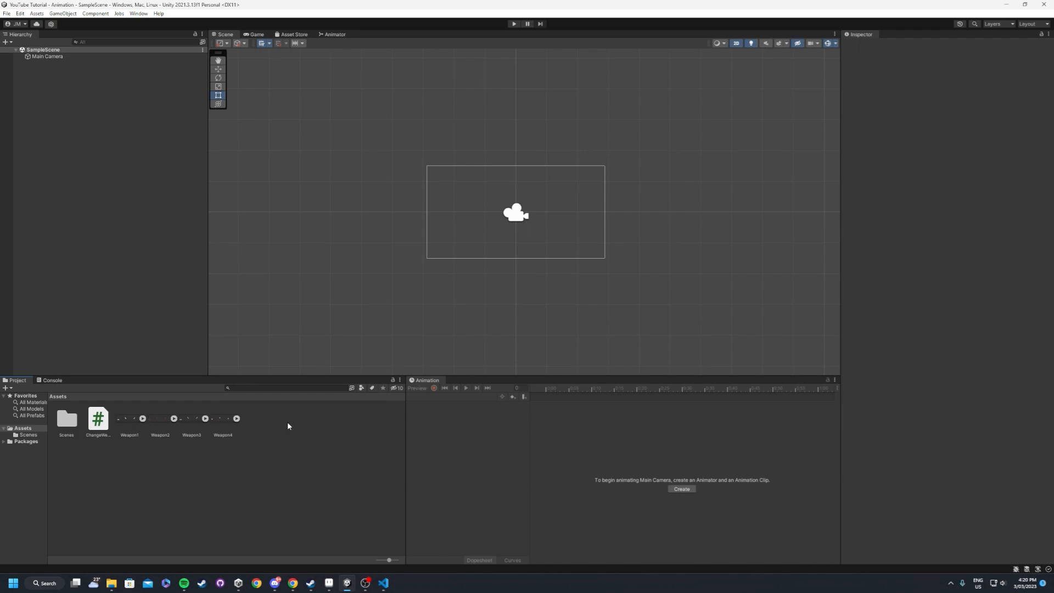
pyautogui.moveTo(288, 424)
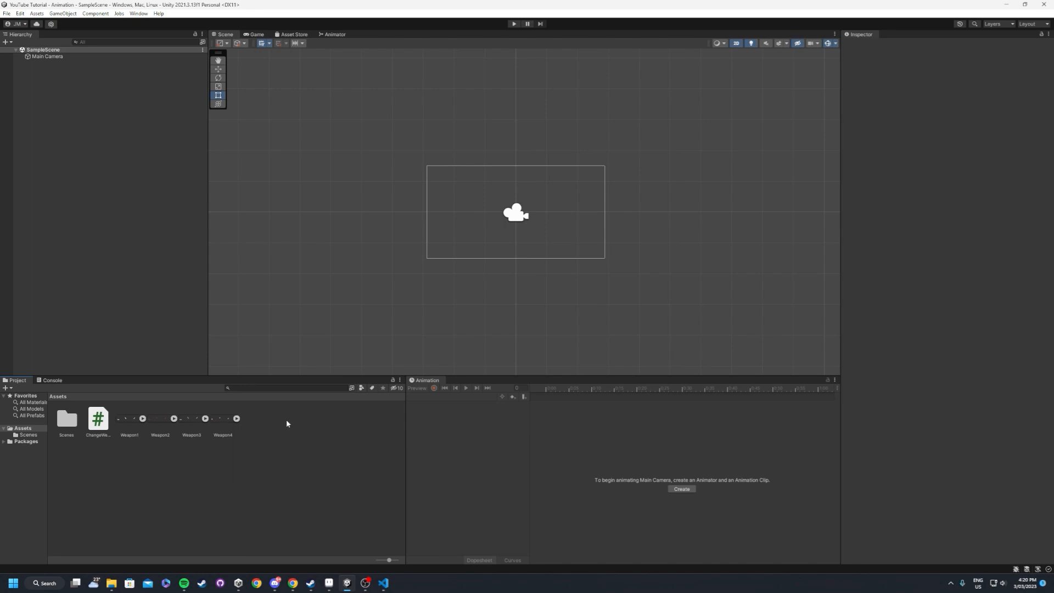
pyautogui.moveTo(319, 427)
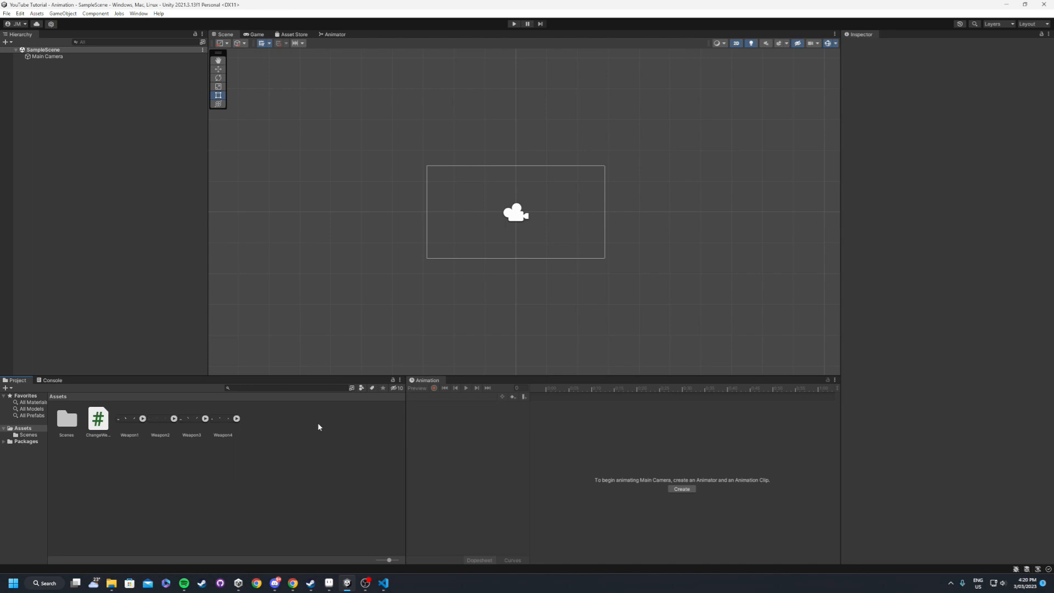
pyautogui.moveTo(317, 429)
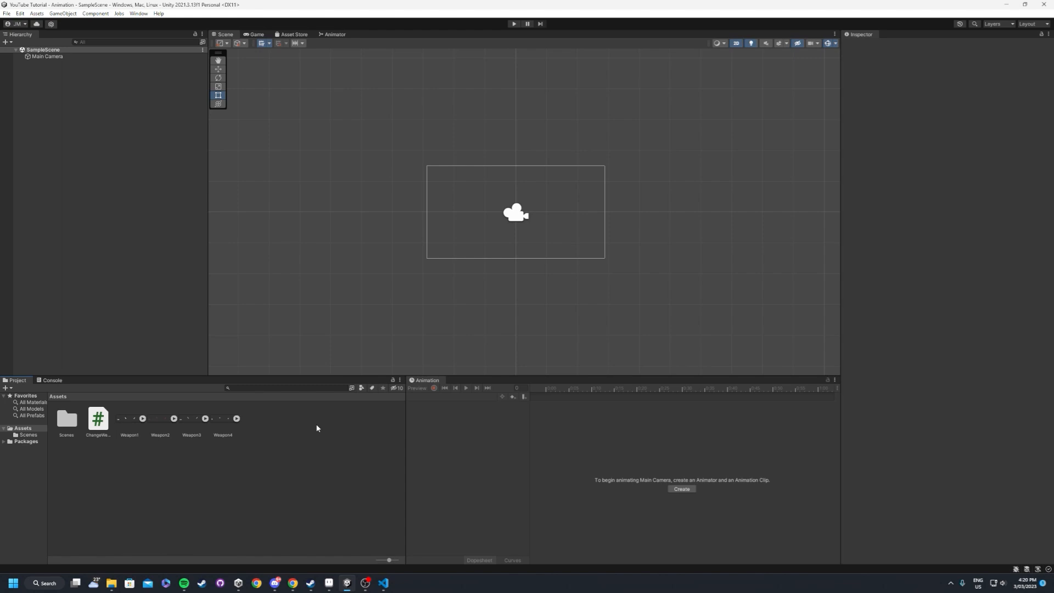
pyautogui.moveTo(332, 422)
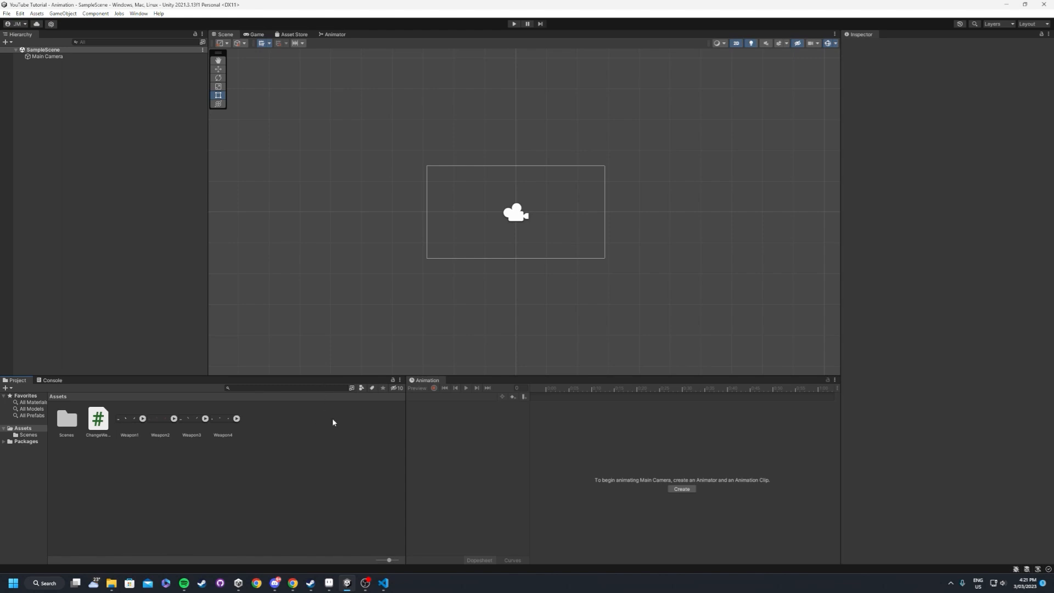
pyautogui.moveTo(191, 32)
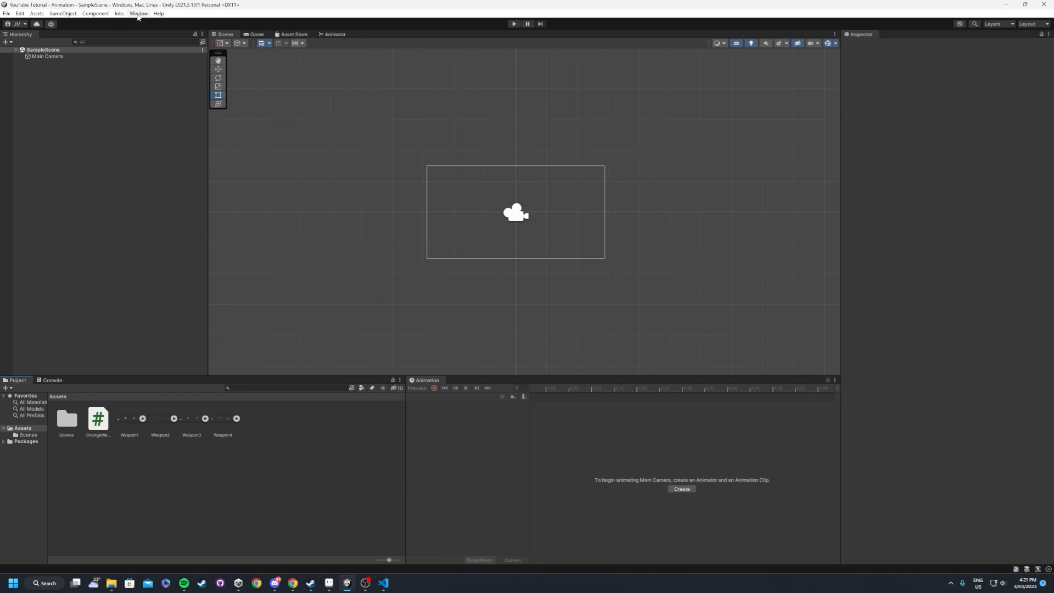
pyautogui.click(138, 13)
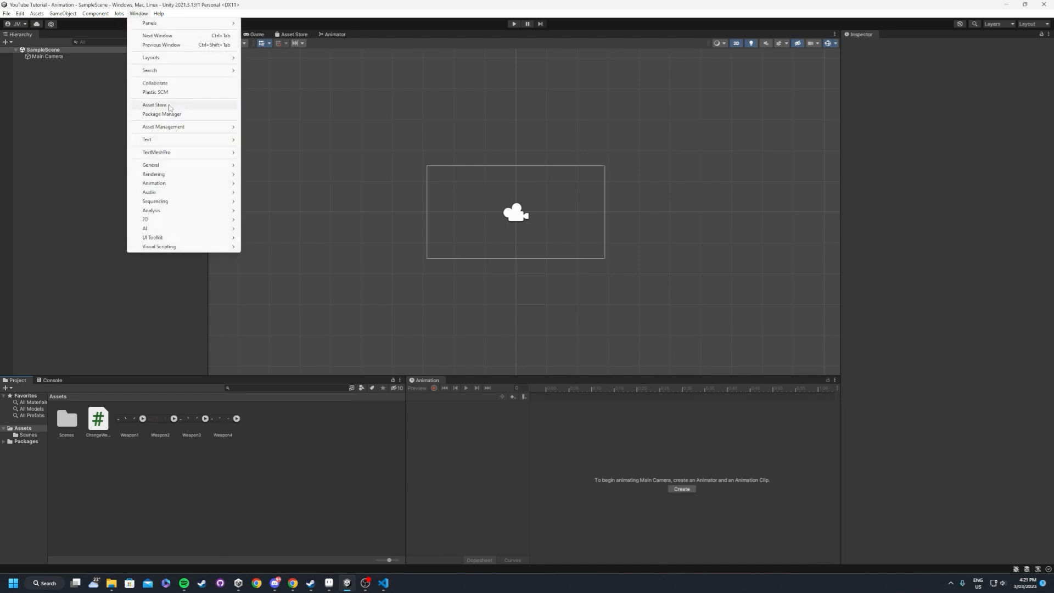
pyautogui.click(163, 113)
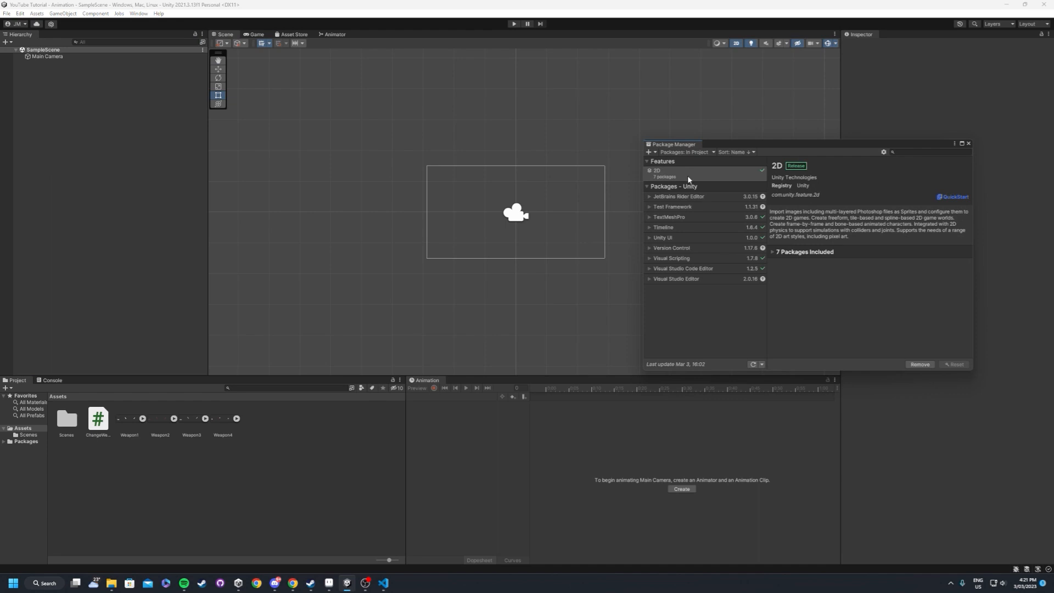
pyautogui.moveTo(716, 183)
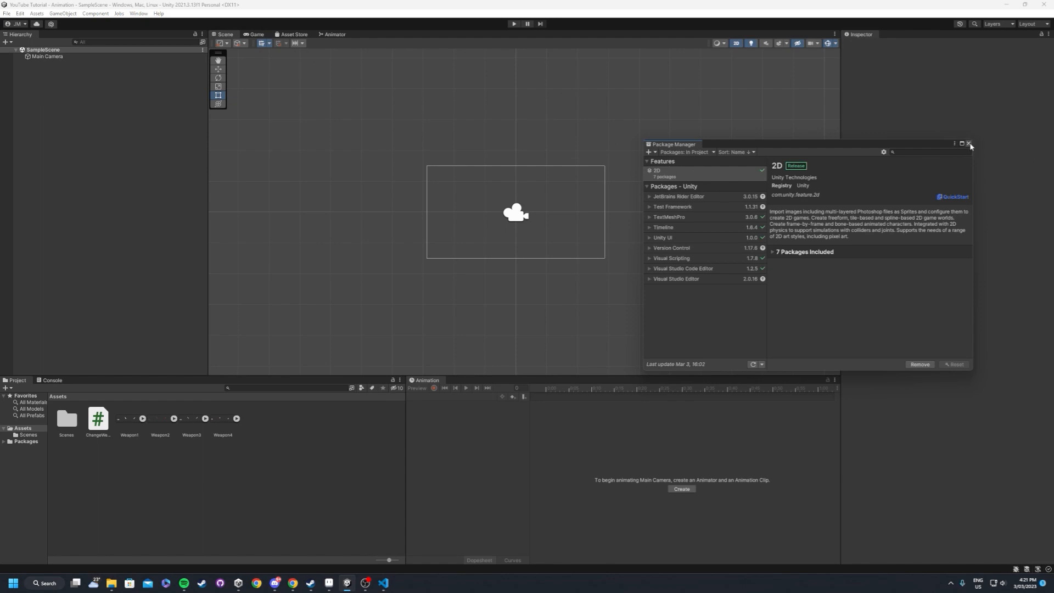
pyautogui.click(970, 144)
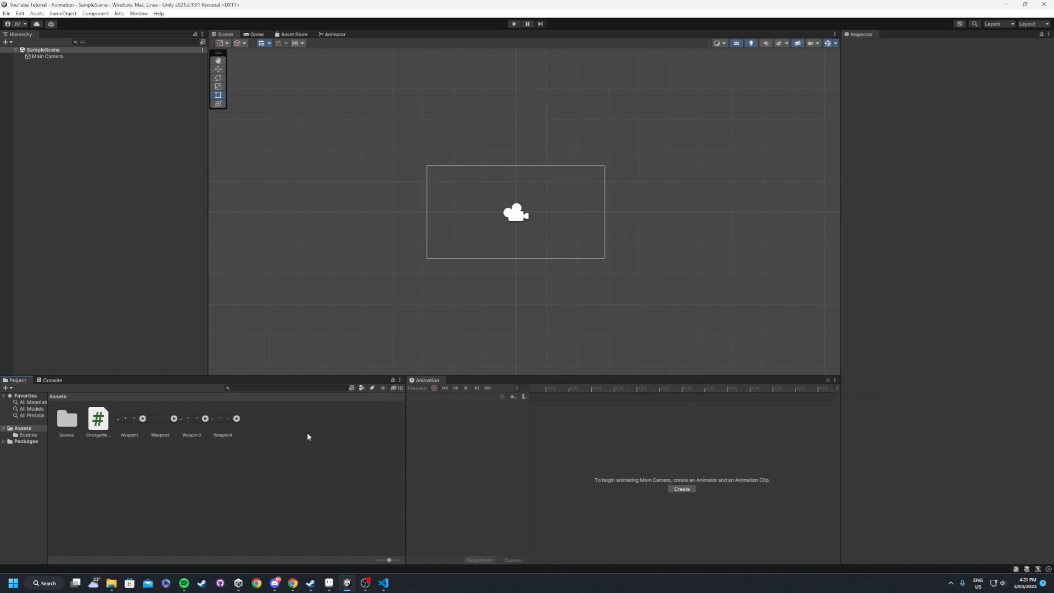
# Create a Weapon1 Sprite Library Asset via Create > 2D and select it
pyautogui.rightClick(307, 436)
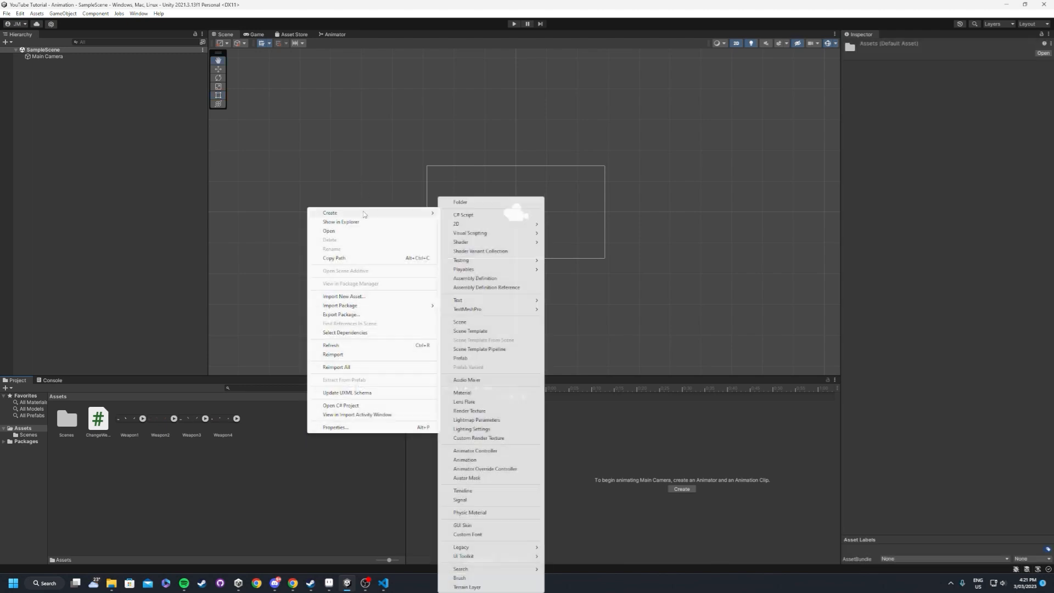
pyautogui.moveTo(486, 469)
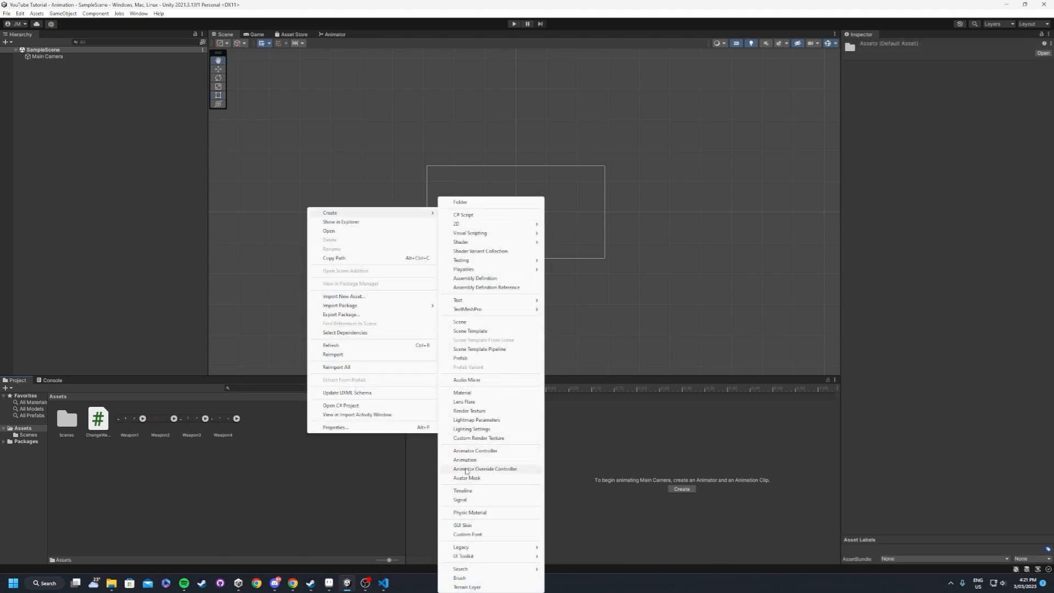
pyautogui.moveTo(457, 224)
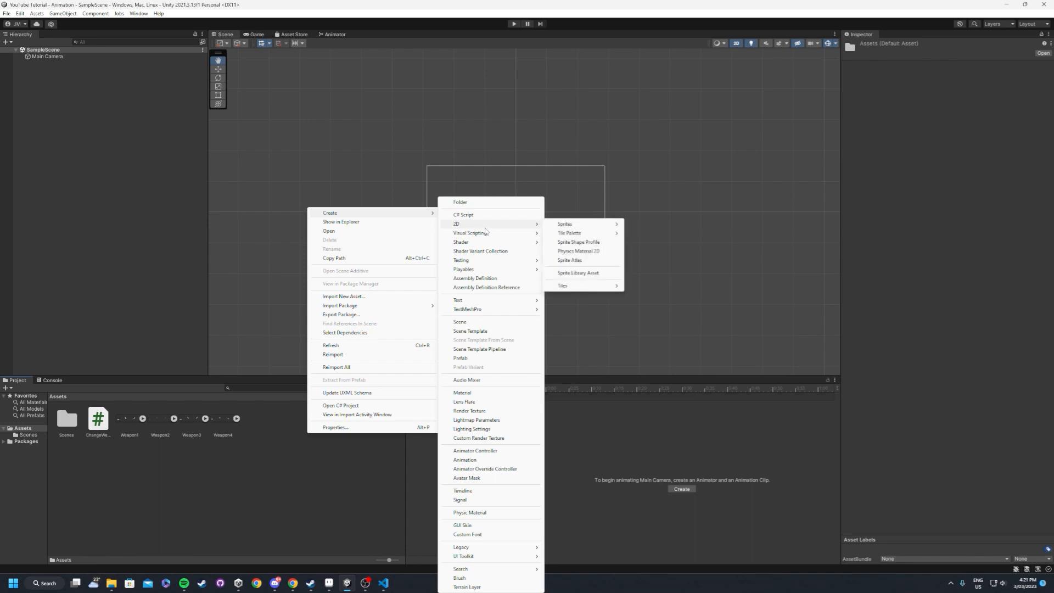
pyautogui.moveTo(582, 279)
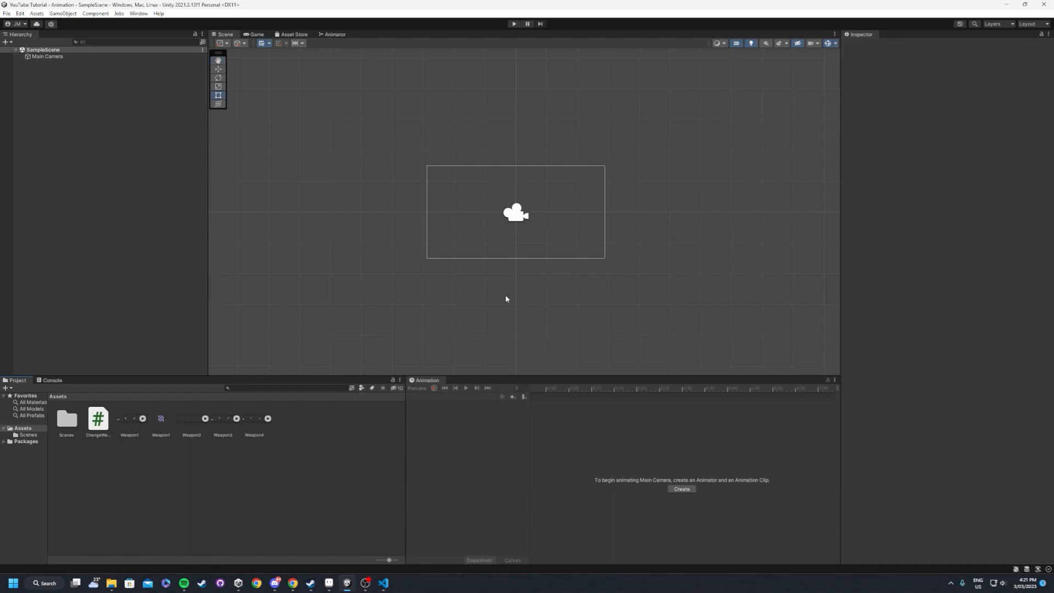
pyautogui.click(129, 419)
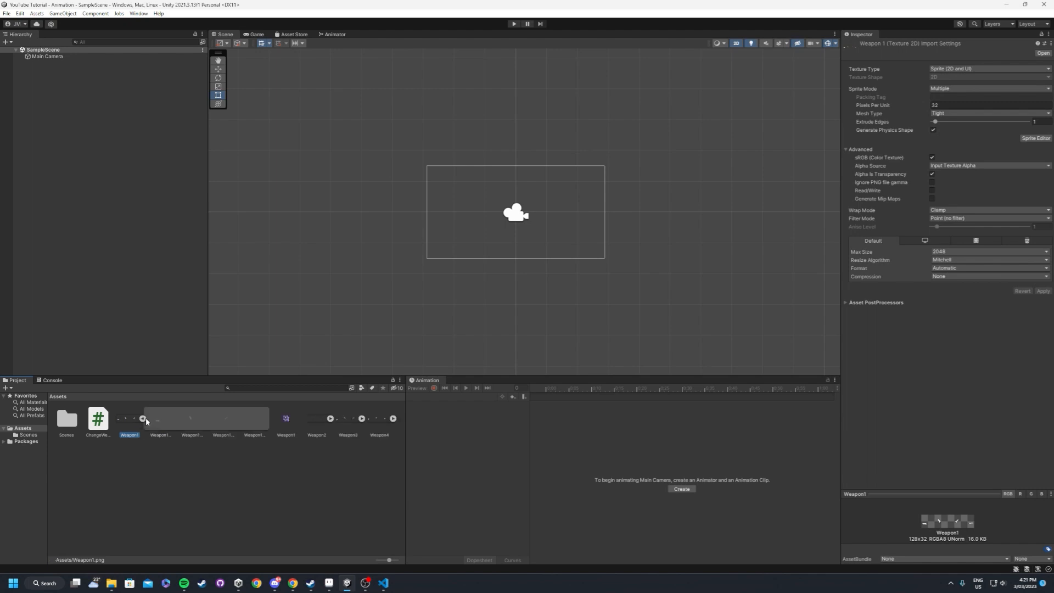
pyautogui.click(160, 418)
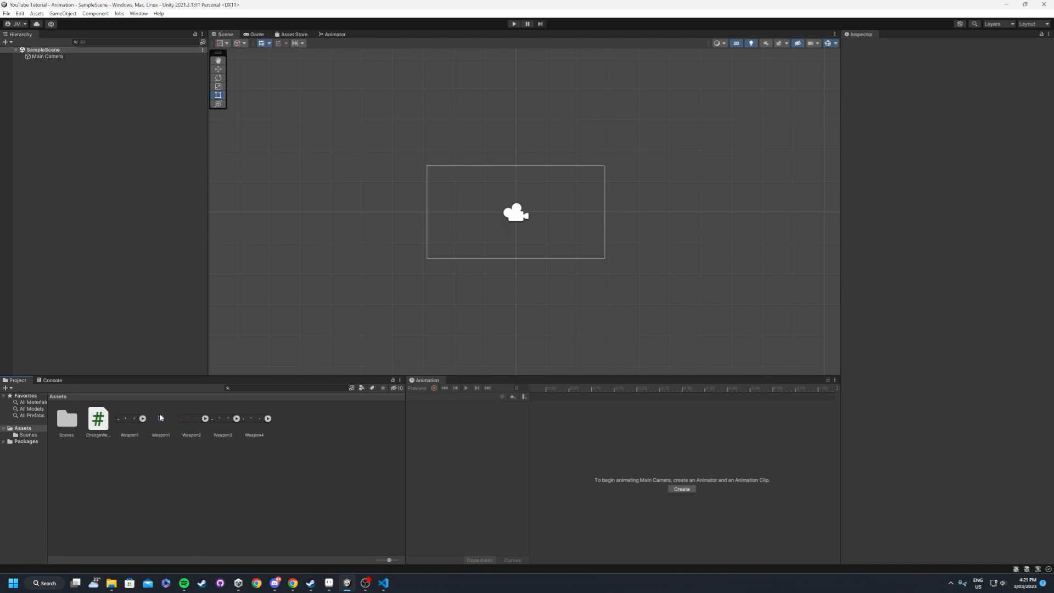
pyautogui.click(160, 419)
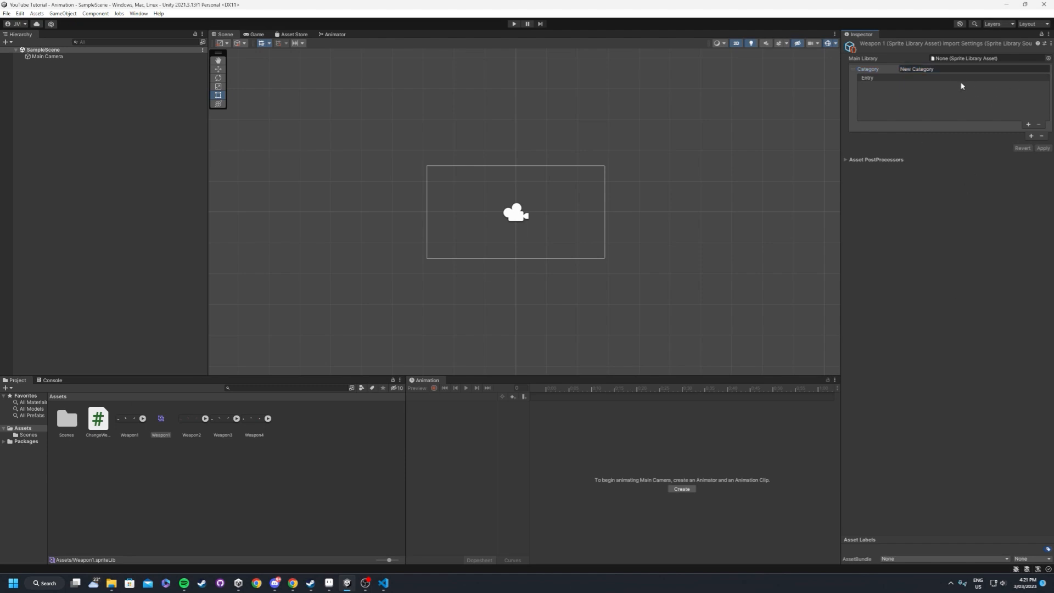
# Rename its category to Swinging, add the four Weapon1 swing sprites as entries and apply
pyautogui.click(948, 69)
pyautogui.write(' 2')
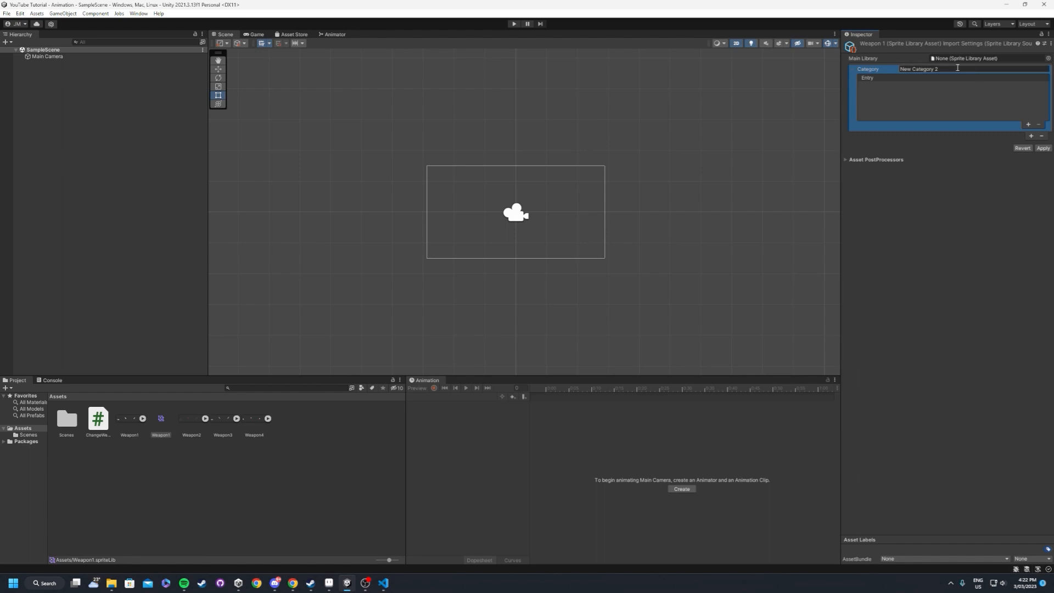
pyautogui.write('Swinging')
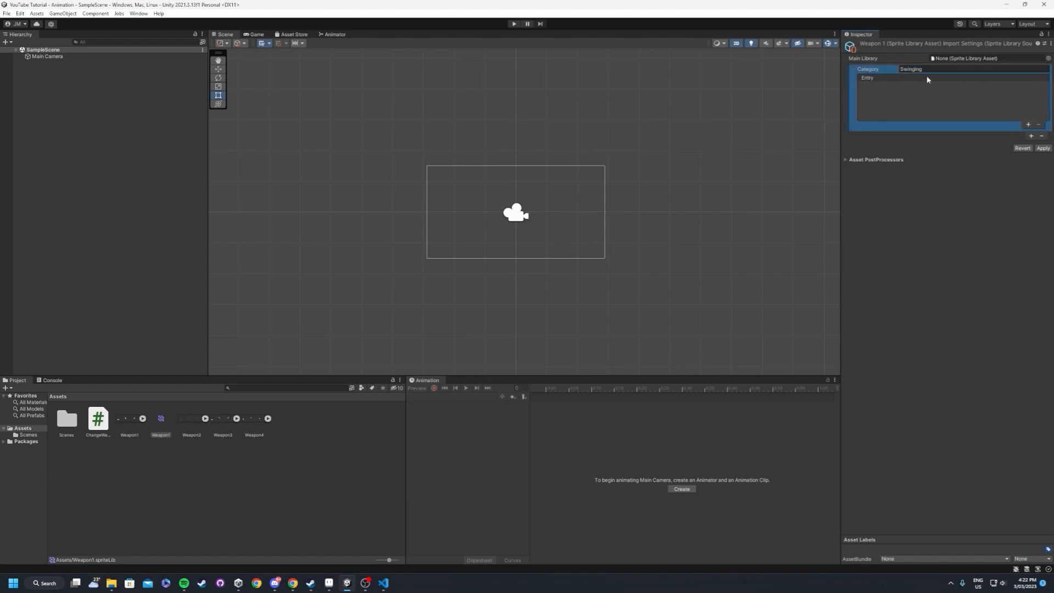
pyautogui.click(1028, 124)
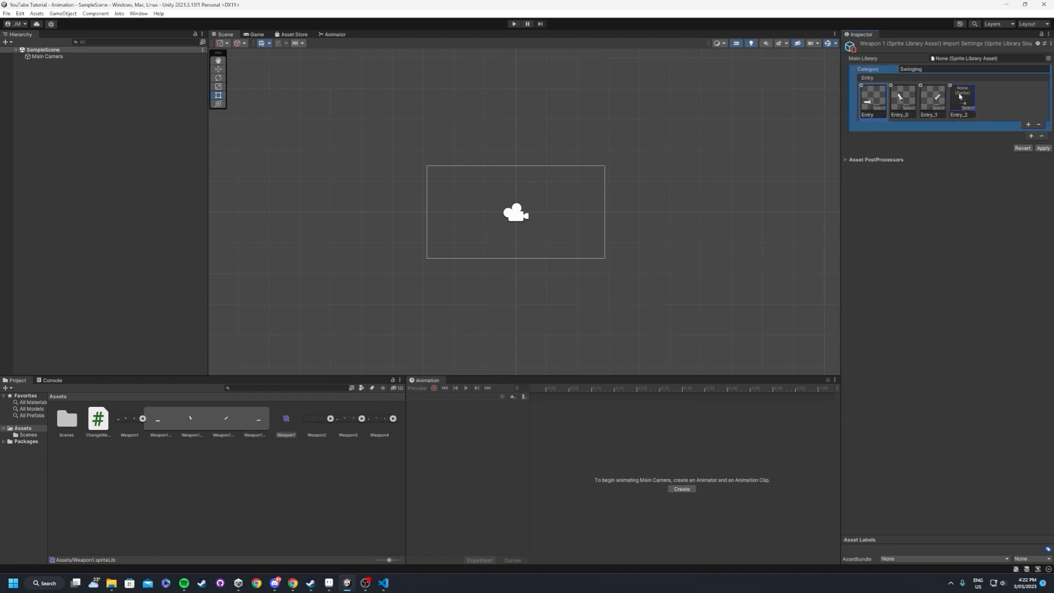
pyautogui.click(961, 98)
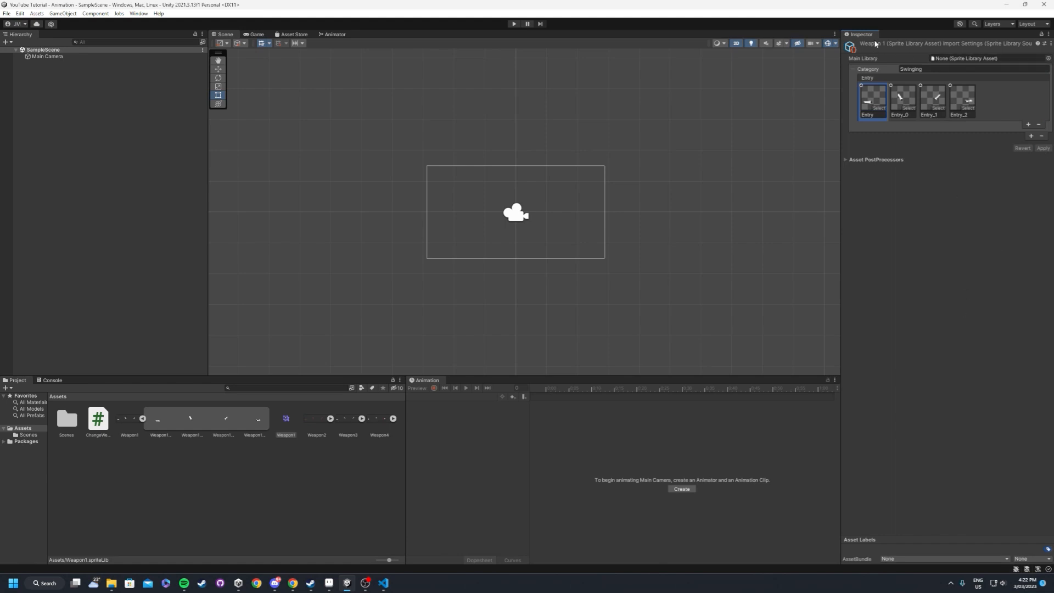
pyautogui.moveTo(901, 51)
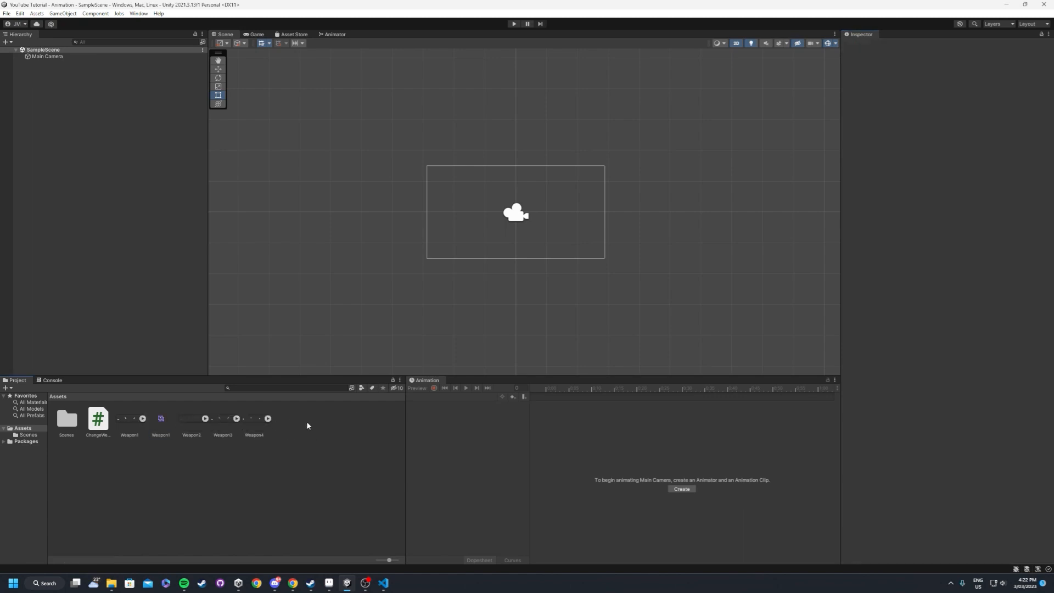
# Create a Weapon2 sprite library asset with Weapon1 as its Main Library and apply
pyautogui.rightClick(306, 427)
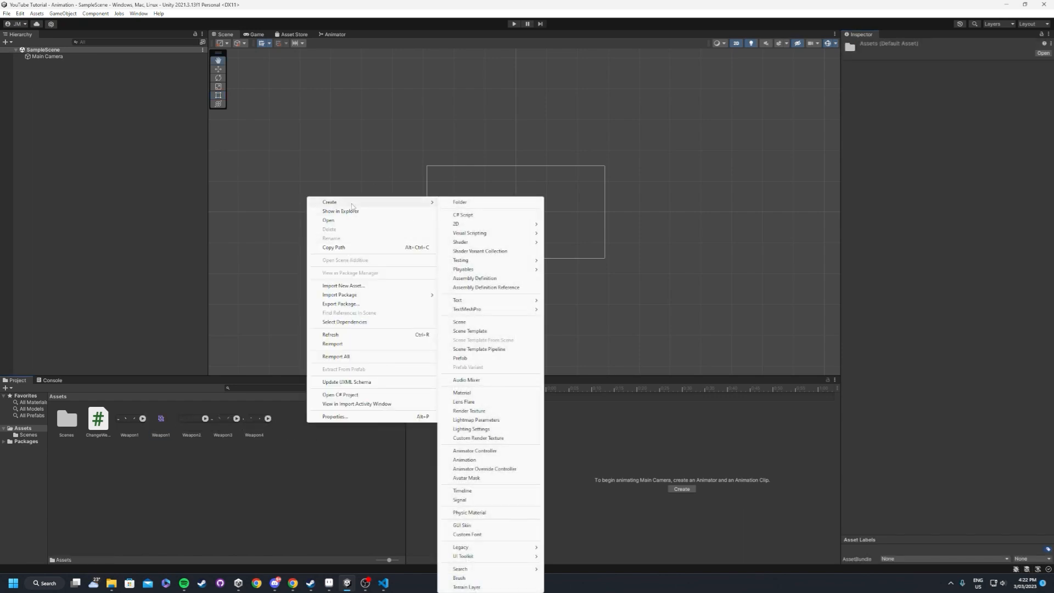
pyautogui.moveTo(457, 224)
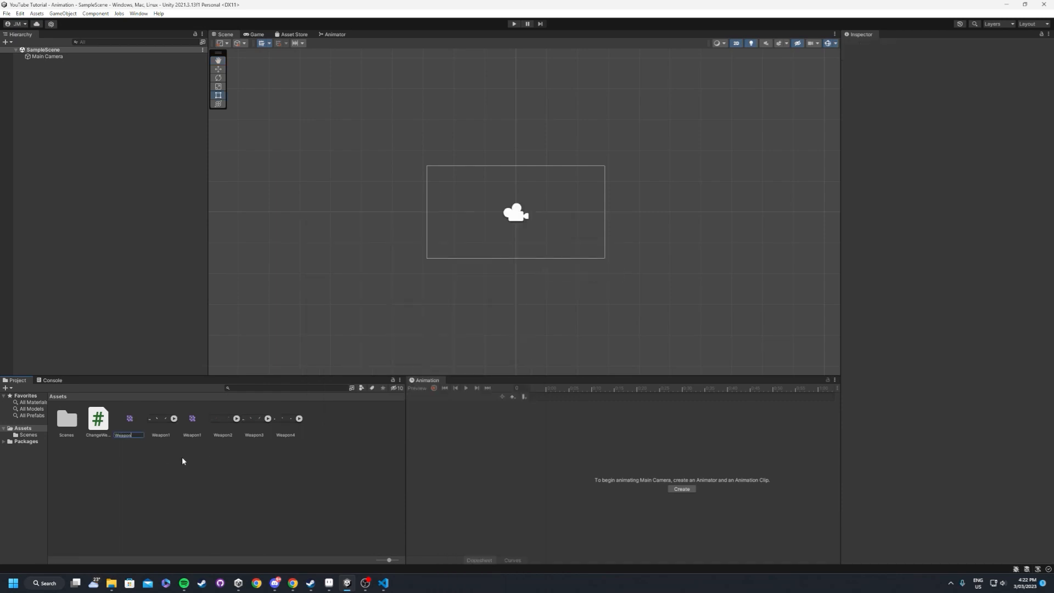
pyautogui.click(222, 418)
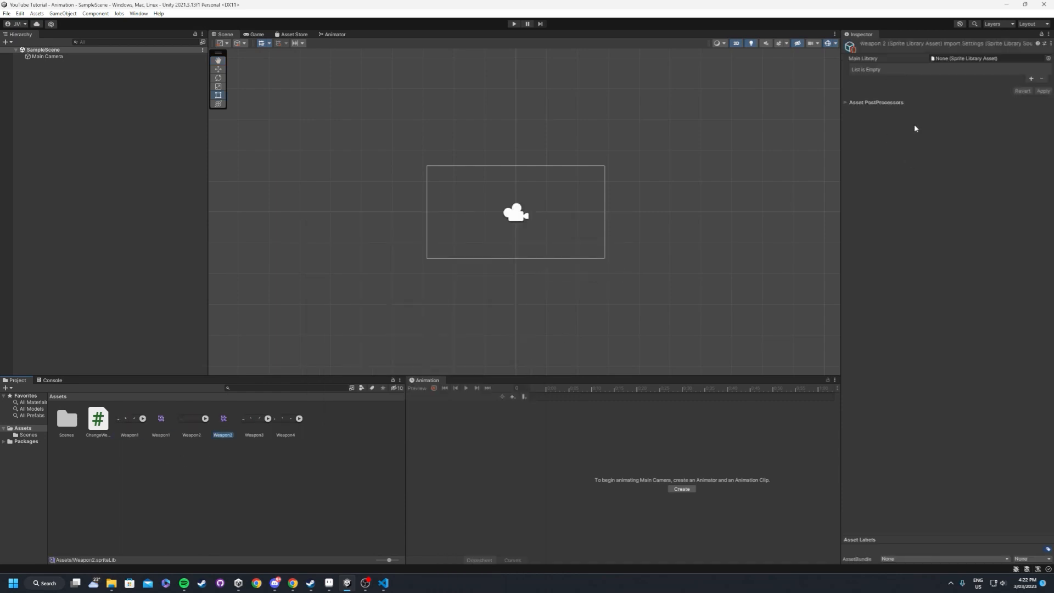
pyautogui.click(1031, 79)
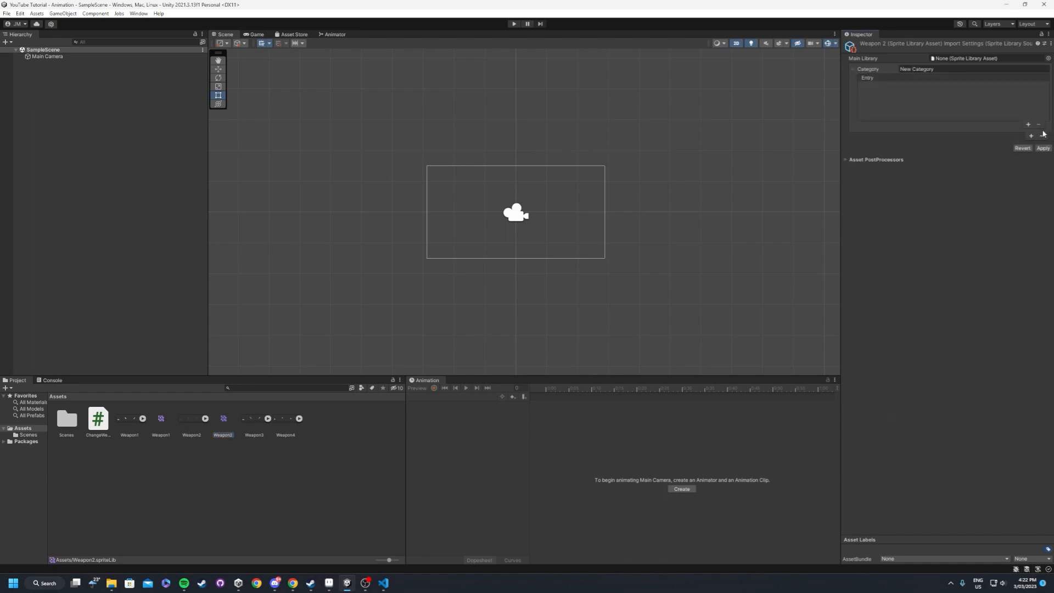
pyautogui.click(1039, 124)
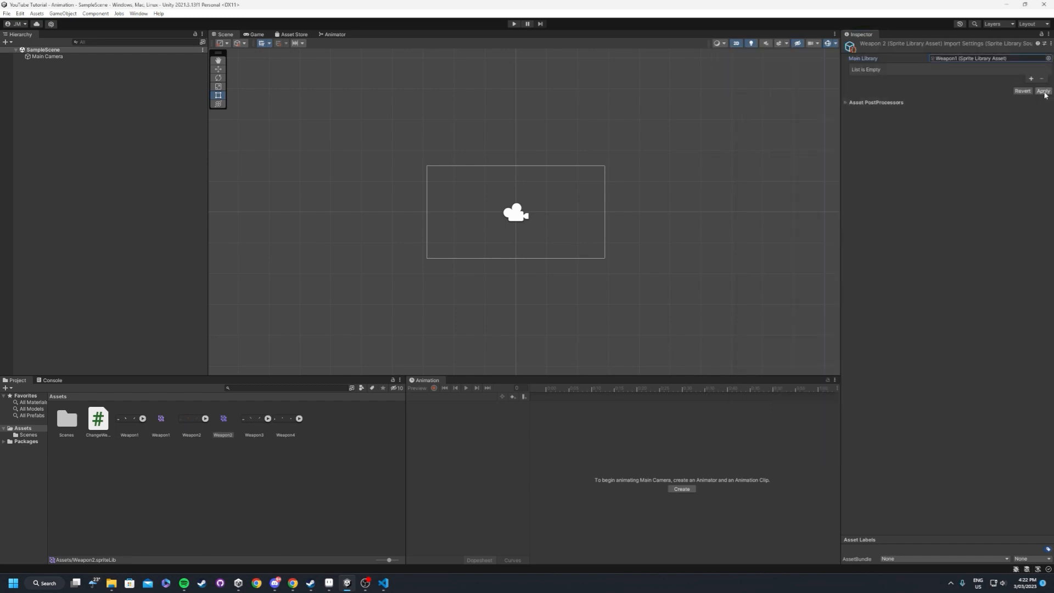
pyautogui.click(1044, 92)
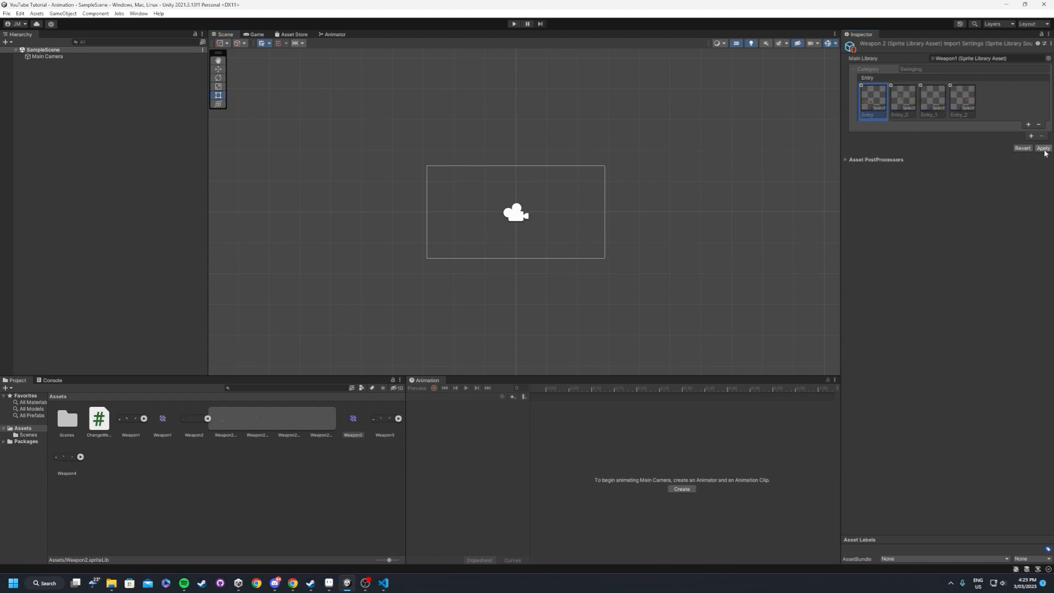
pyautogui.click(1044, 148)
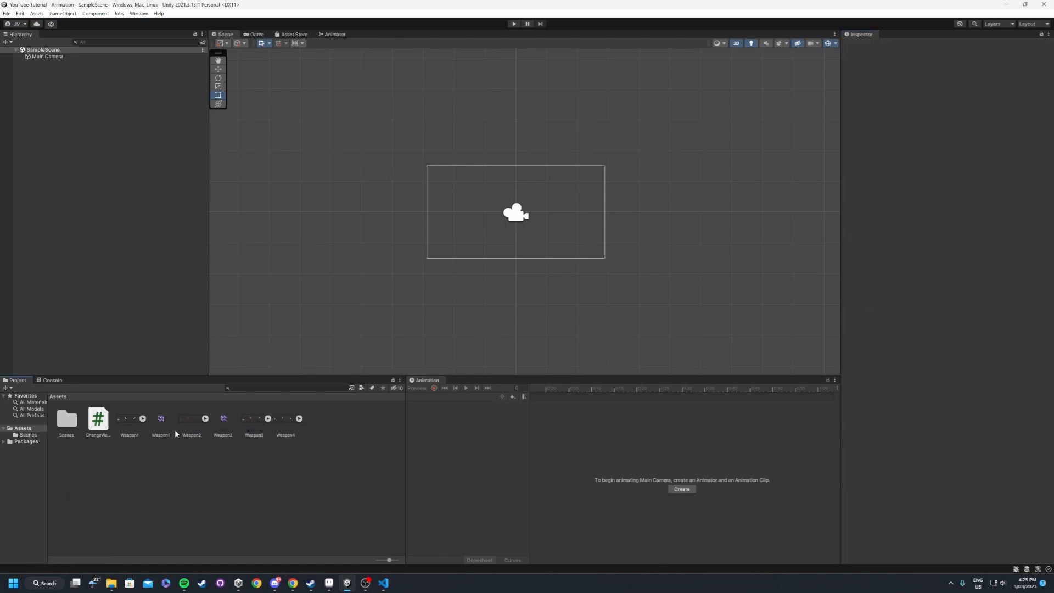
pyautogui.moveTo(340, 424)
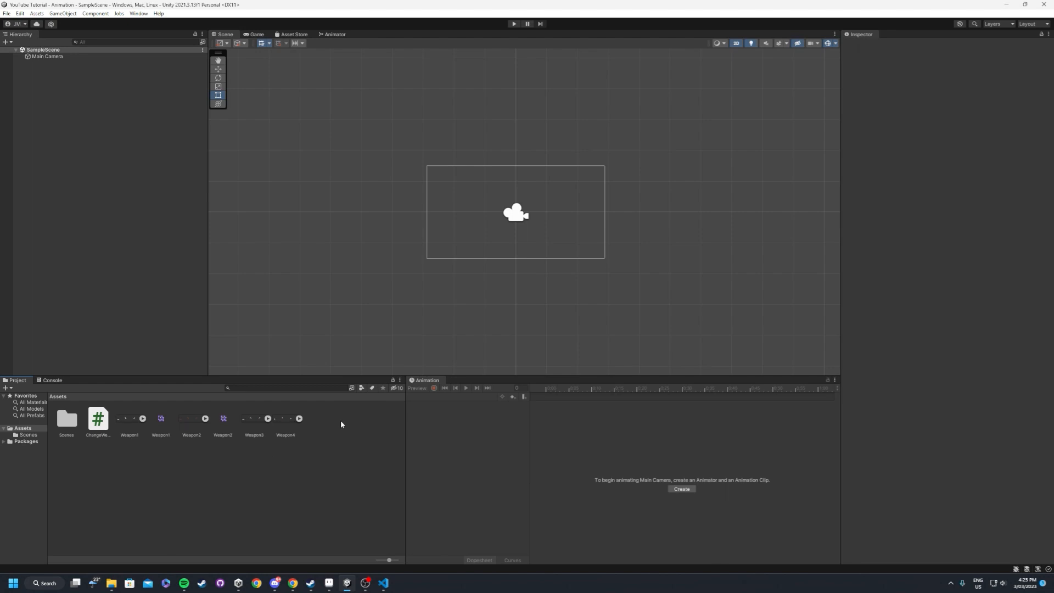
# Create Weapon3 and Weapon4 sprite library assets inheriting Weapon1, checking a Weapon3 entry
pyautogui.rightClick(316, 424)
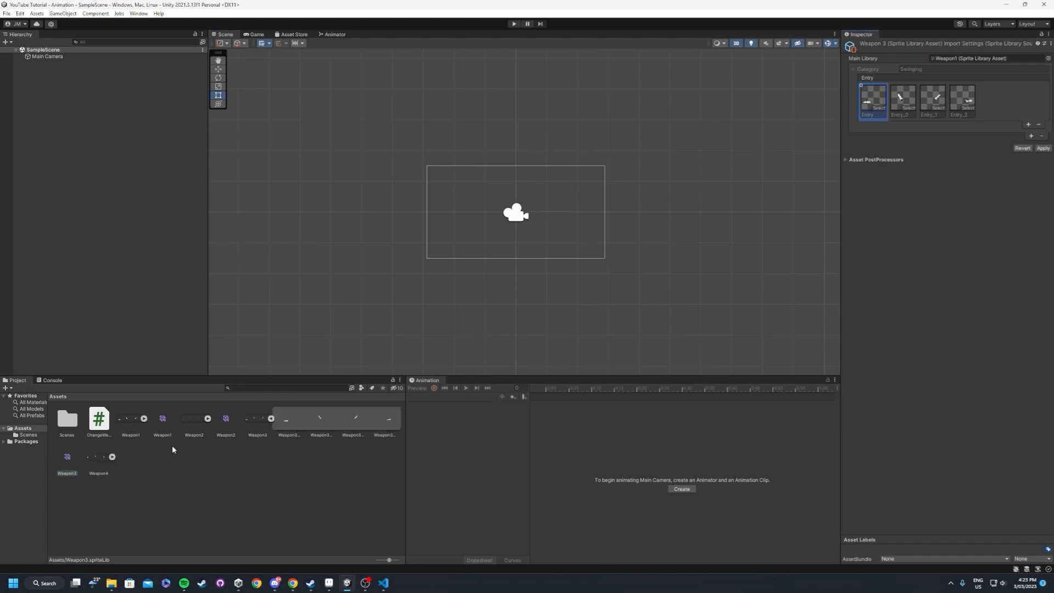
pyautogui.moveTo(807, 130)
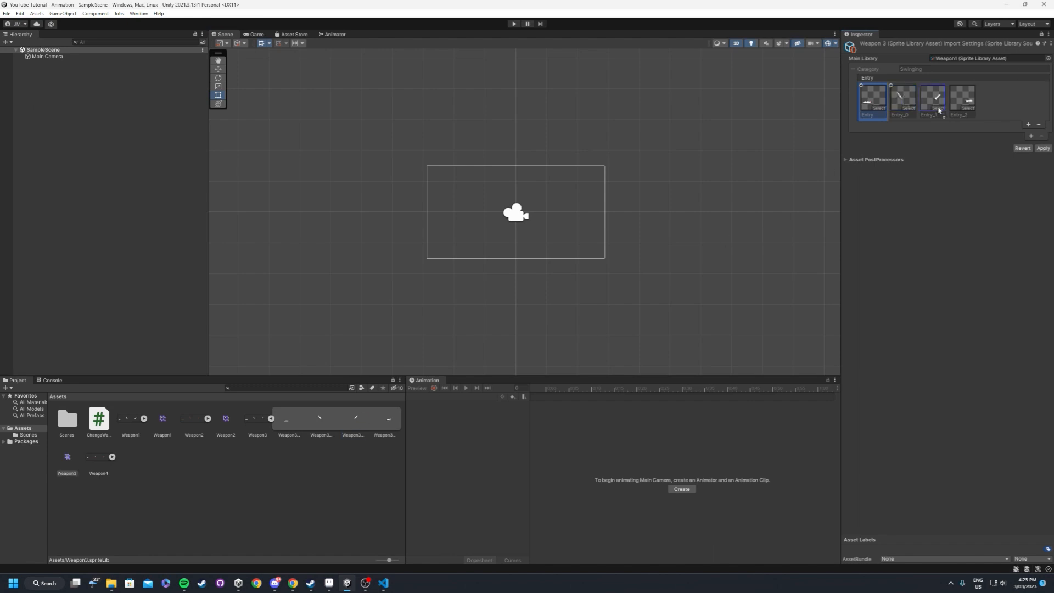
pyautogui.click(933, 100)
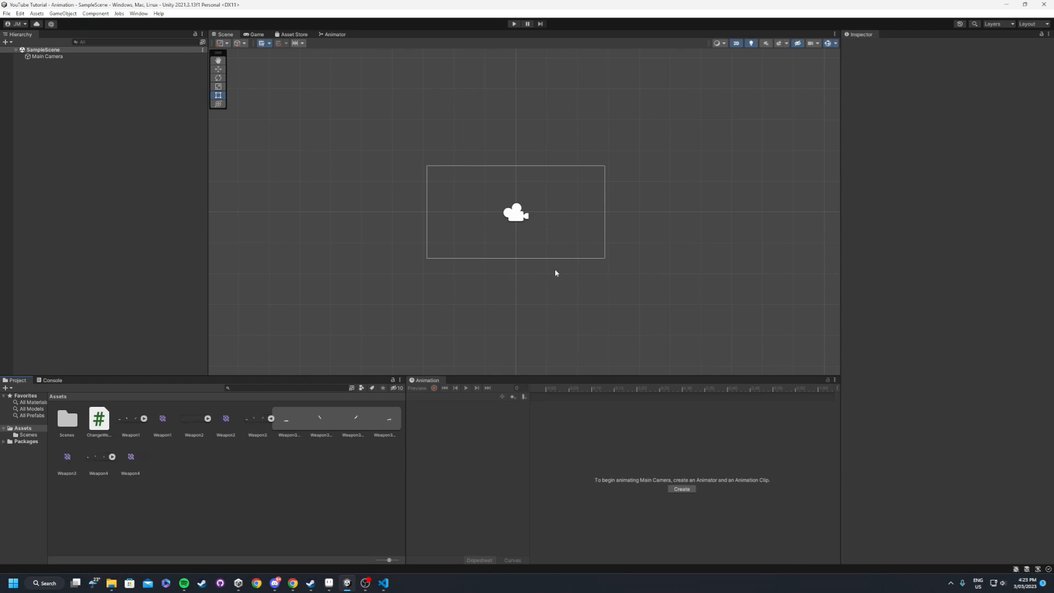
pyautogui.click(131, 457)
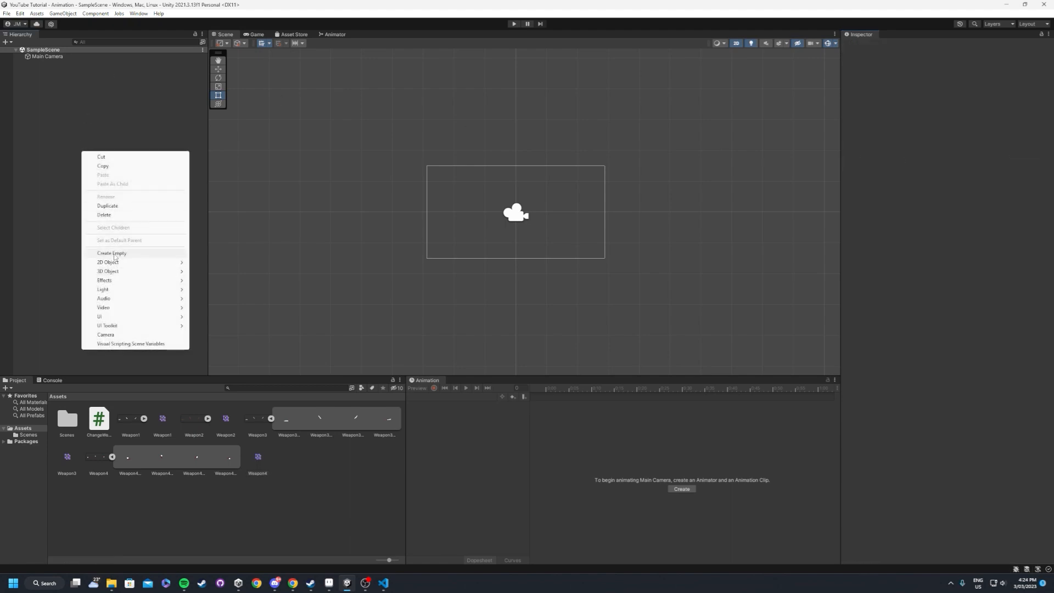
# Create an empty game object named WeaponMain in the Hierarchy and select it
pyautogui.click(112, 254)
pyautogui.write('WeaponMain')
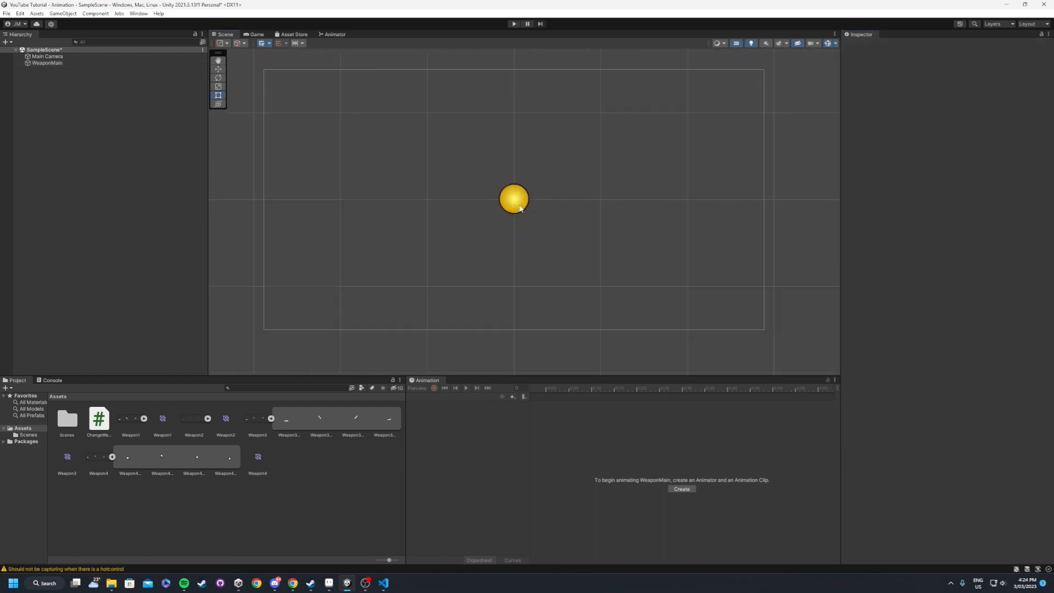
pyautogui.click(47, 63)
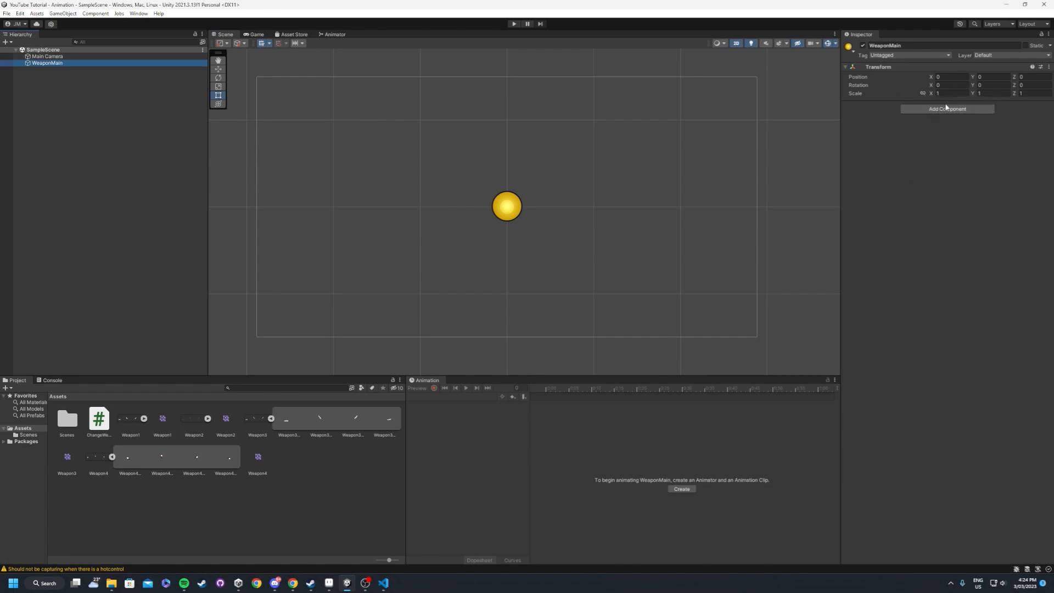
# Add Sprite Library and Sprite Resolver components to WeaponMain and assign the Weapon1 library
pyautogui.click(946, 109)
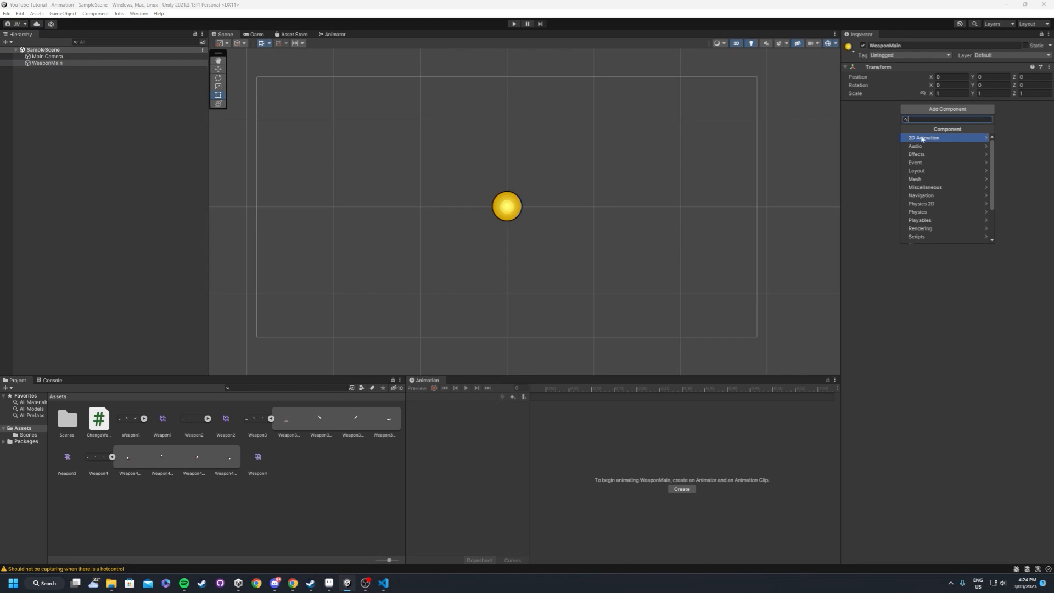
pyautogui.moveTo(925, 142)
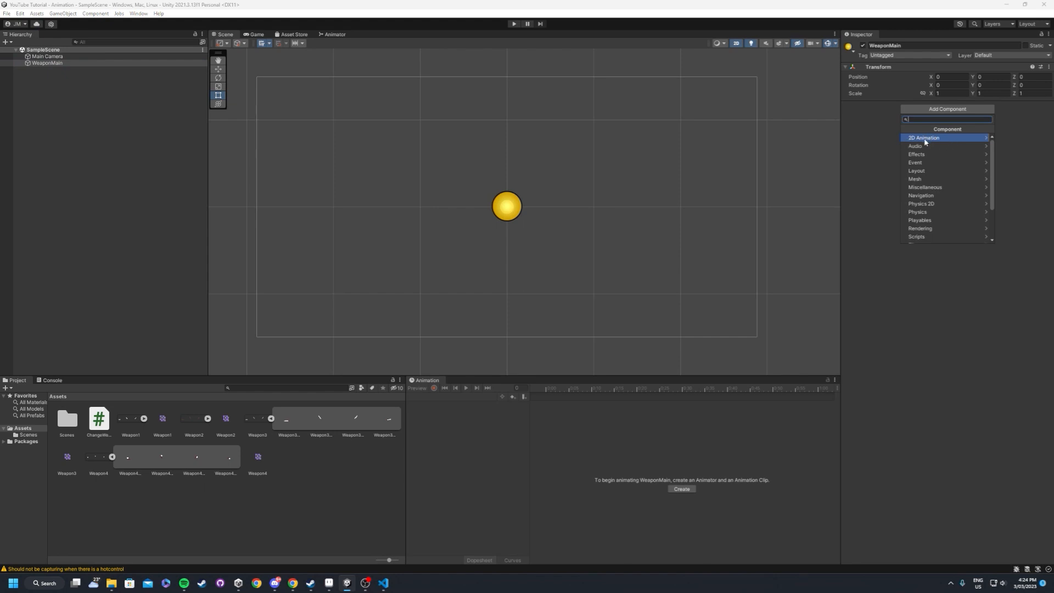
pyautogui.click(925, 139)
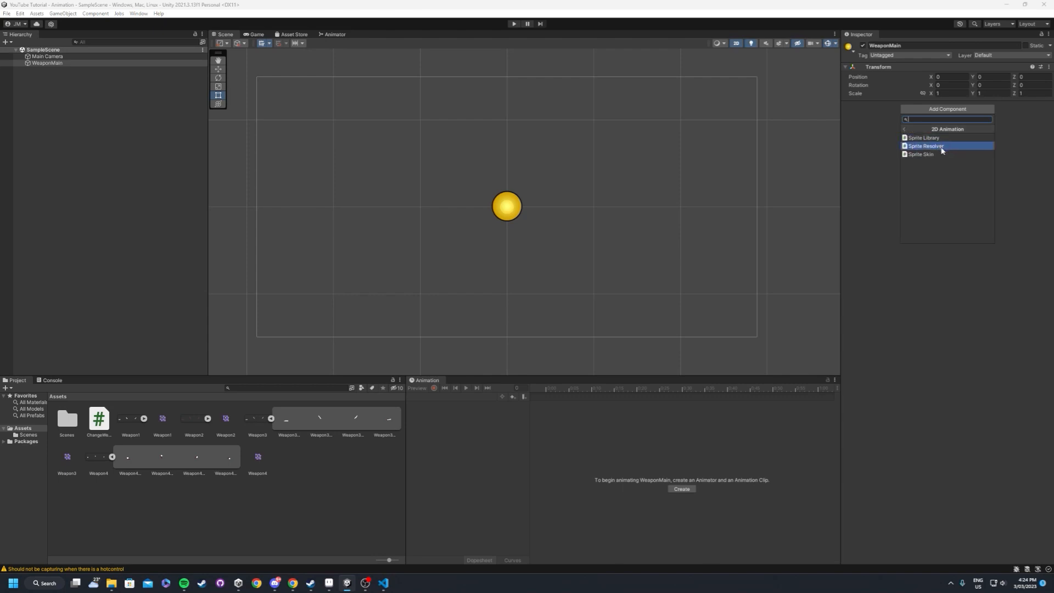
pyautogui.click(926, 146)
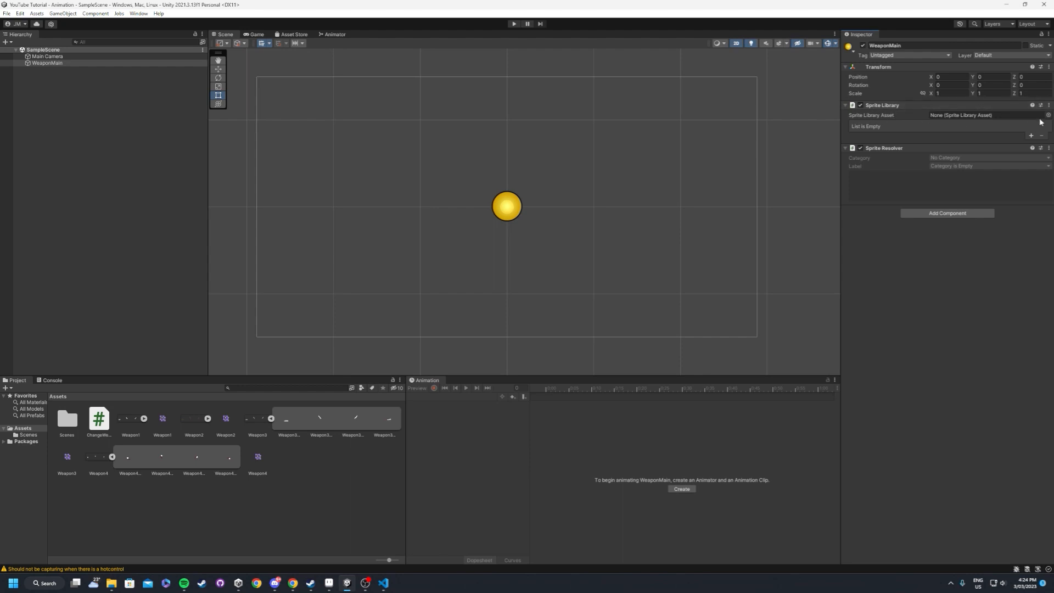
pyautogui.click(1047, 115)
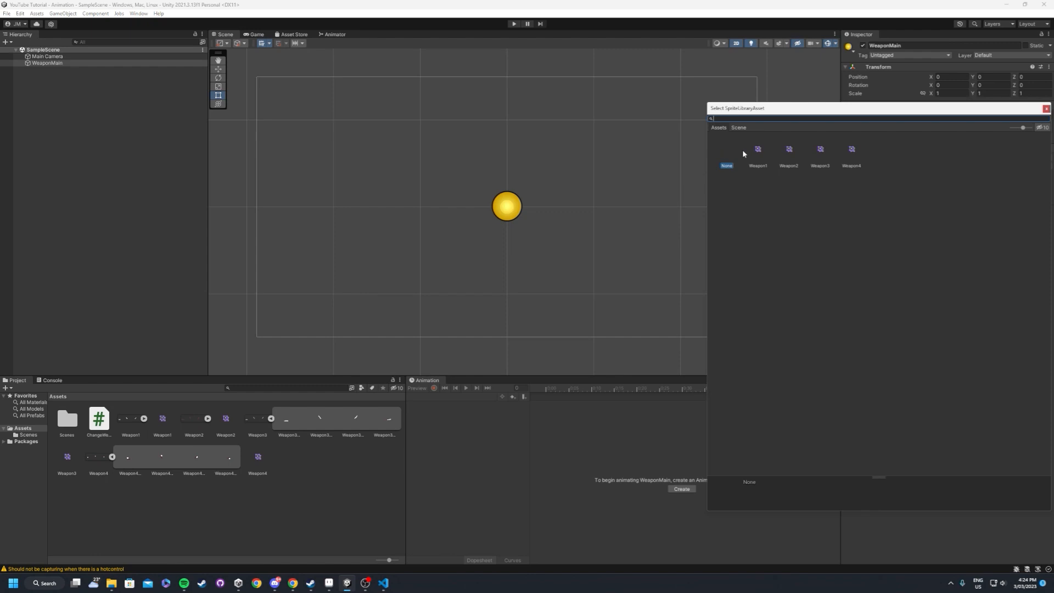
pyautogui.moveTo(760, 154)
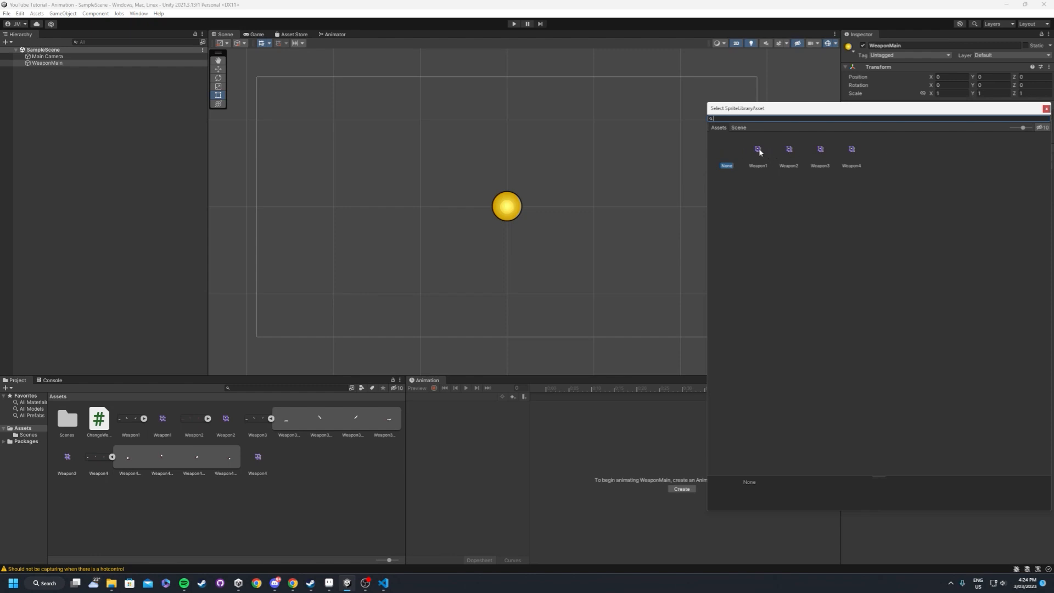
pyautogui.click(758, 148)
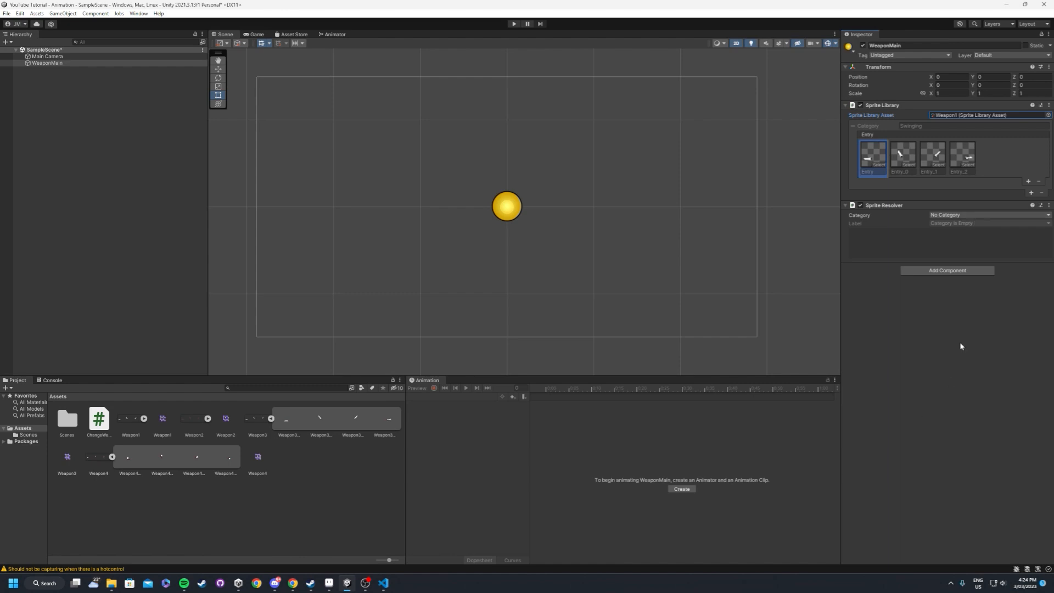
# Set the resolver's category to Swinging showing the Entry_2 sprite
pyautogui.click(986, 215)
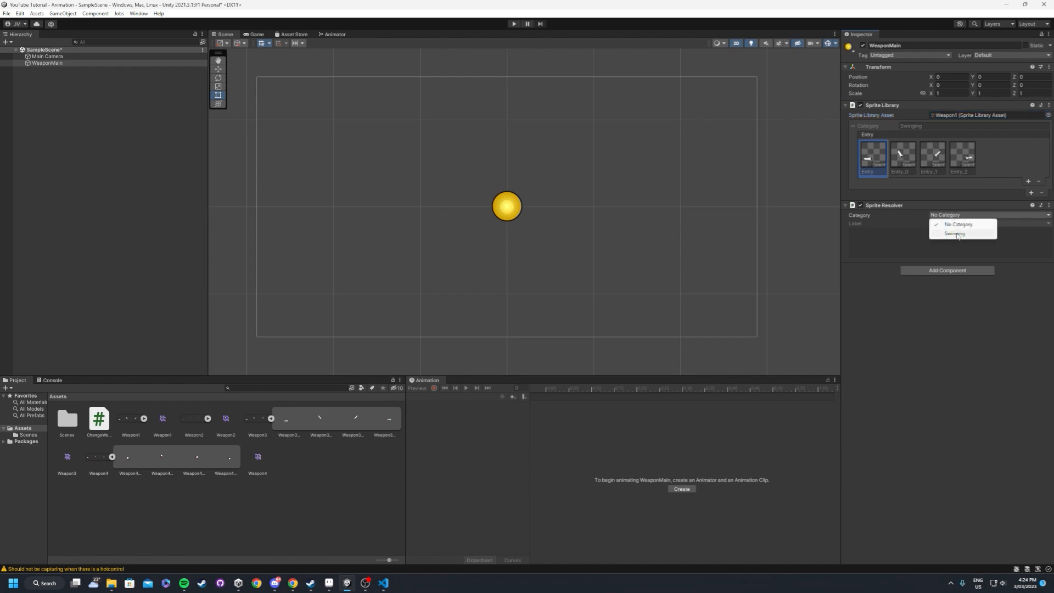
pyautogui.click(954, 233)
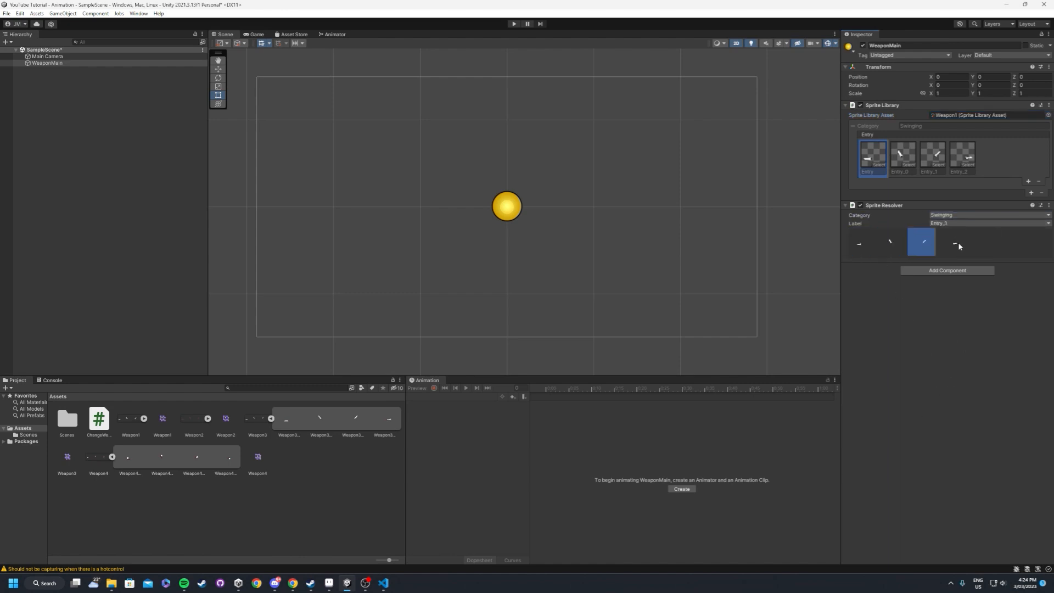
pyautogui.click(952, 242)
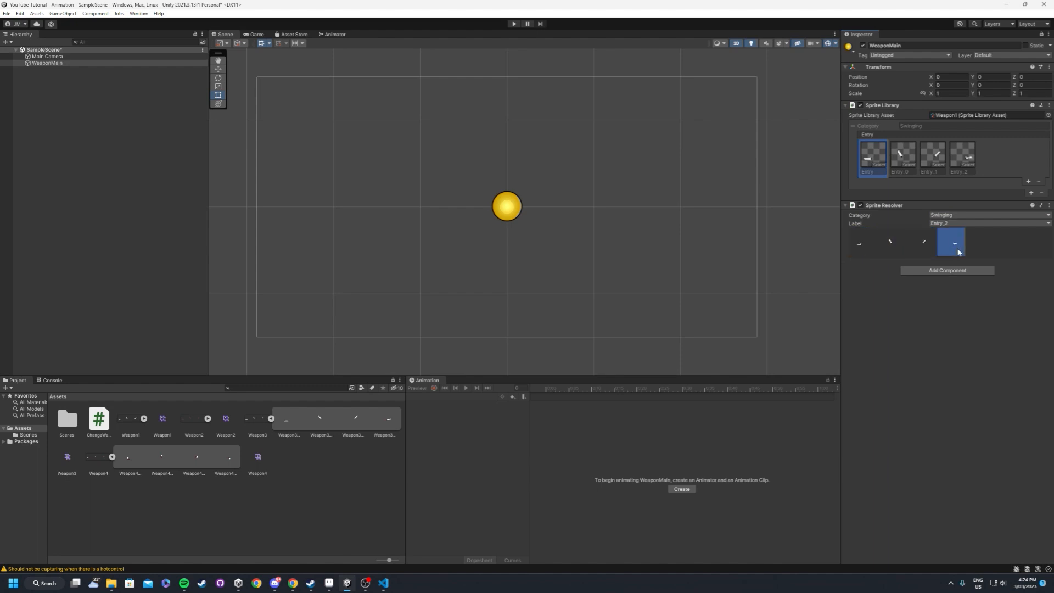
pyautogui.moveTo(937, 249)
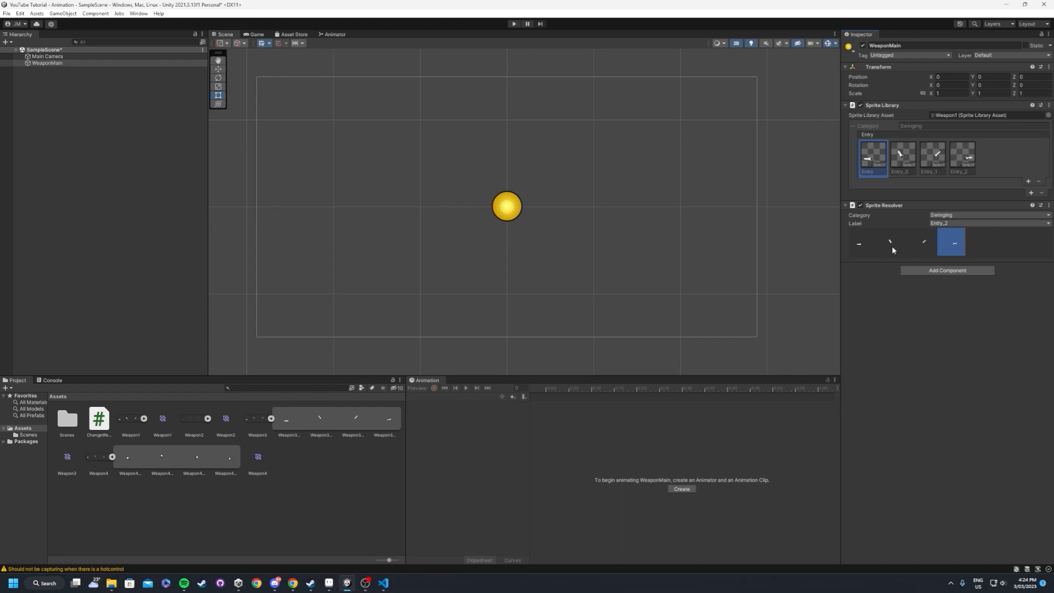
pyautogui.click(47, 63)
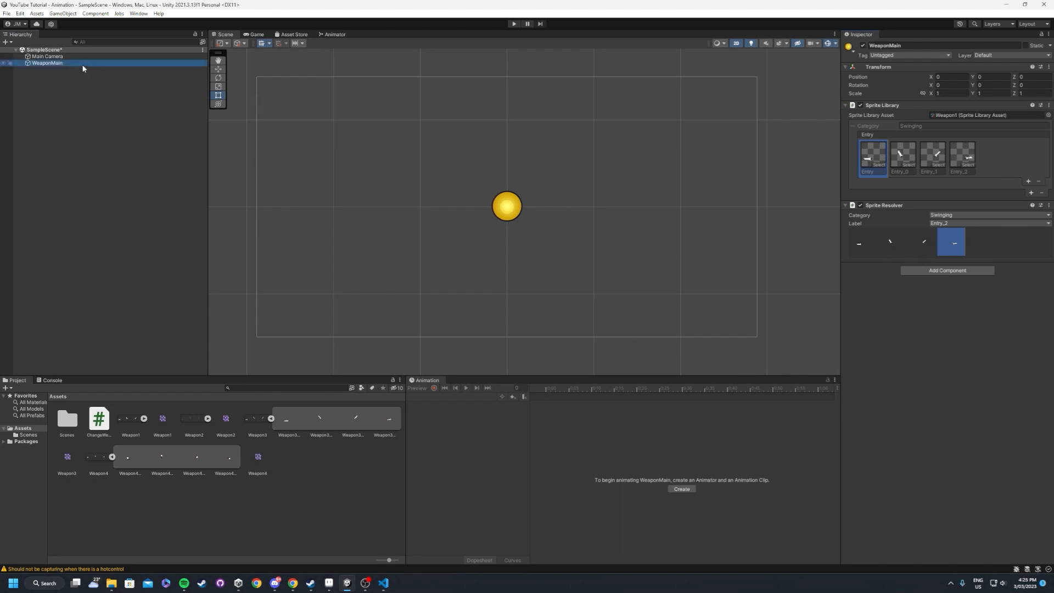
pyautogui.moveTo(681, 489)
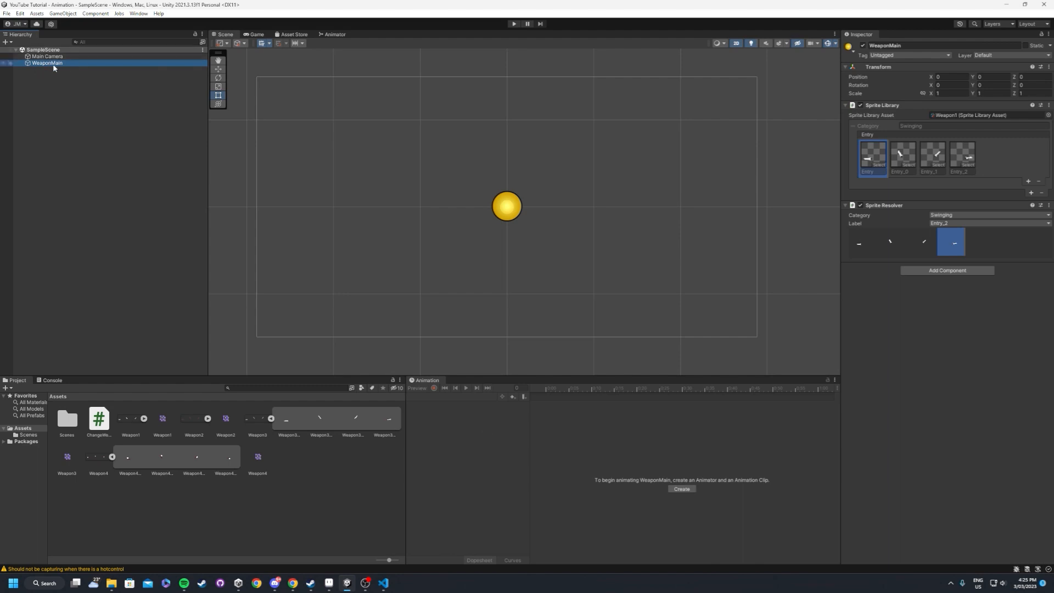
# Create and save a new animation clip named 'Weapon Swing' for WeaponMain
pyautogui.click(681, 488)
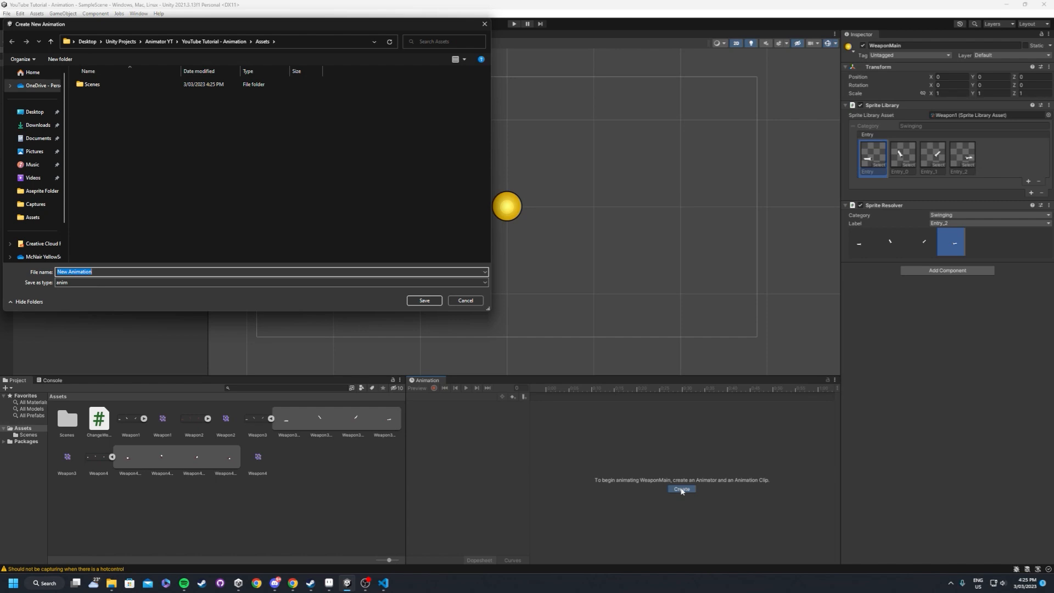
pyautogui.write('W')
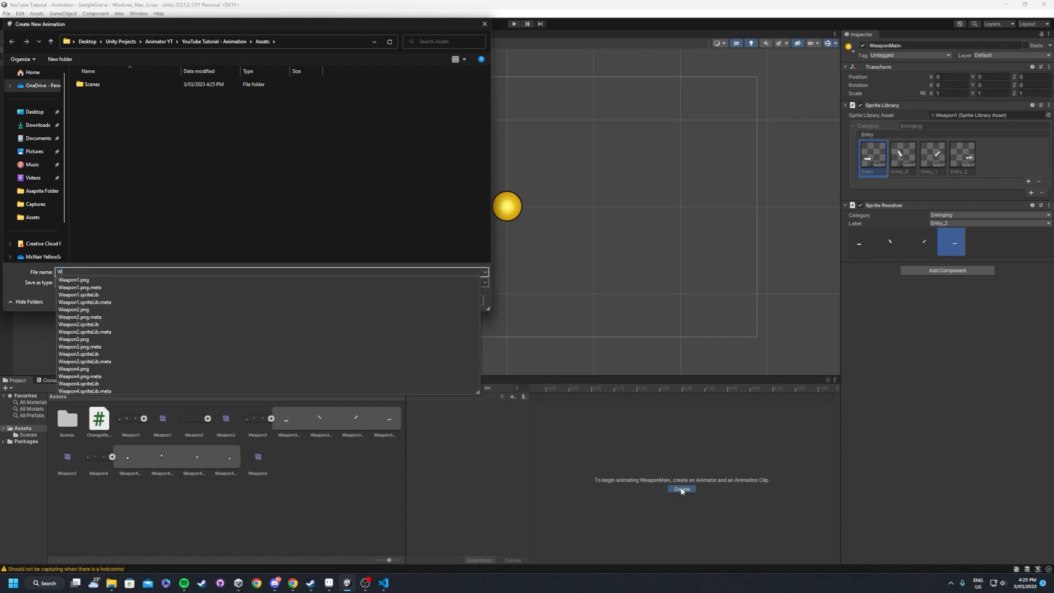
pyautogui.write('Weapon Swing')
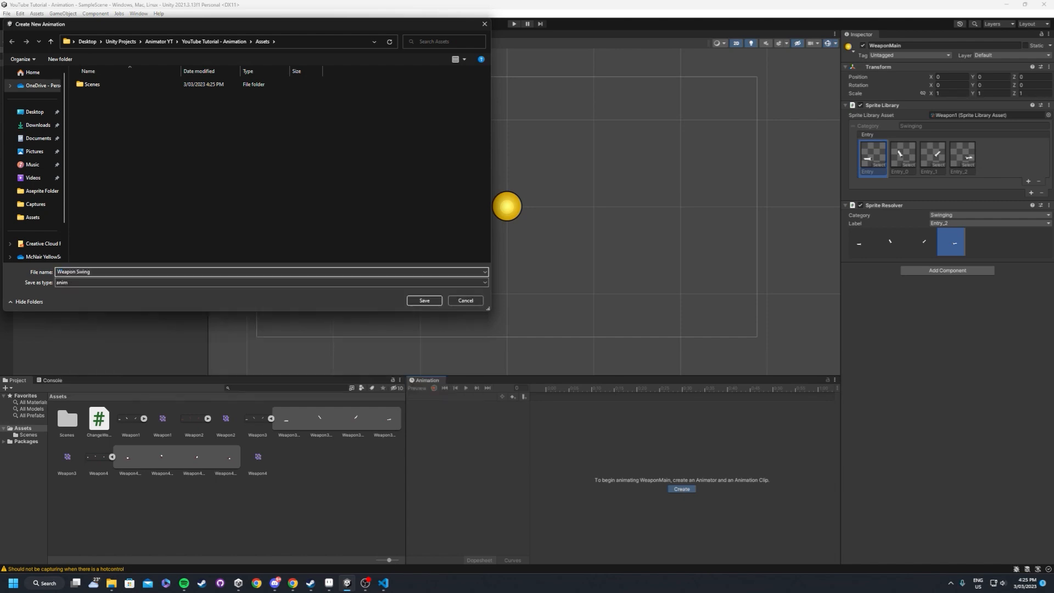
pyautogui.click(424, 301)
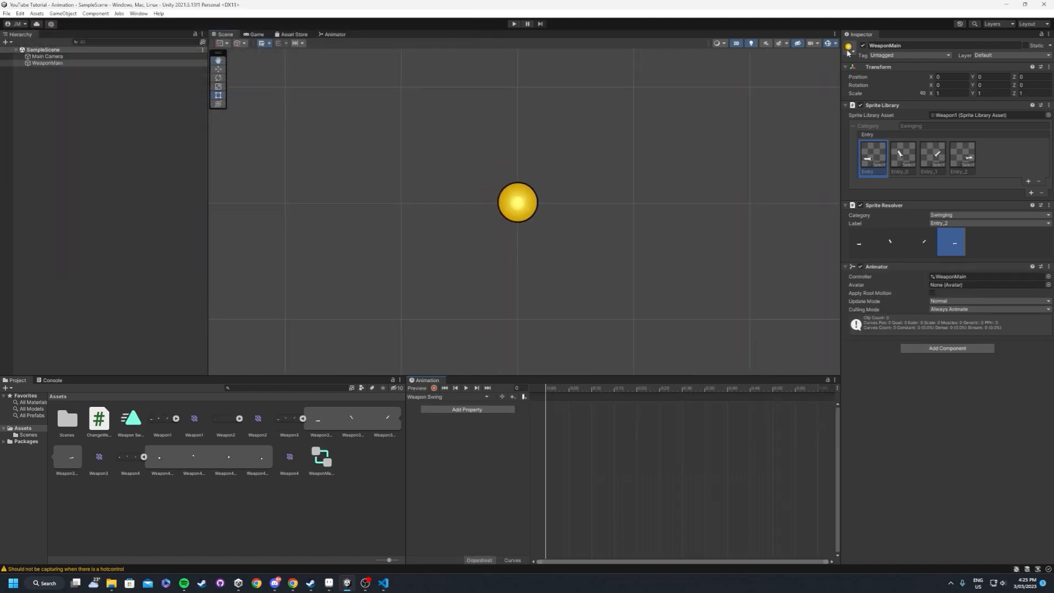
# Add the Sprite Resolver properties to the Weapon Swing clip via Add Property
pyautogui.click(849, 46)
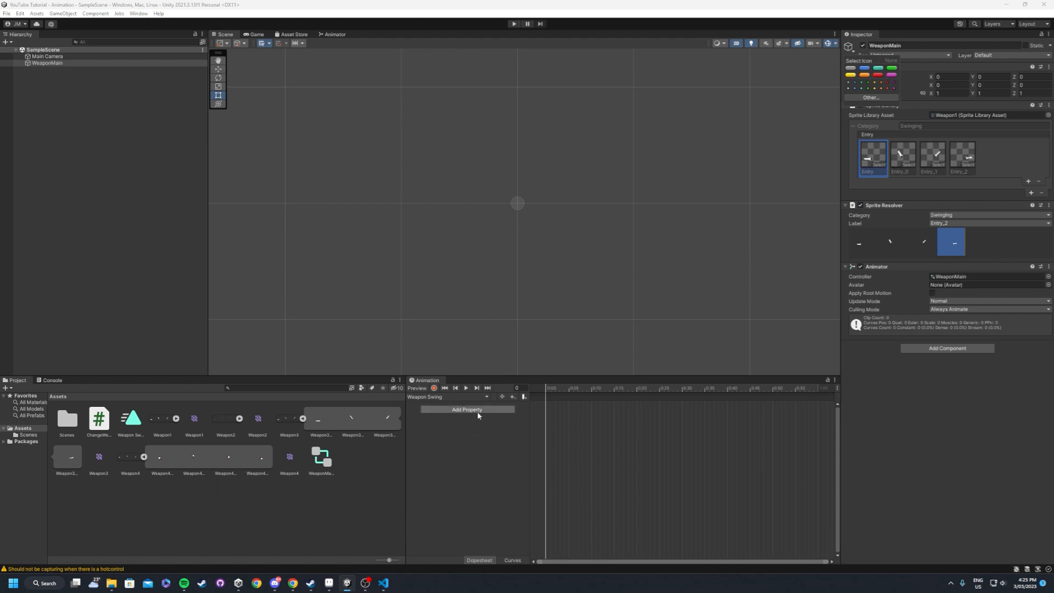
pyautogui.click(466, 410)
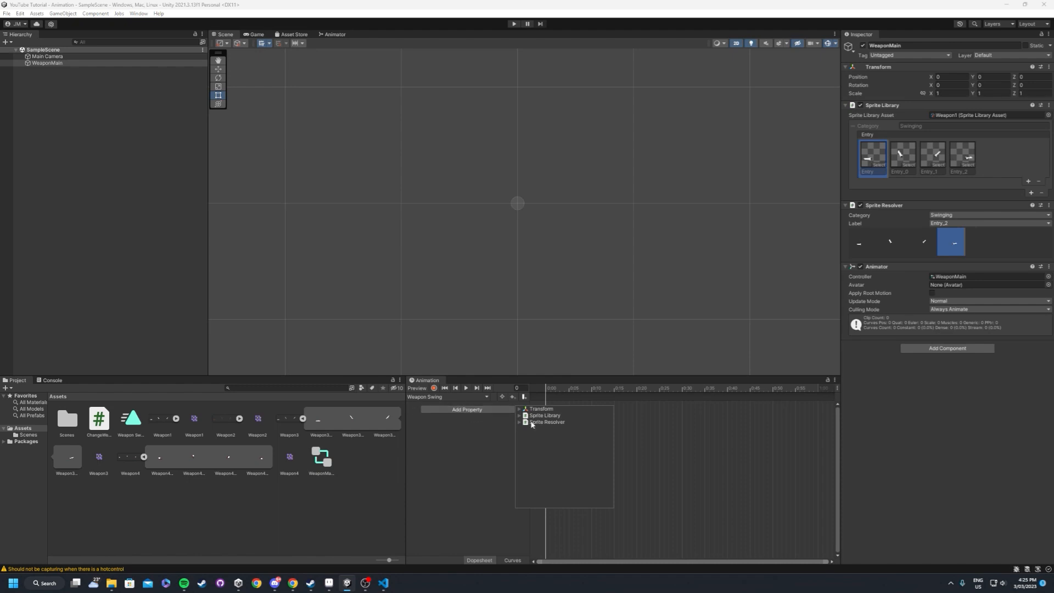
pyautogui.moveTo(546, 425)
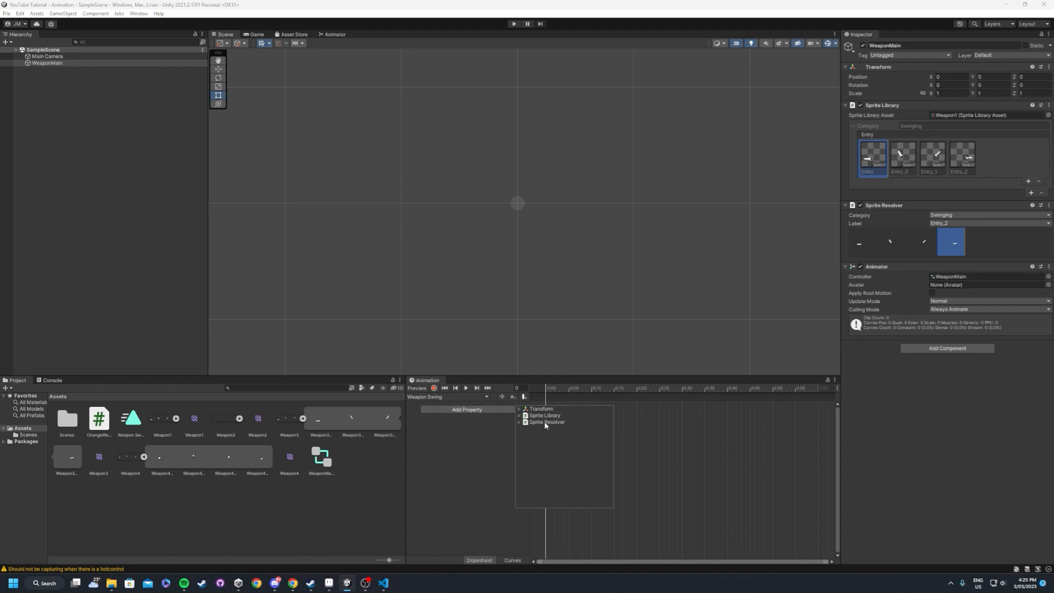
pyautogui.click(548, 422)
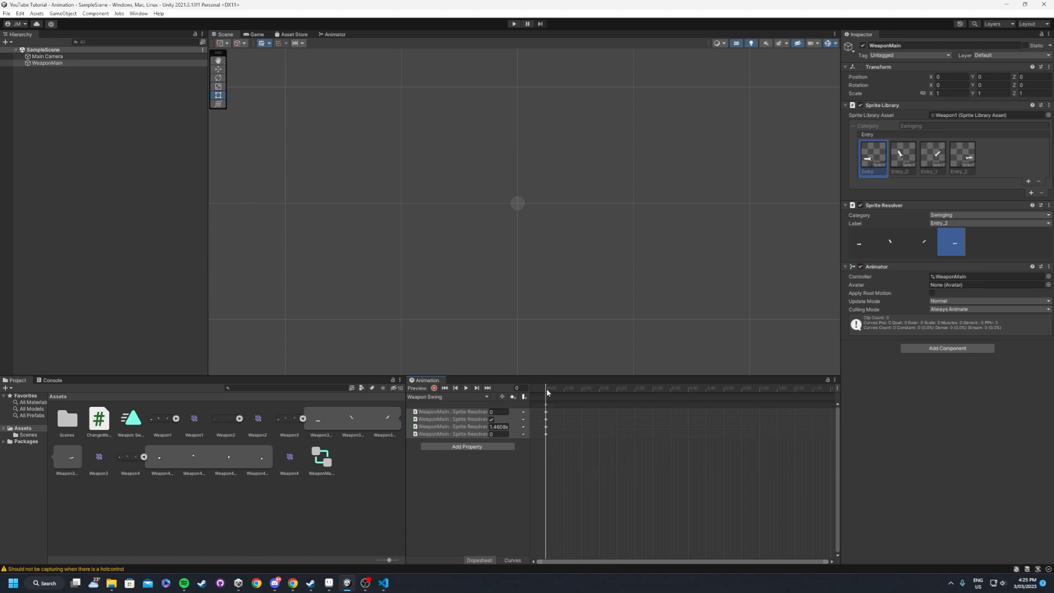
pyautogui.moveTo(757, 450)
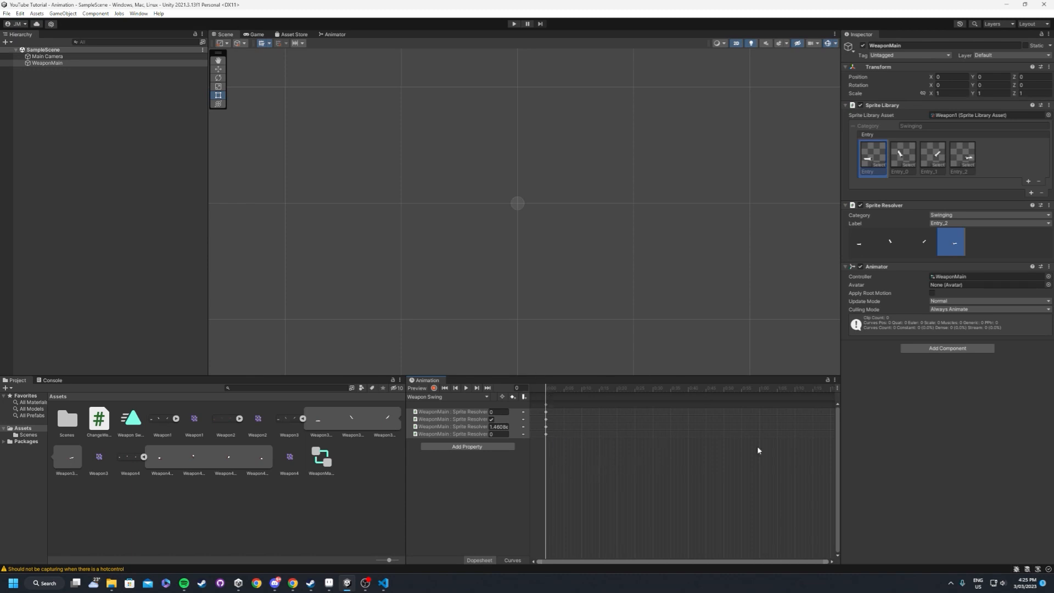
# Keep the Sprite Resolver Category set to Swinging for the first keyframes
pyautogui.click(662, 389)
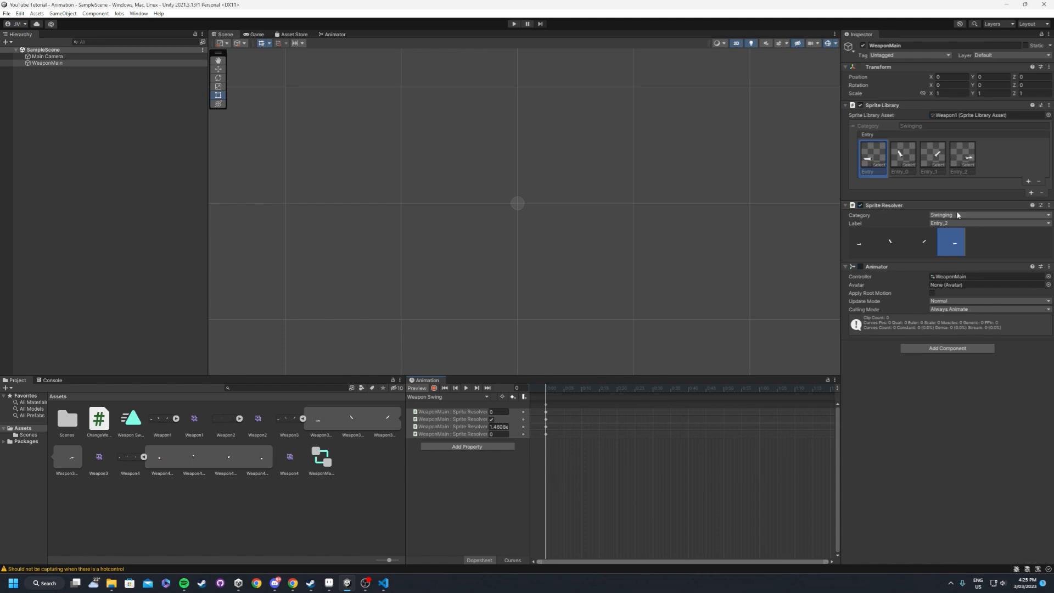
pyautogui.click(986, 215)
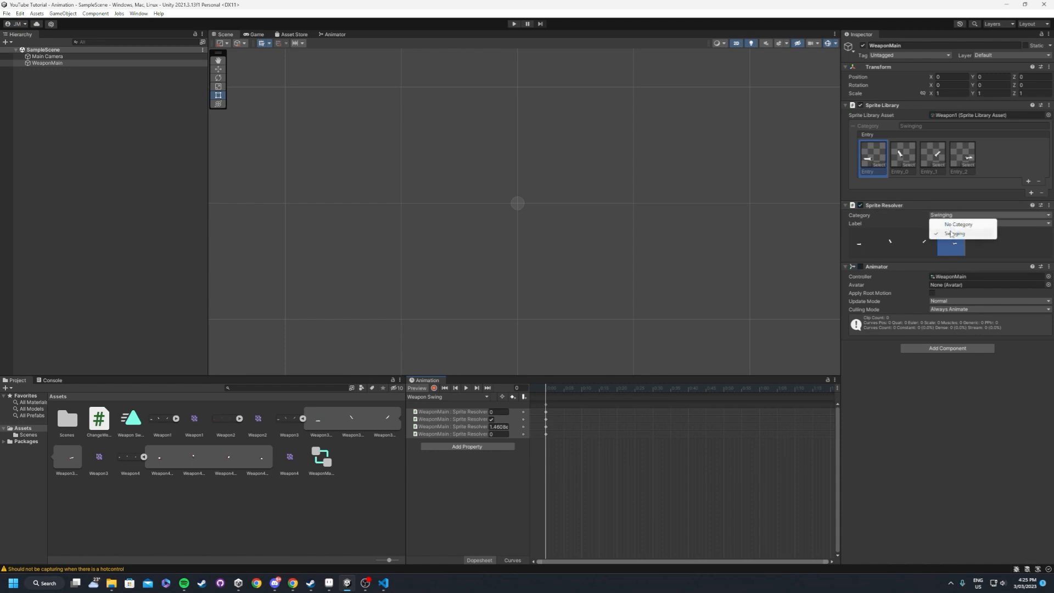
pyautogui.click(955, 233)
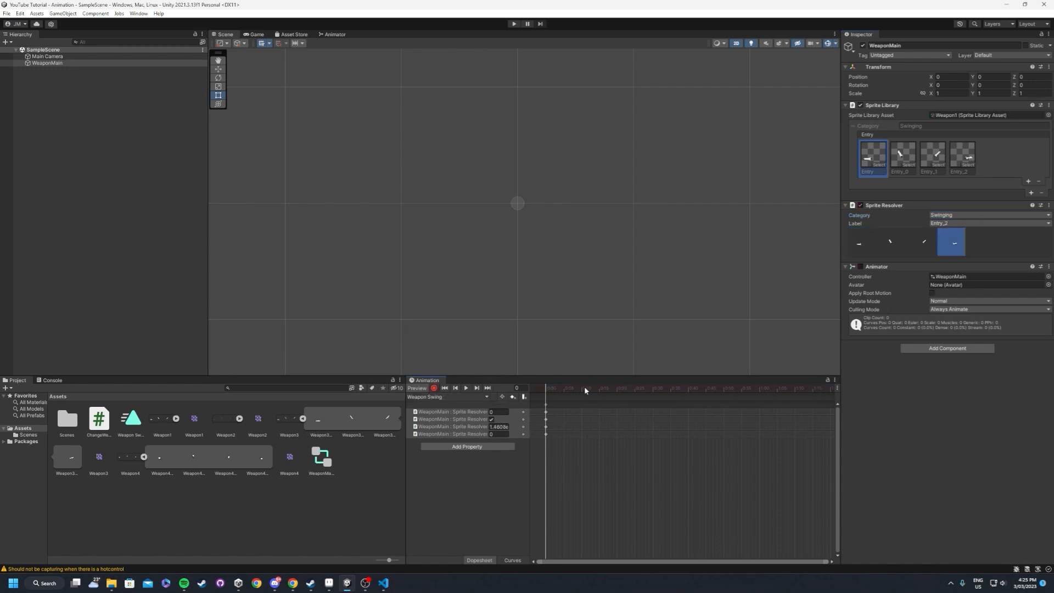
# Key the Sprite Resolver Label to the next swing sprite at successive frames
pyautogui.click(861, 242)
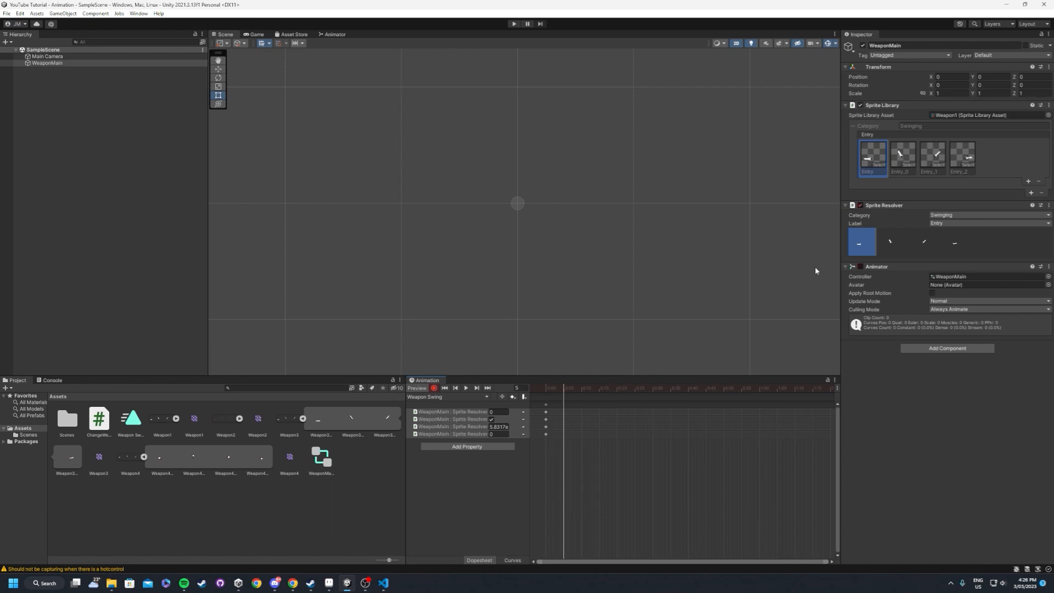
pyautogui.click(891, 241)
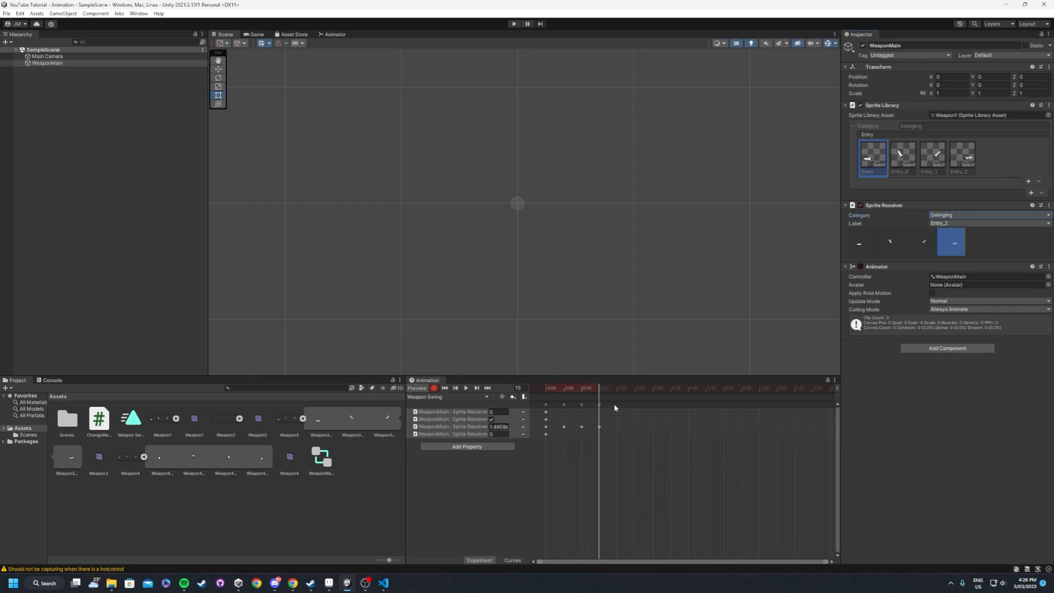
pyautogui.click(466, 388)
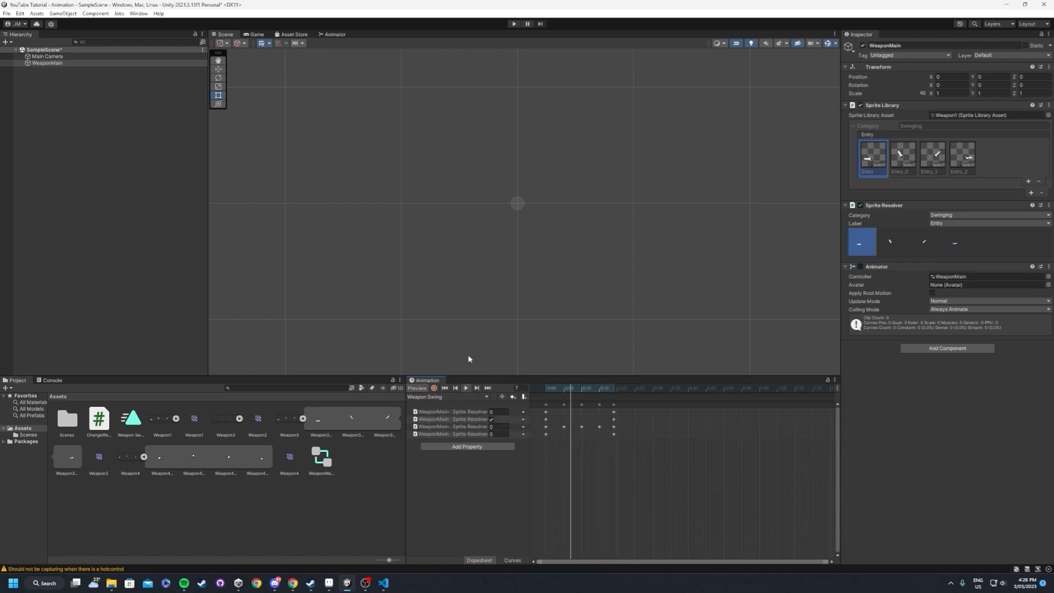
pyautogui.click(948, 348)
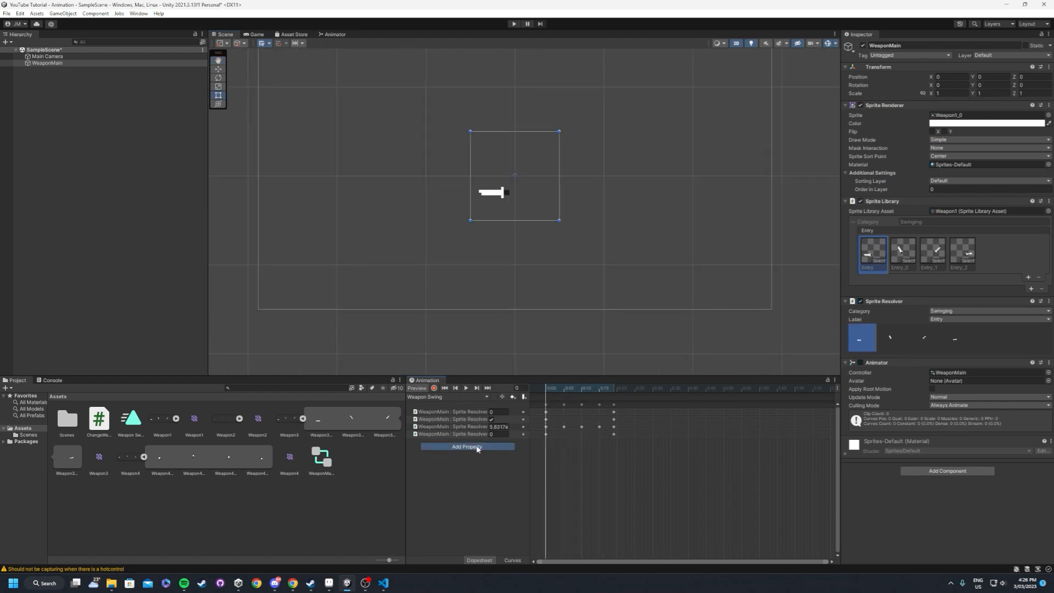
pyautogui.click(466, 447)
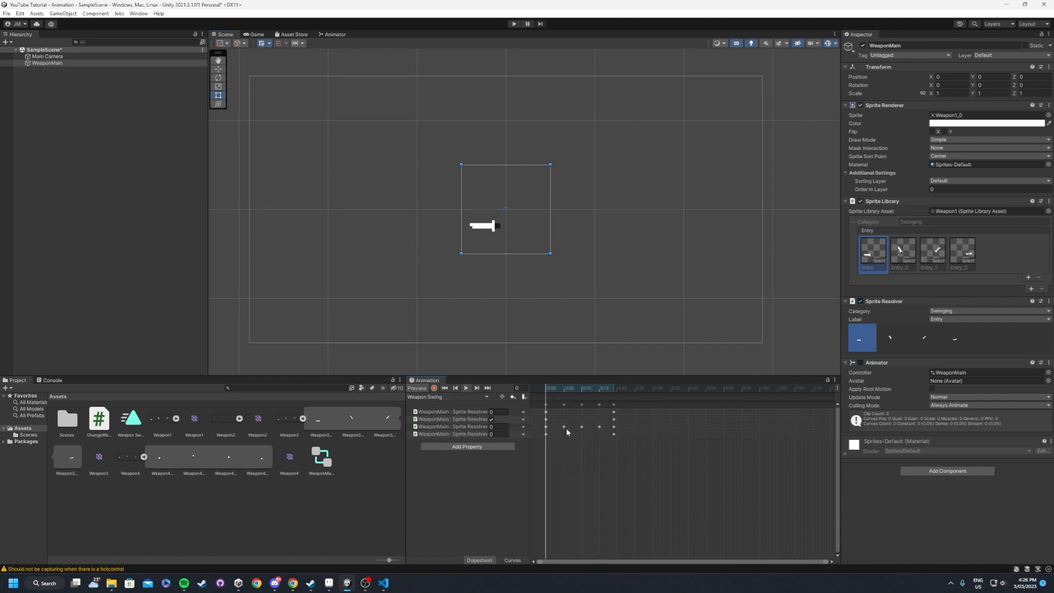
pyautogui.click(561, 387)
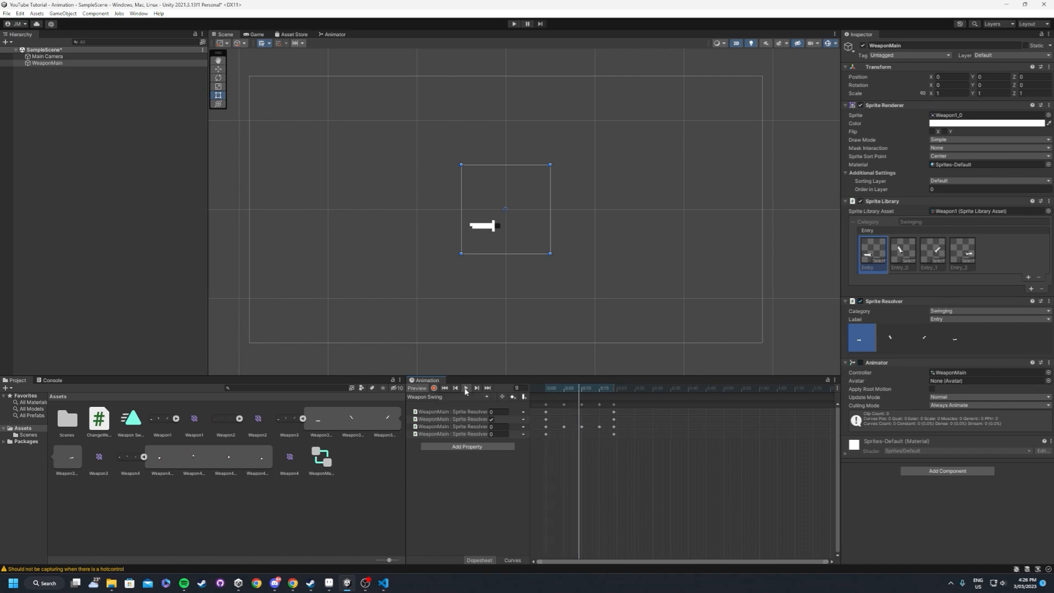
pyautogui.click(582, 387)
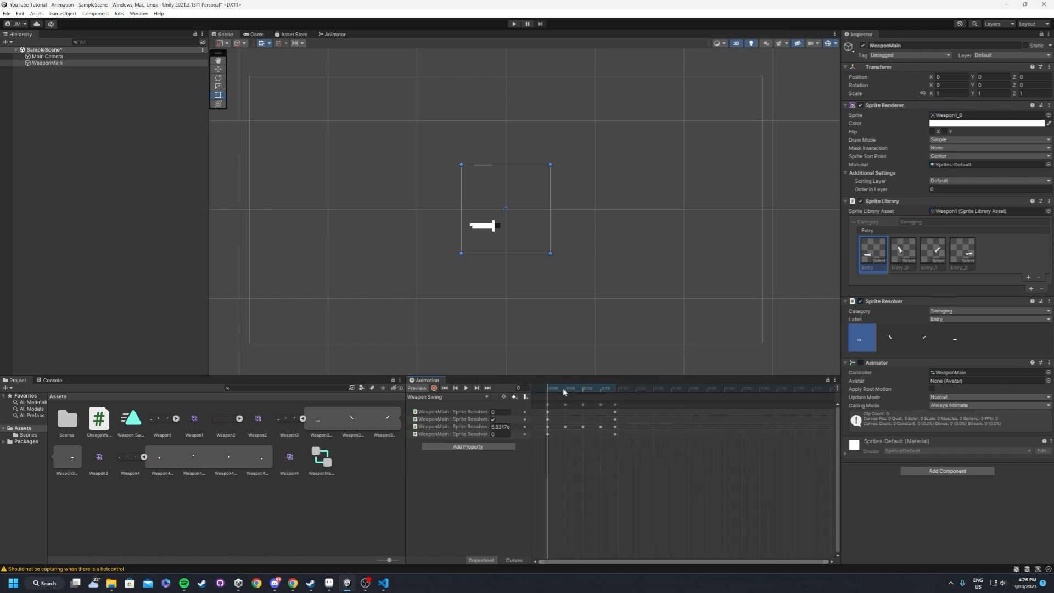
pyautogui.click(582, 388)
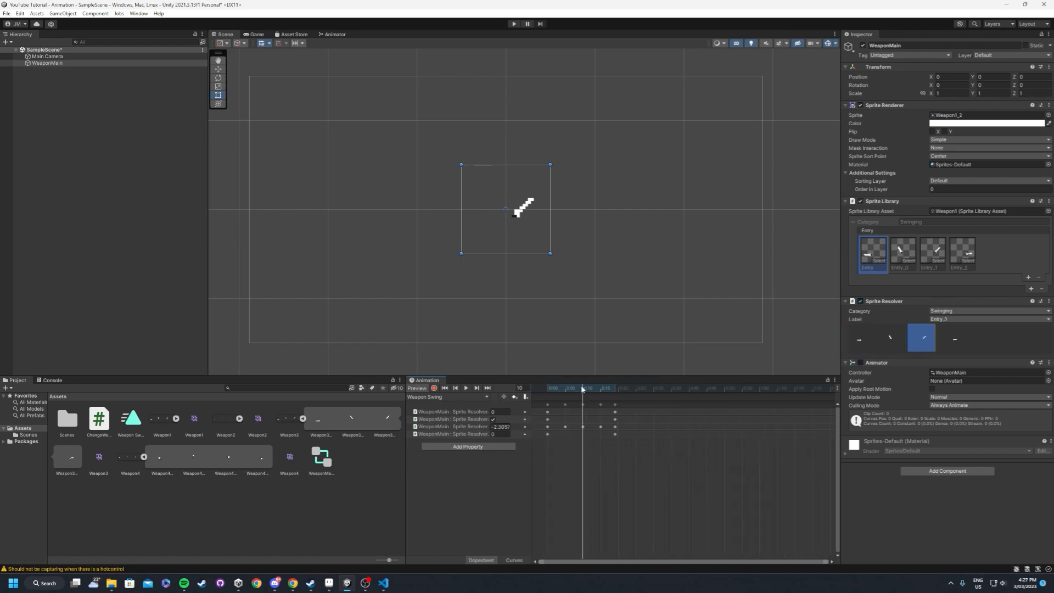
pyautogui.click(593, 389)
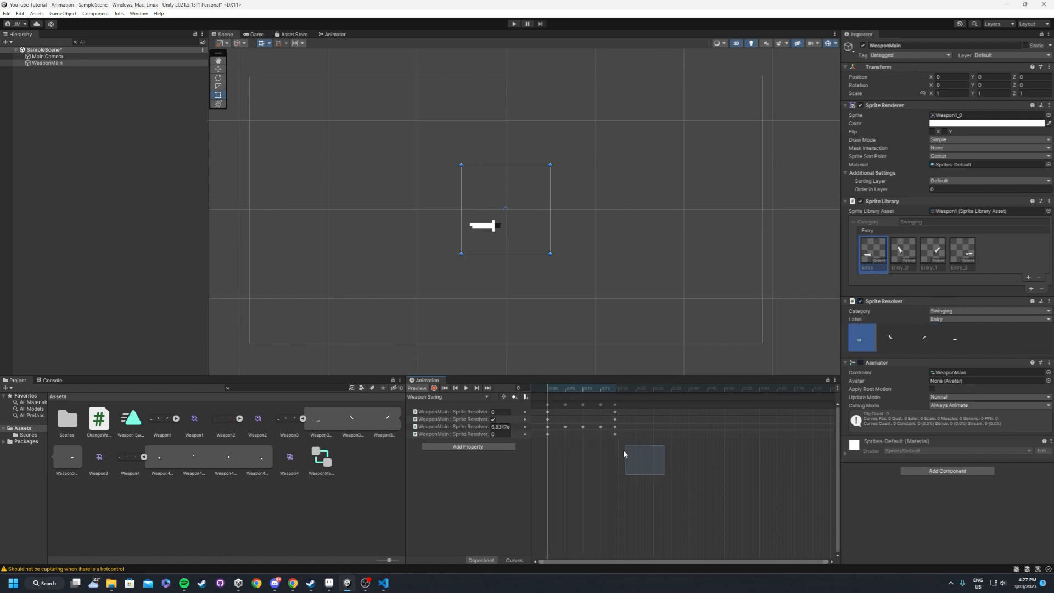
# Set the selected Weapon Swing keyframes' tangents to Broken so sprites snap
pyautogui.rightClick(586, 420)
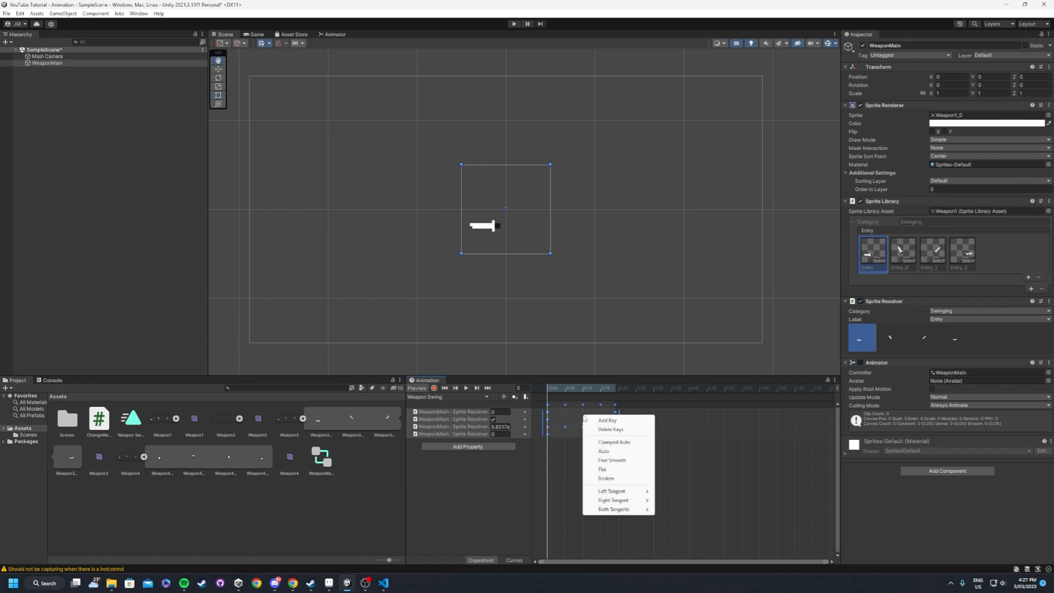
pyautogui.click(606, 478)
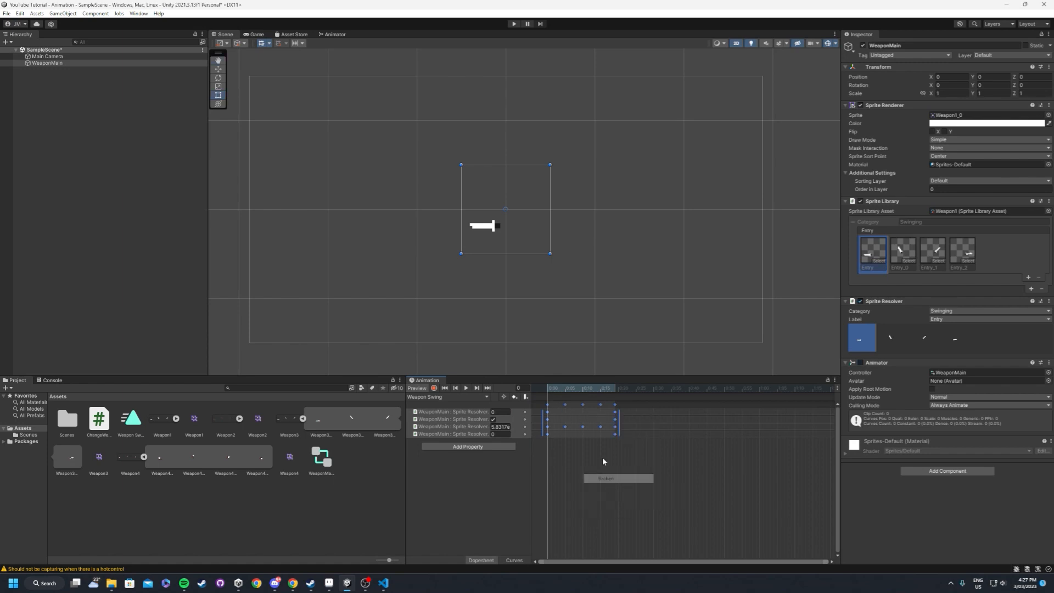
pyautogui.rightClick(614, 426)
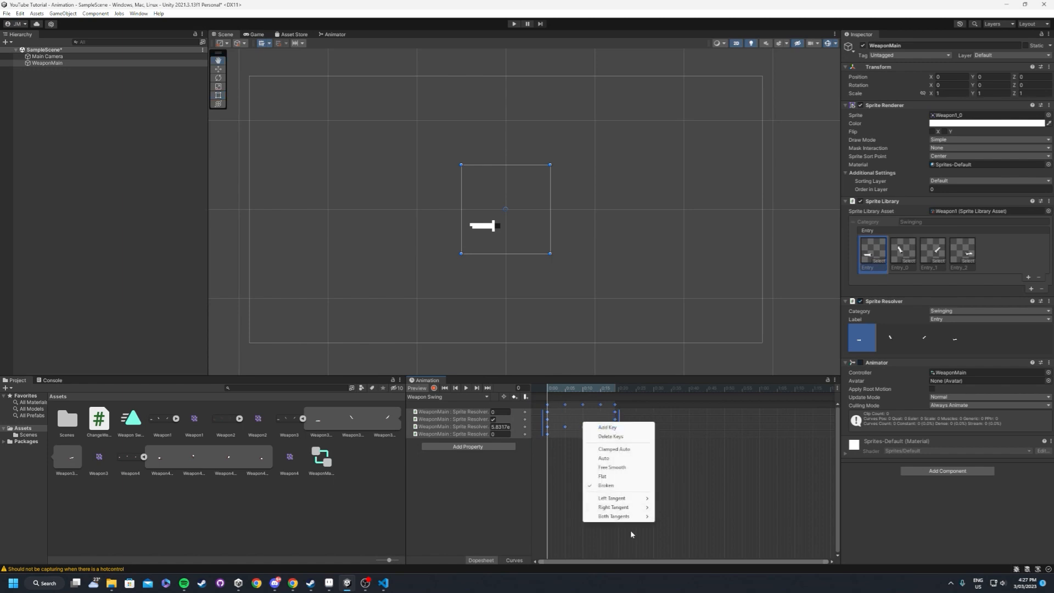
pyautogui.moveTo(613, 516)
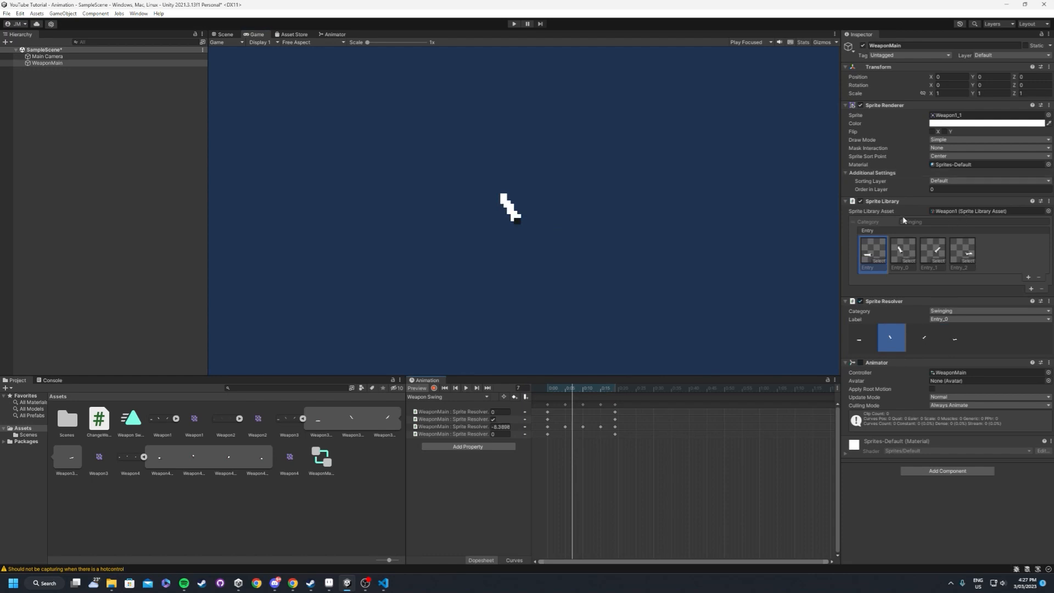
pyautogui.moveTo(904, 221)
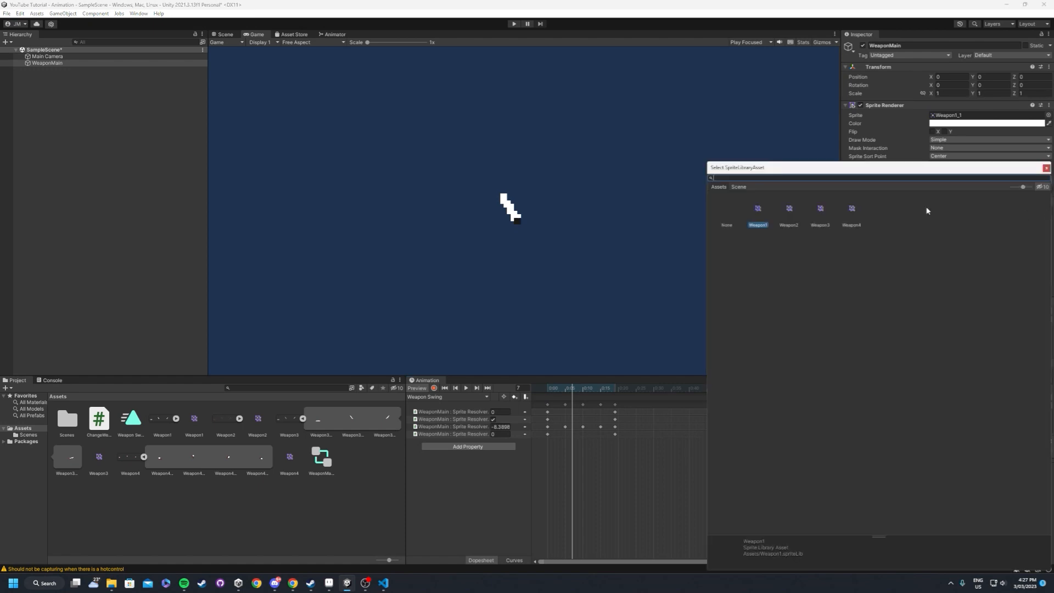
pyautogui.click(789, 208)
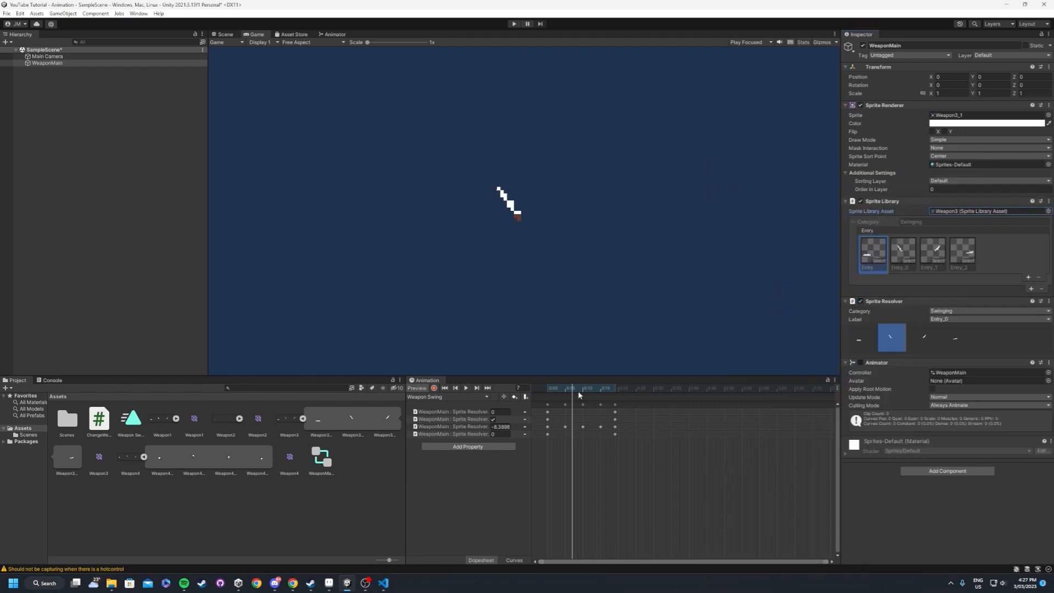
pyautogui.click(556, 389)
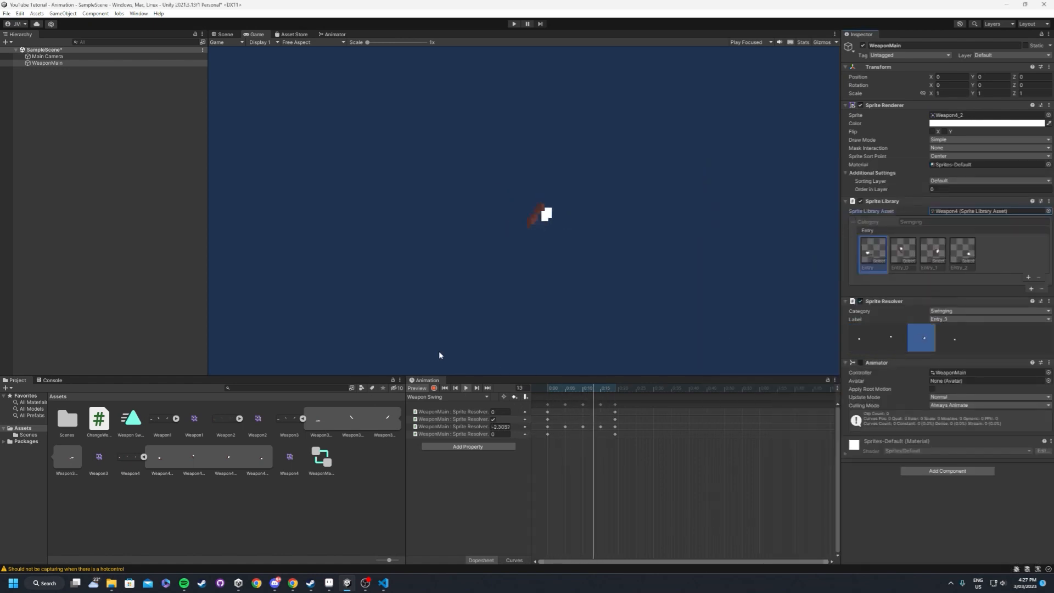
pyautogui.click(466, 388)
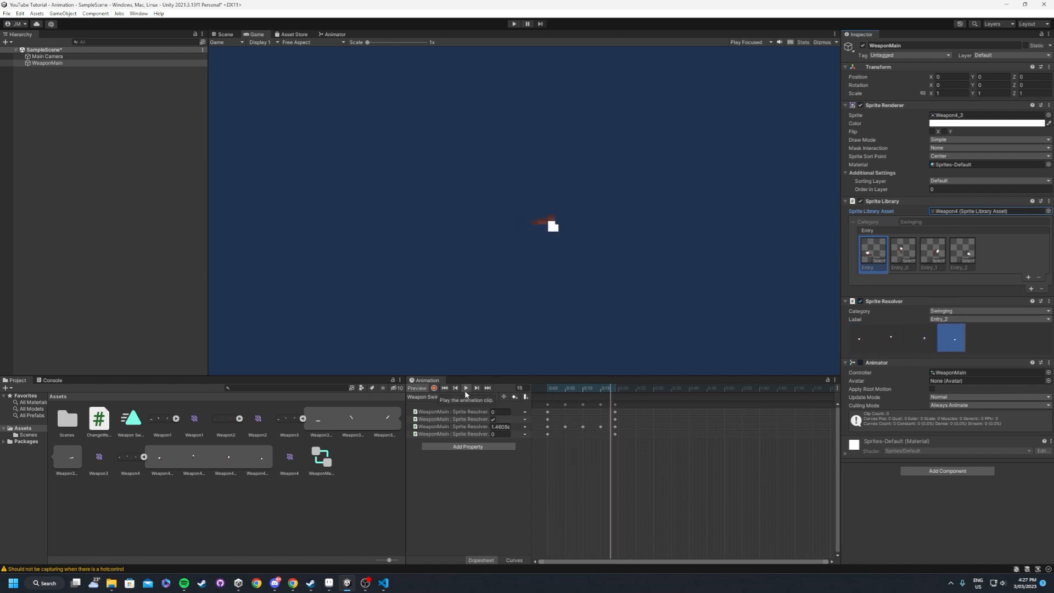
pyautogui.click(465, 387)
pyautogui.write('using UnityEngine')
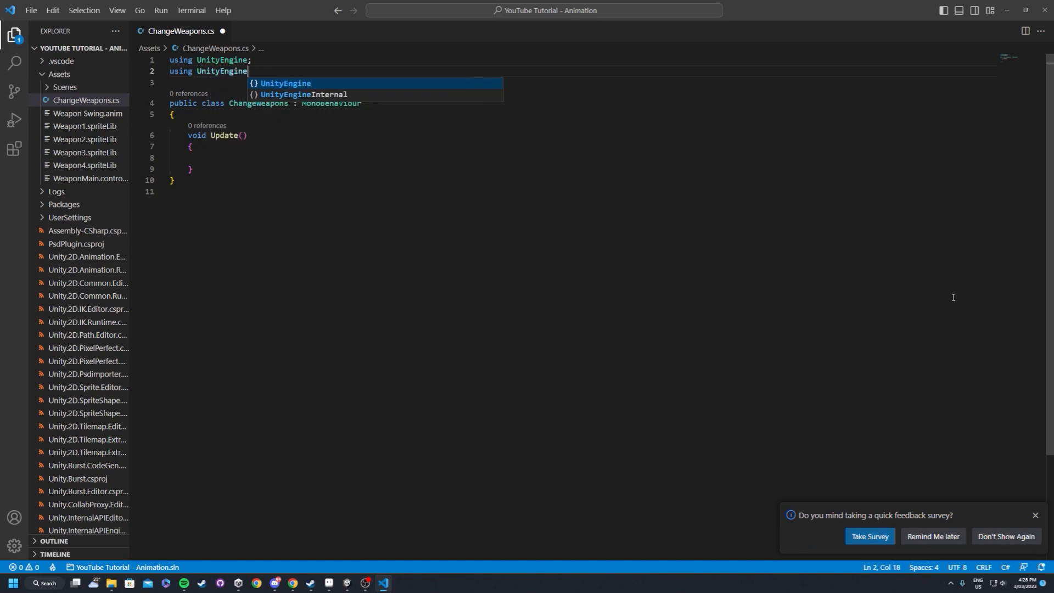
# Import the UnityEngine.U2D.Animation namespace in ChangeWeapons.cs
pyautogui.write('.U2D.Animation;')
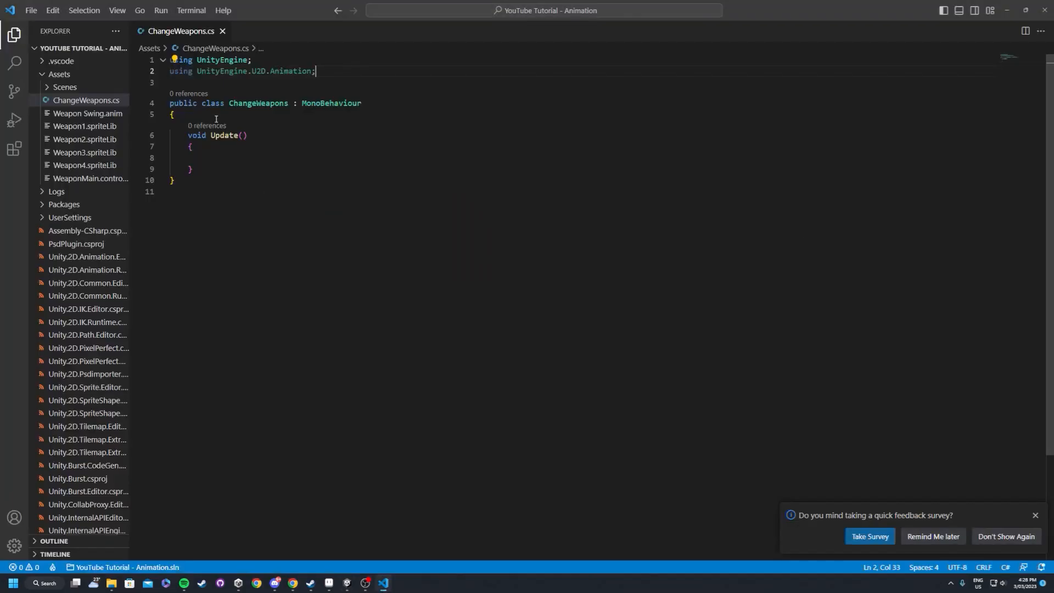
pyautogui.press('Enter')
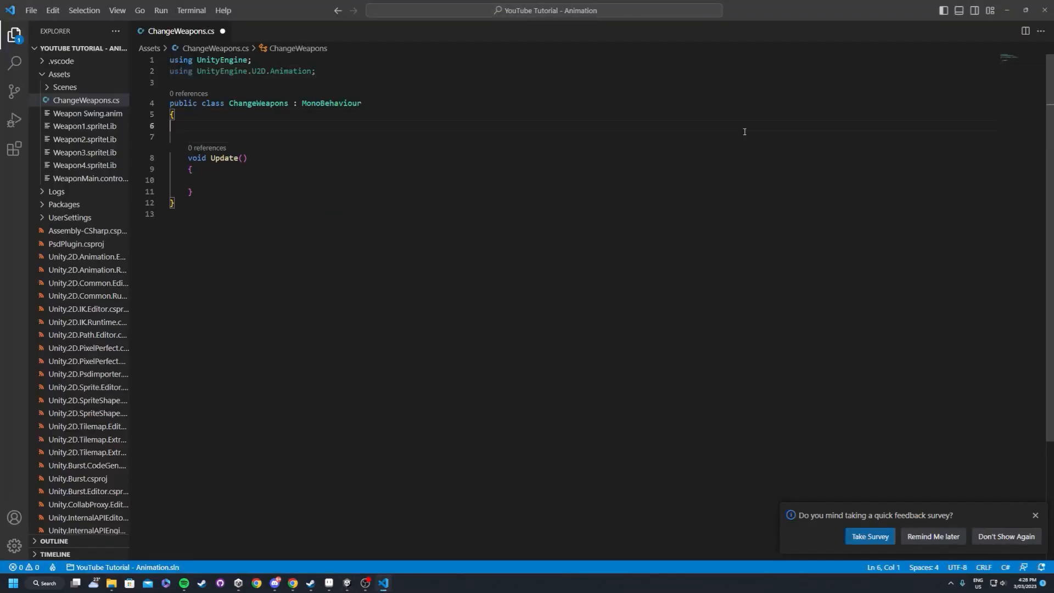
pyautogui.press('ctrl+a')
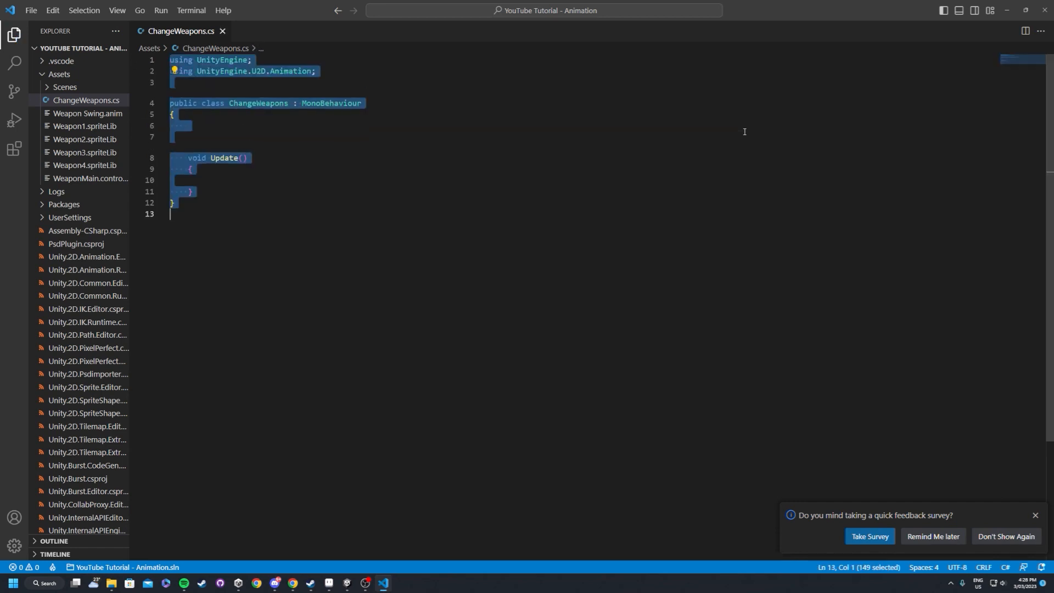
# Declare public SpriteLibrary spriteLibrary and public SpriteLibraryAsset[] weaponRefs fields
pyautogui.write('public S')
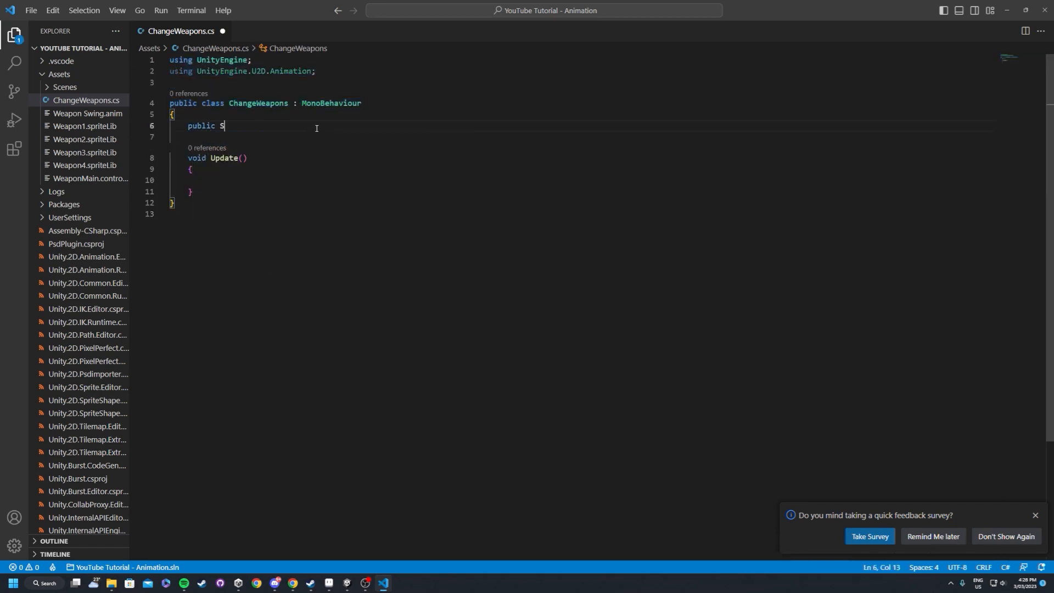
pyautogui.write('priteLibrary spriteLibrary;')
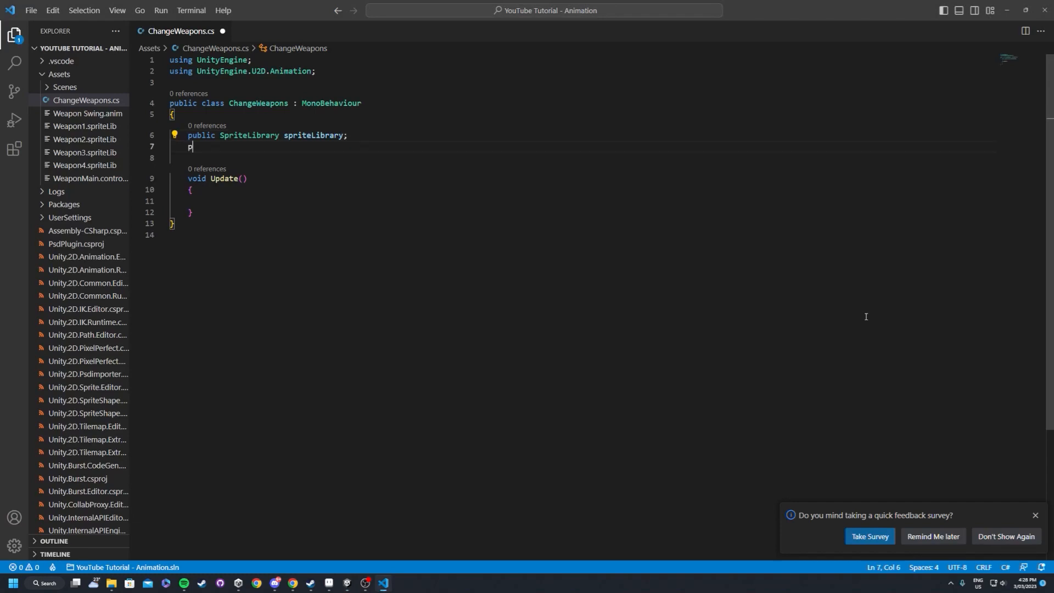
pyautogui.write('ublic')
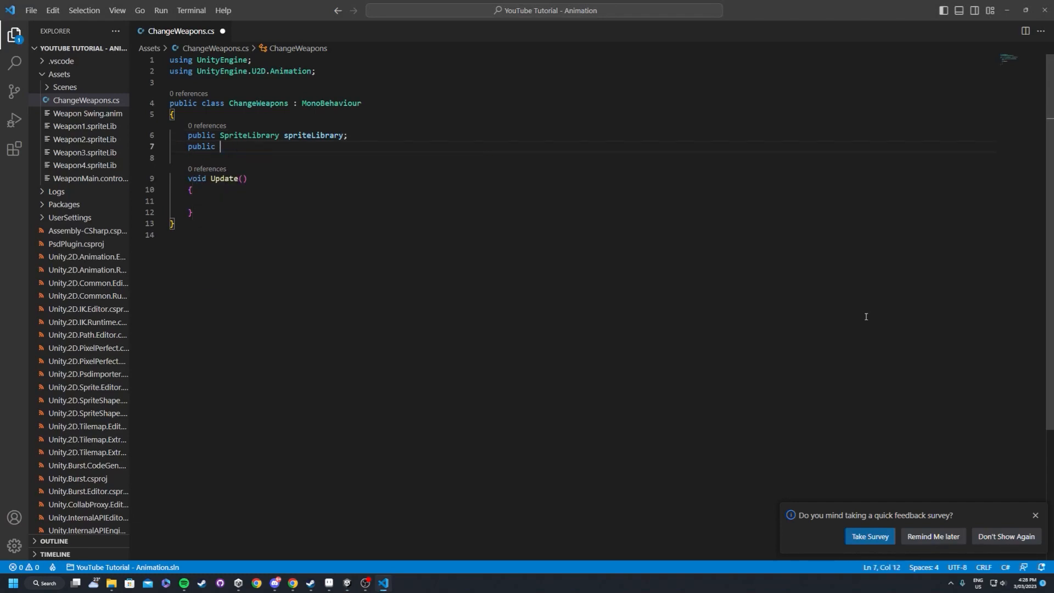
pyautogui.write('SpriteLibraryAsset[')
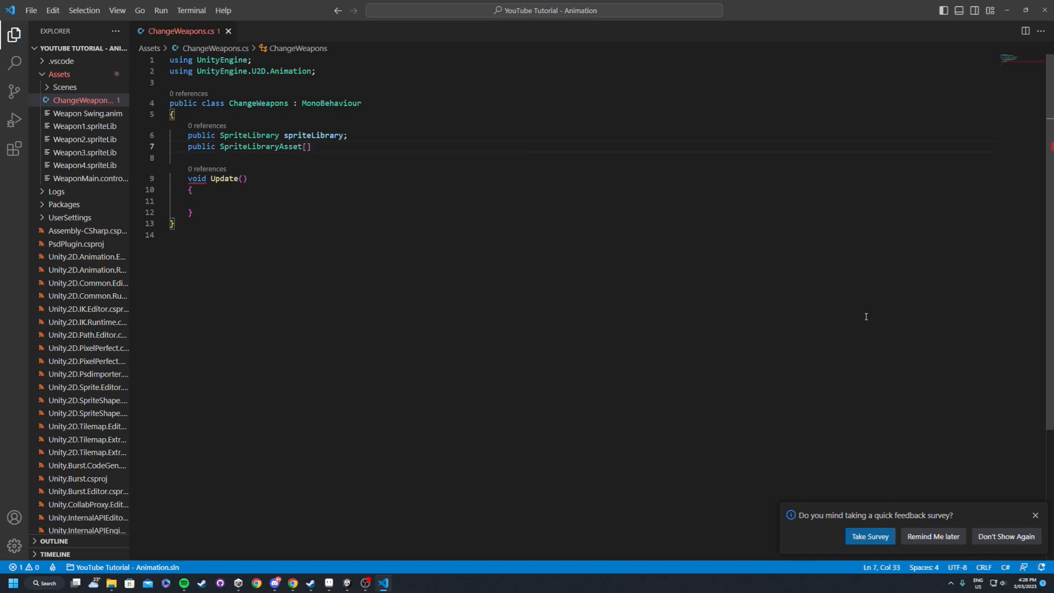
pyautogui.write('weaponRef')
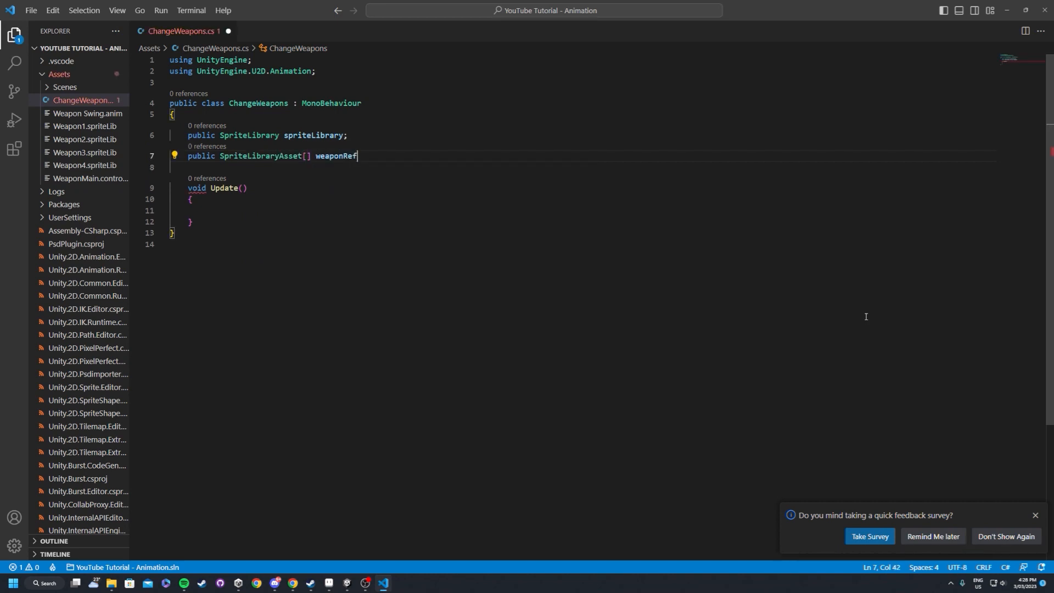
pyautogui.write('s;')
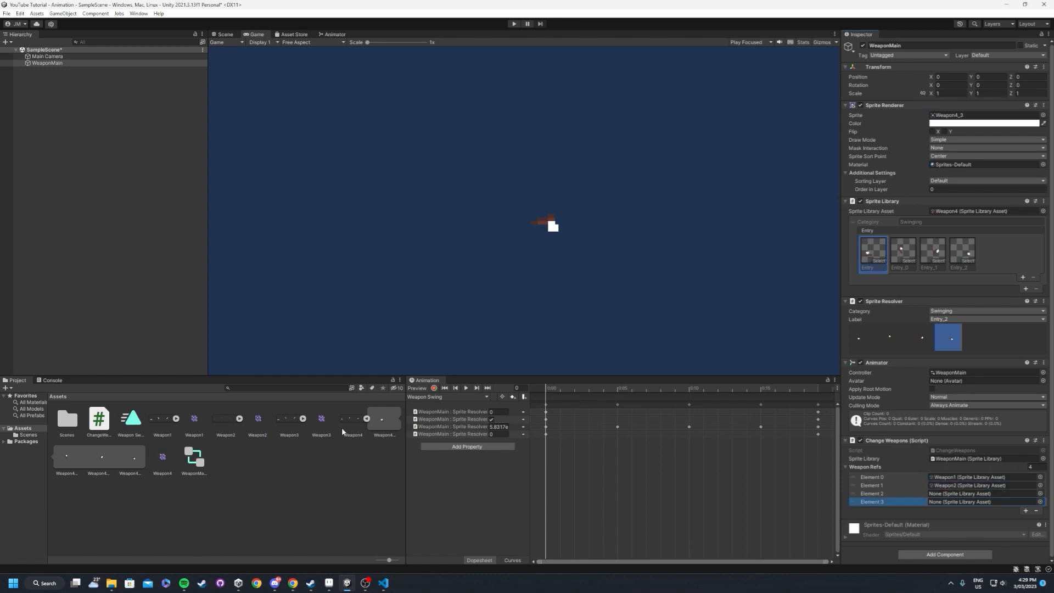
# Assign another weapon sprite library asset into the Weapon Refs list on WeaponMain
pyautogui.click(48, 63)
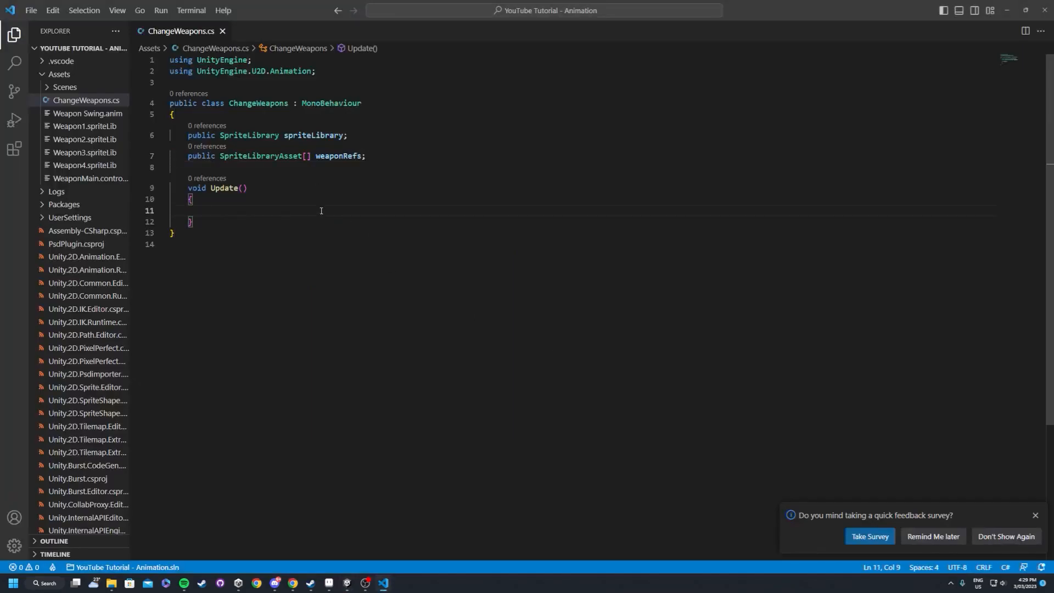
# In Update, add an if (Input.GetKeyDown(KeyCode.Mouse0)) check for a left mouse press
pyautogui.write('if(Input')
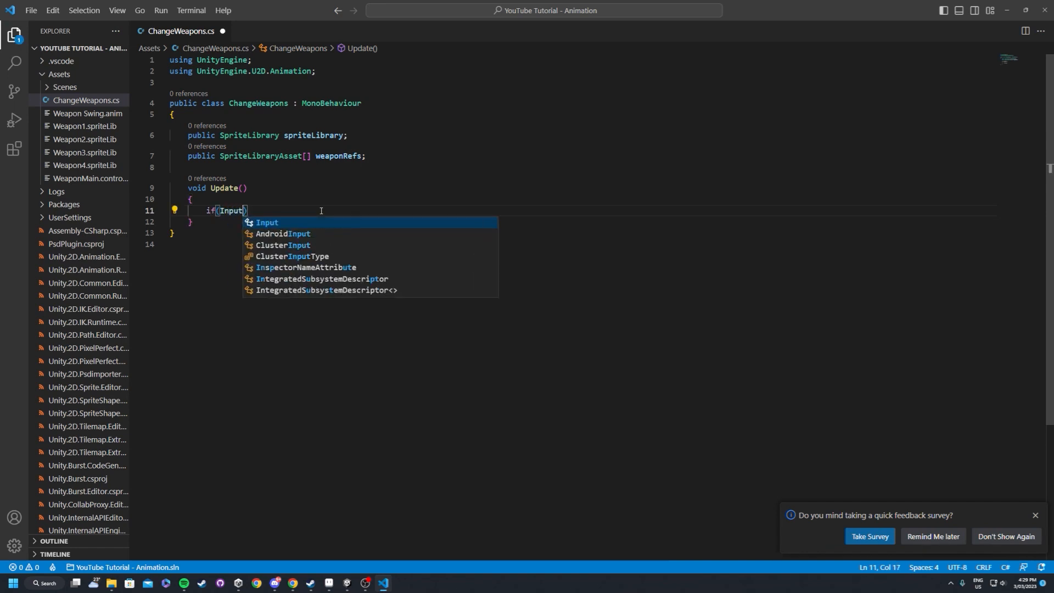
pyautogui.write('.GetKeyDown(')
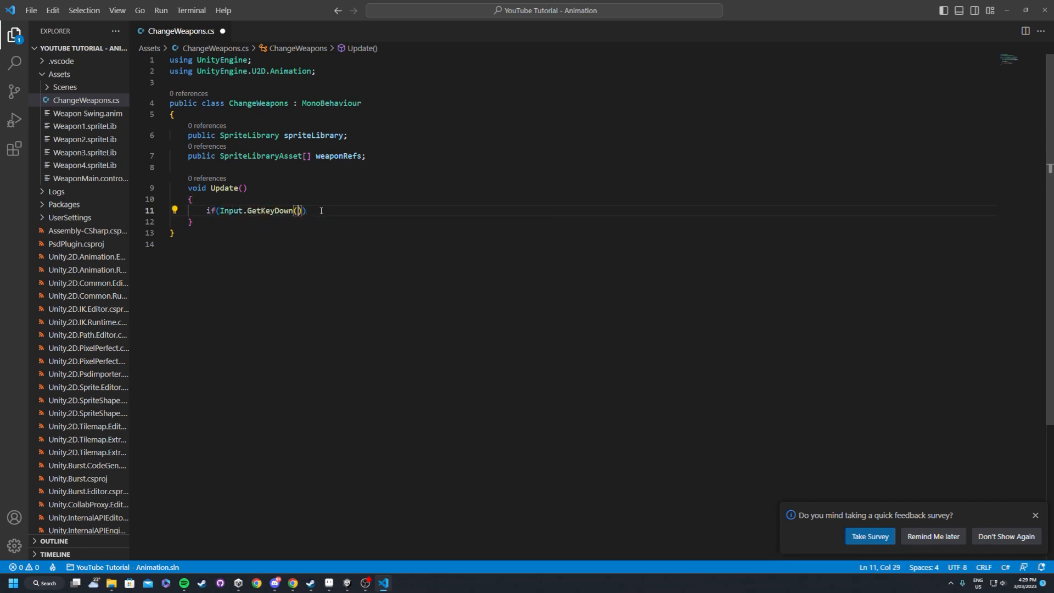
pyautogui.write('KeyCode.Mouse0')
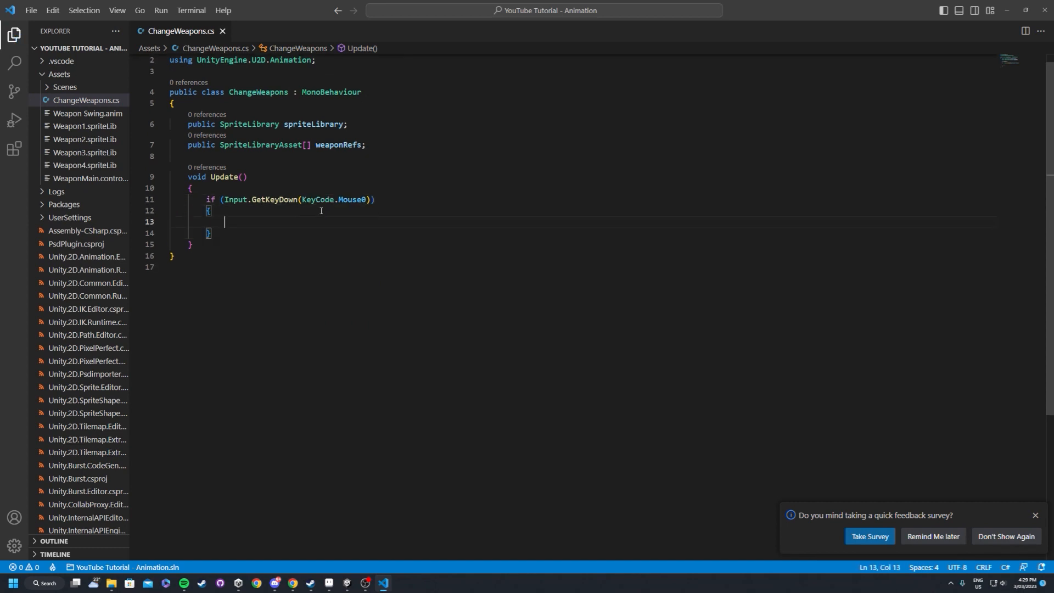
# Assign spriteLibrary.spriteLibraryAsset = weaponRefs[Random.Range(0, weaponRefs.Length-1)]
pyautogui.write('spriteLibrary.spriteLibraryAsset =')
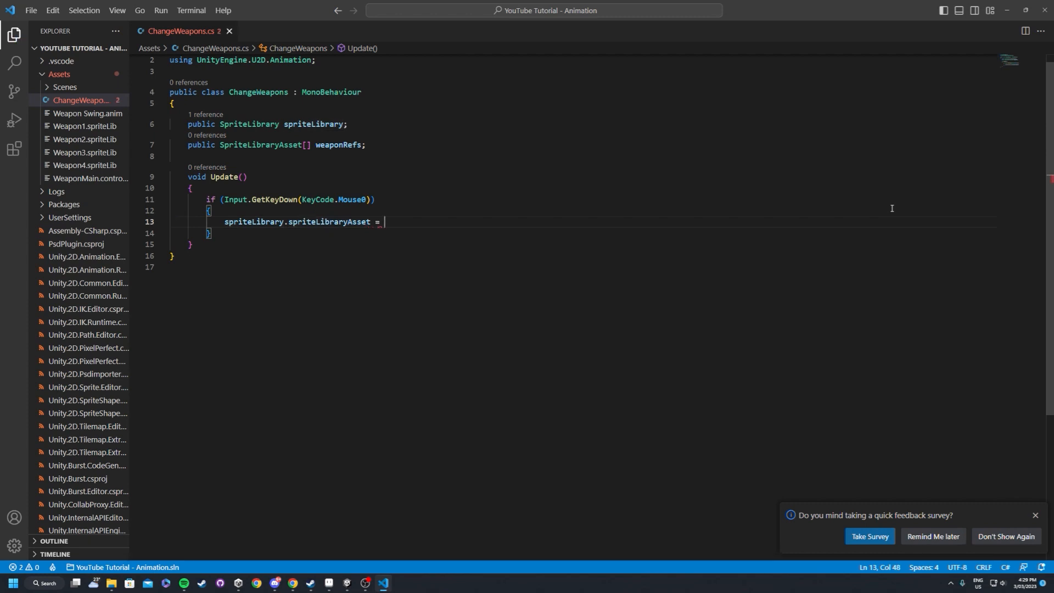
pyautogui.write('weap')
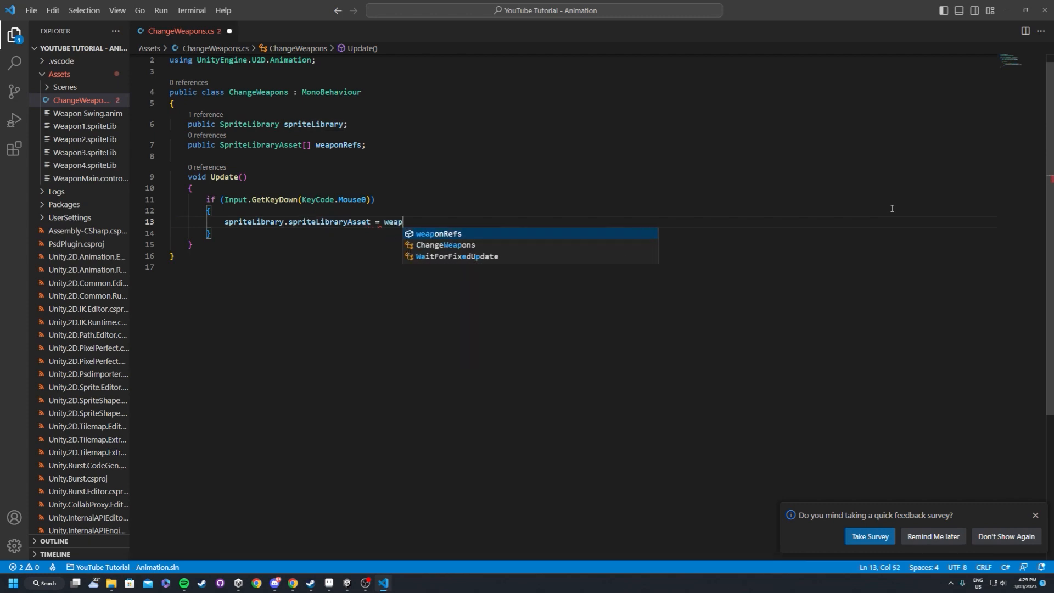
pyautogui.press('Tab')
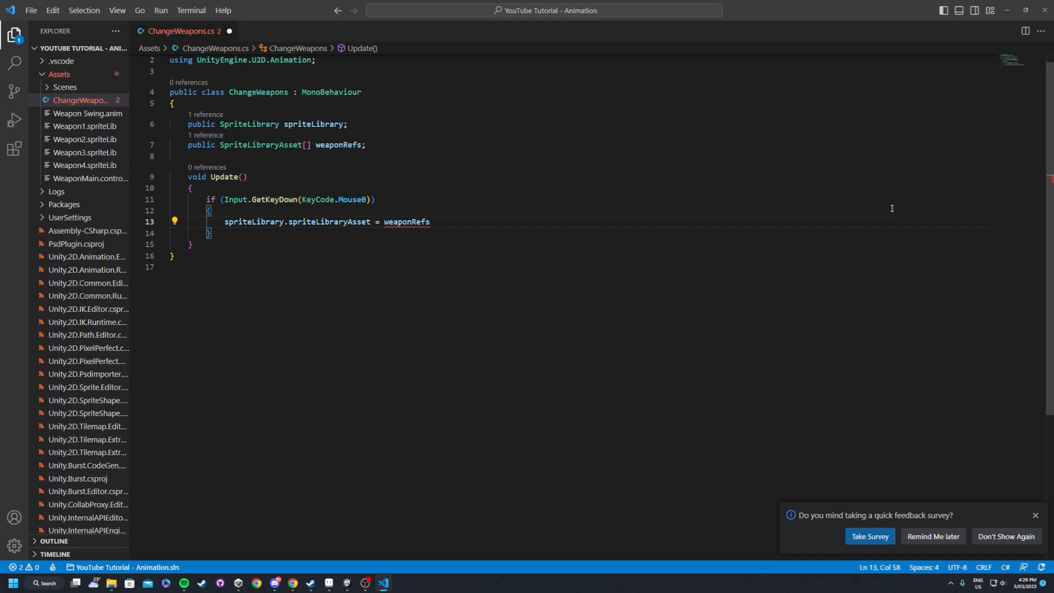
pyautogui.write('[0]')
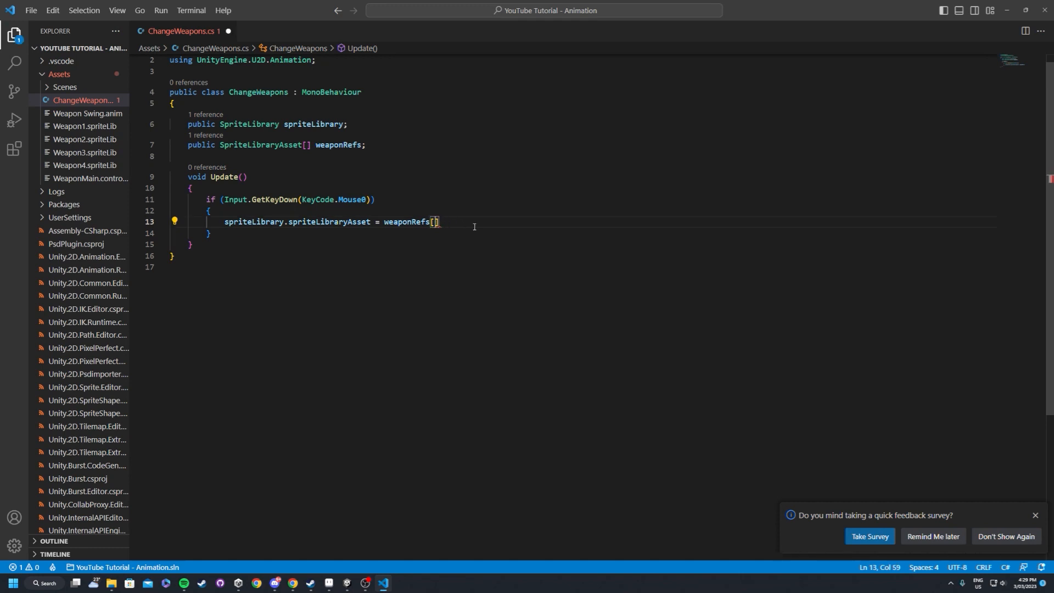
pyautogui.write('Random.Range(')
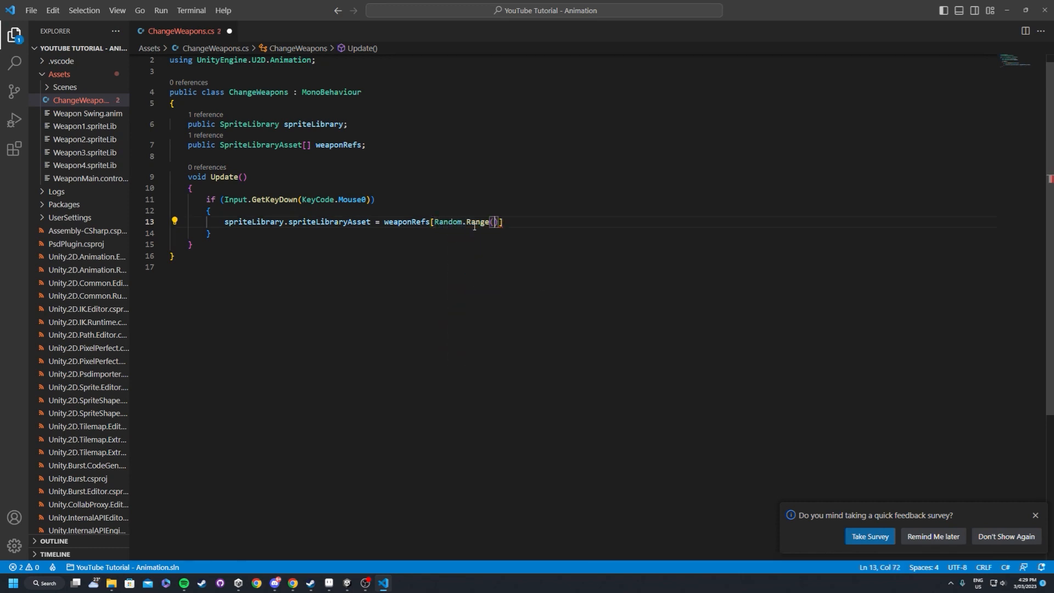
pyautogui.write('0, we')
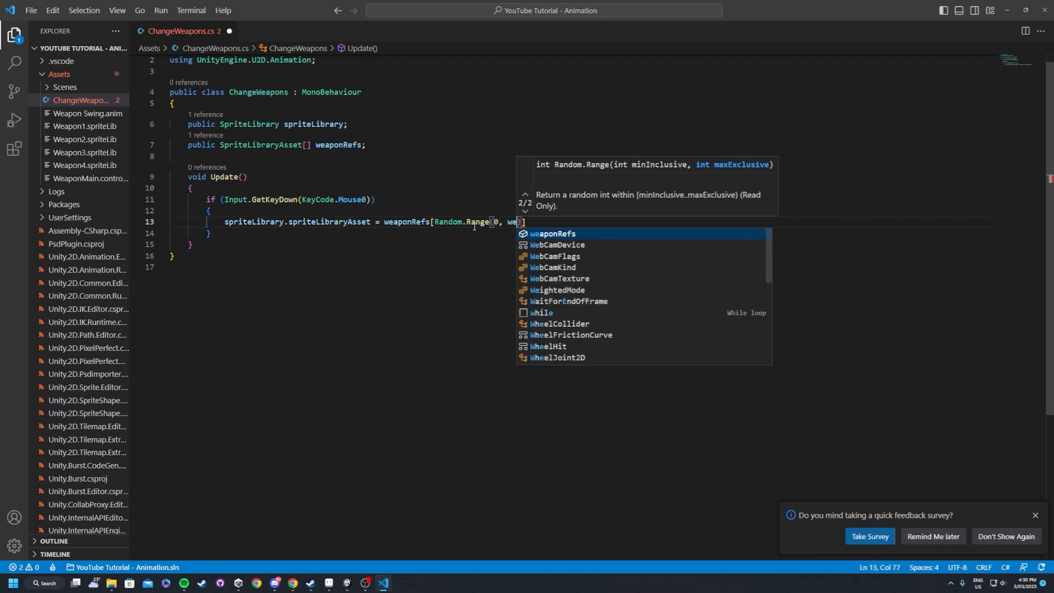
pyautogui.write('weaponRefs.')
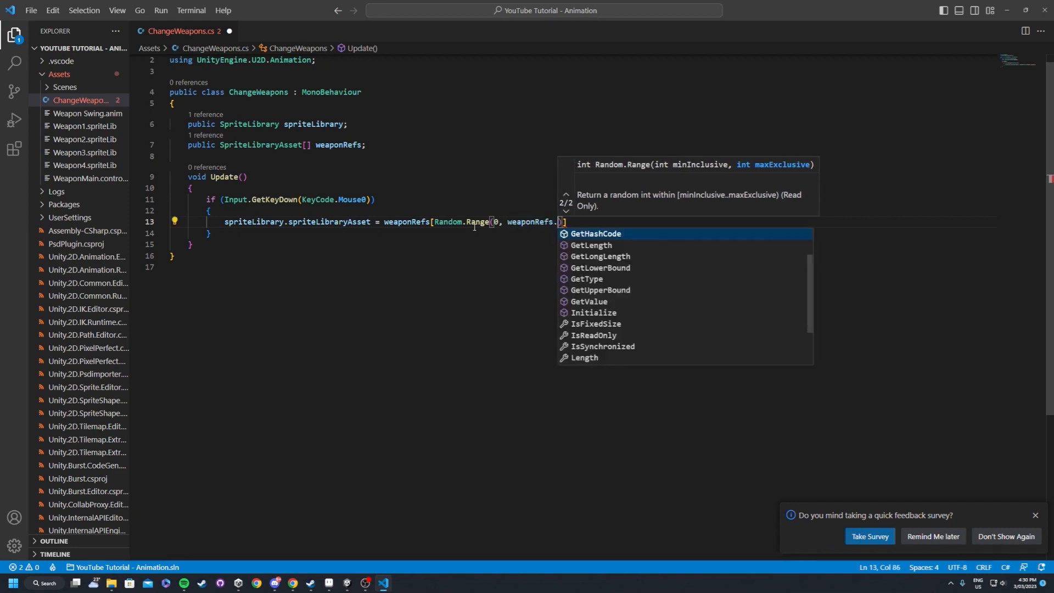
pyautogui.write('Length')
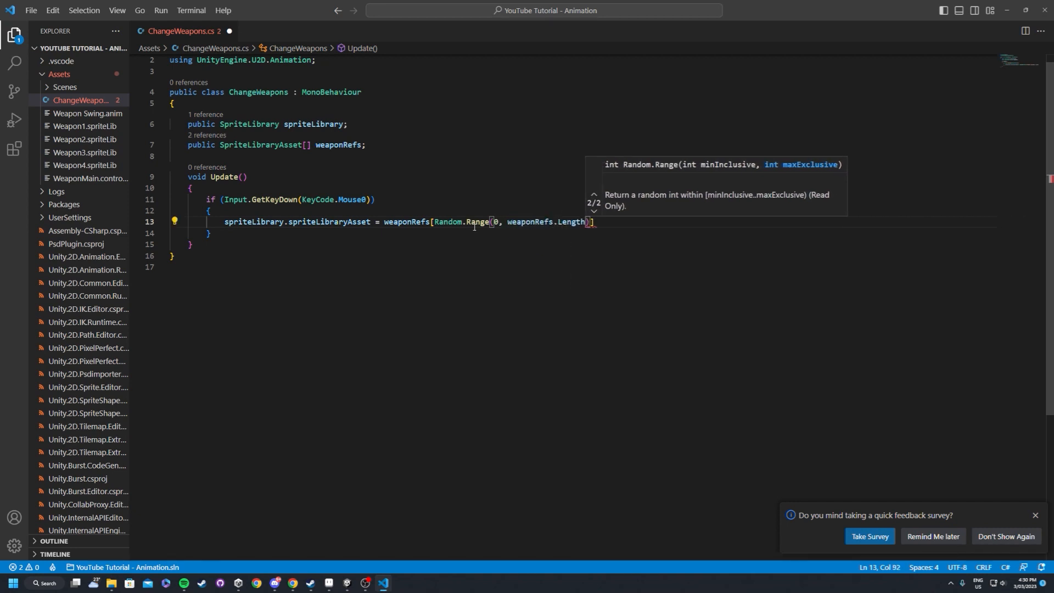
pyautogui.write('-1);')
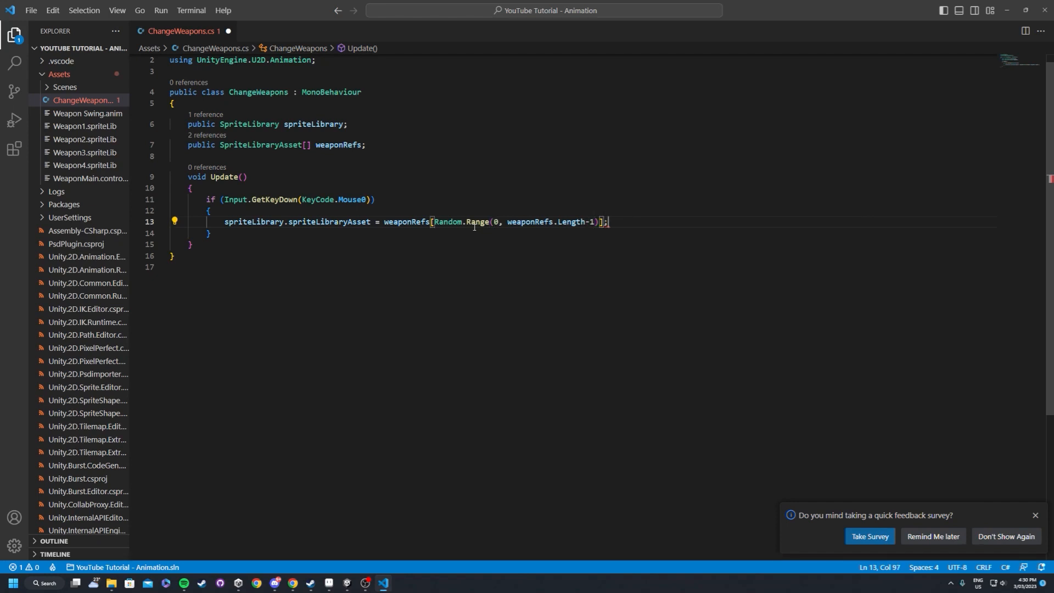